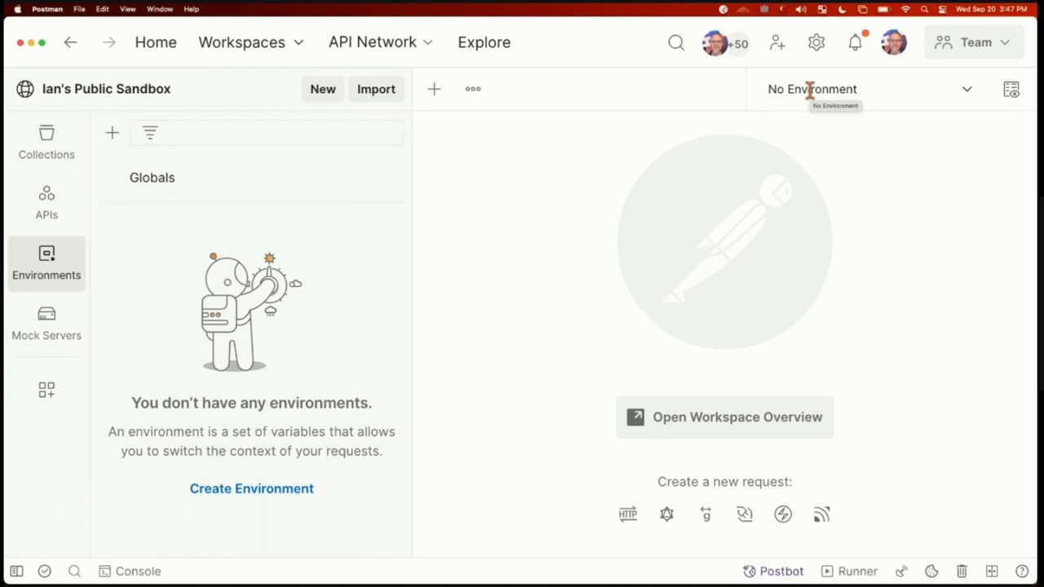
pyautogui.moveTo(458, 78)
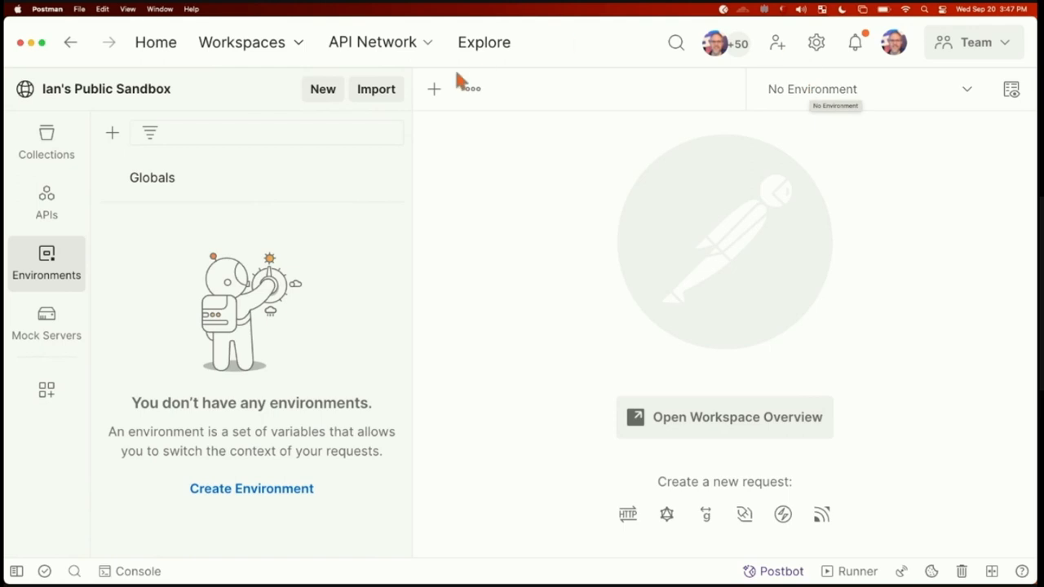
pyautogui.moveTo(179, 92)
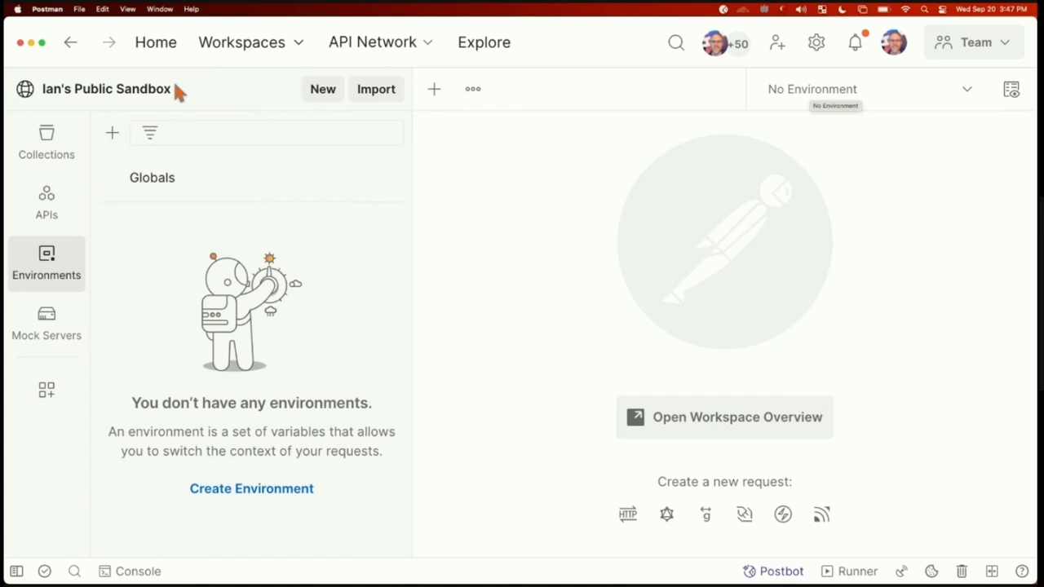
pyautogui.moveTo(241, 42)
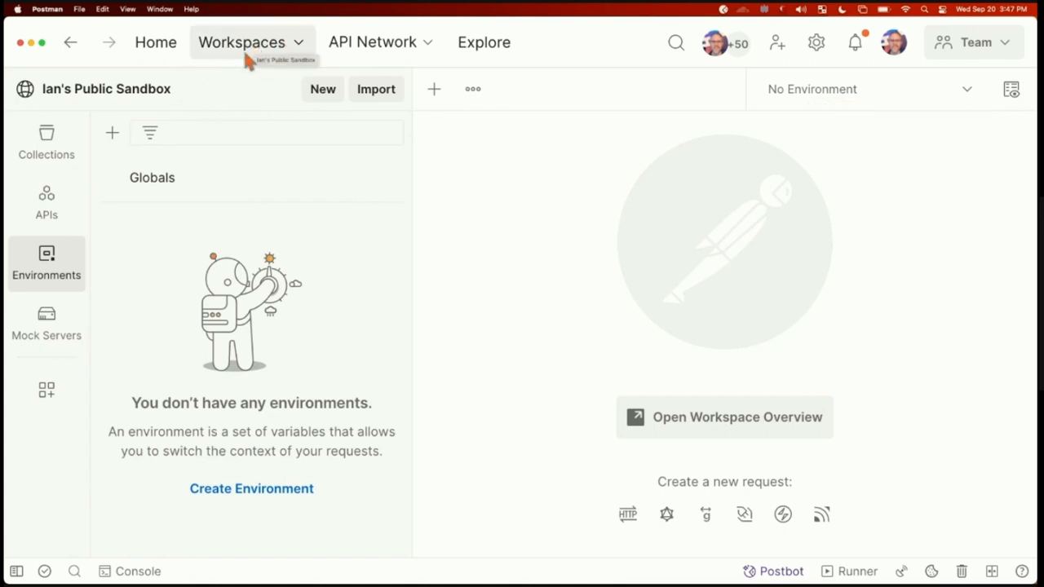
# Step: Browse Collections and APIs, then review which sections the workspace sidebar shows
pyautogui.click(46, 143)
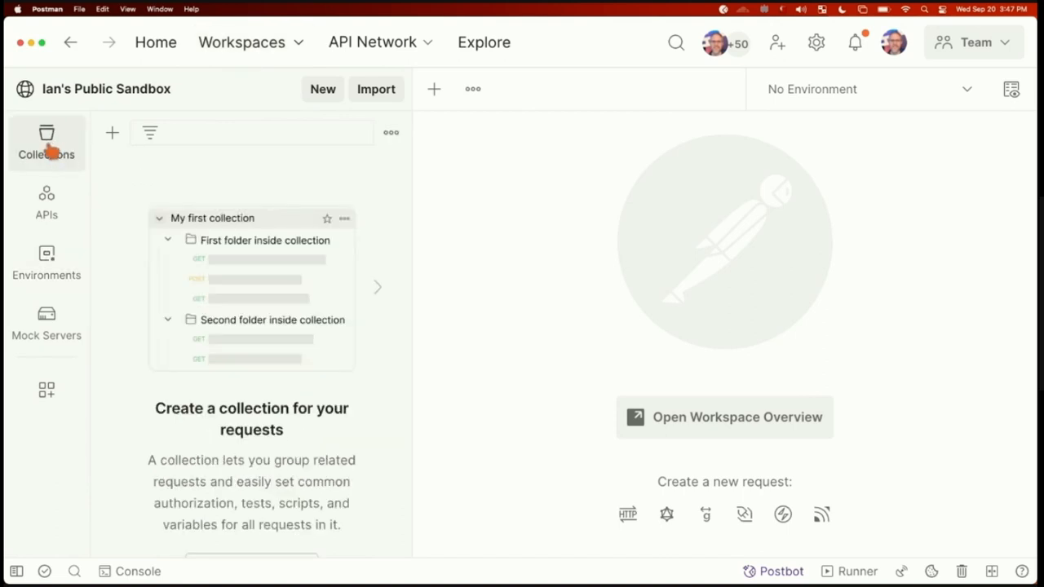
pyautogui.moveTo(45, 202)
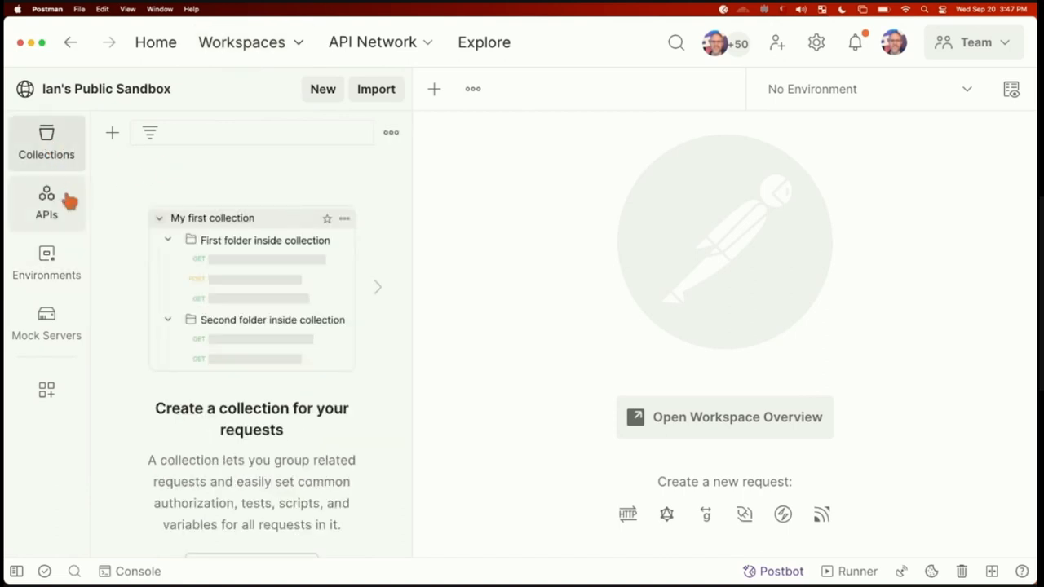
pyautogui.click(46, 202)
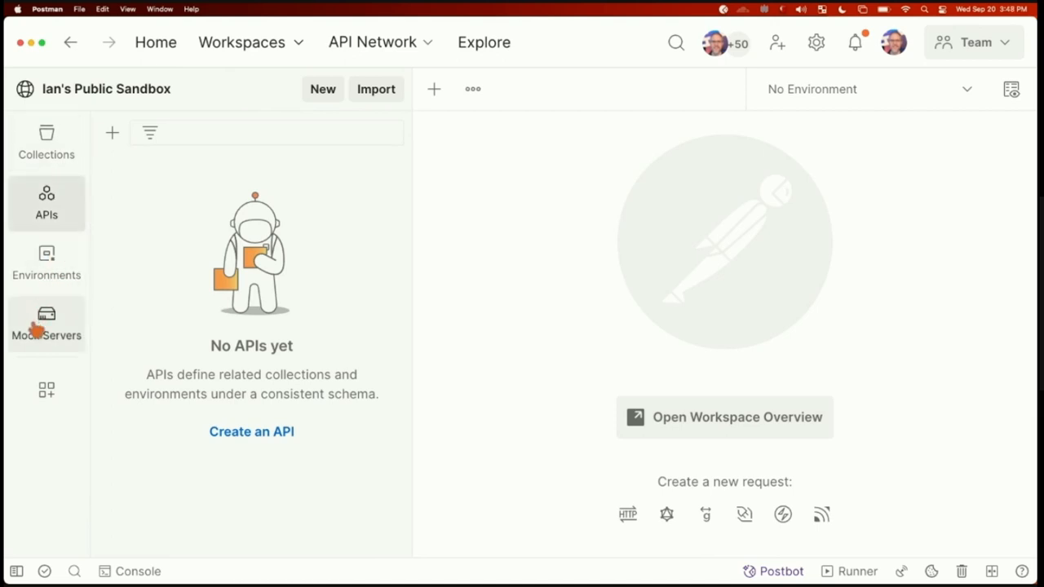
pyautogui.moveTo(46, 389)
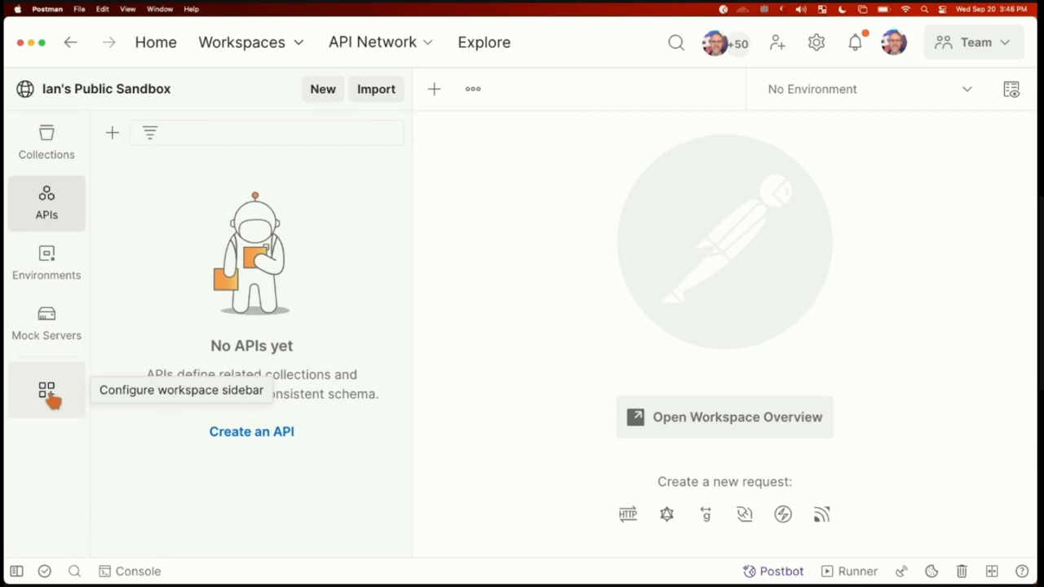
pyautogui.click(46, 390)
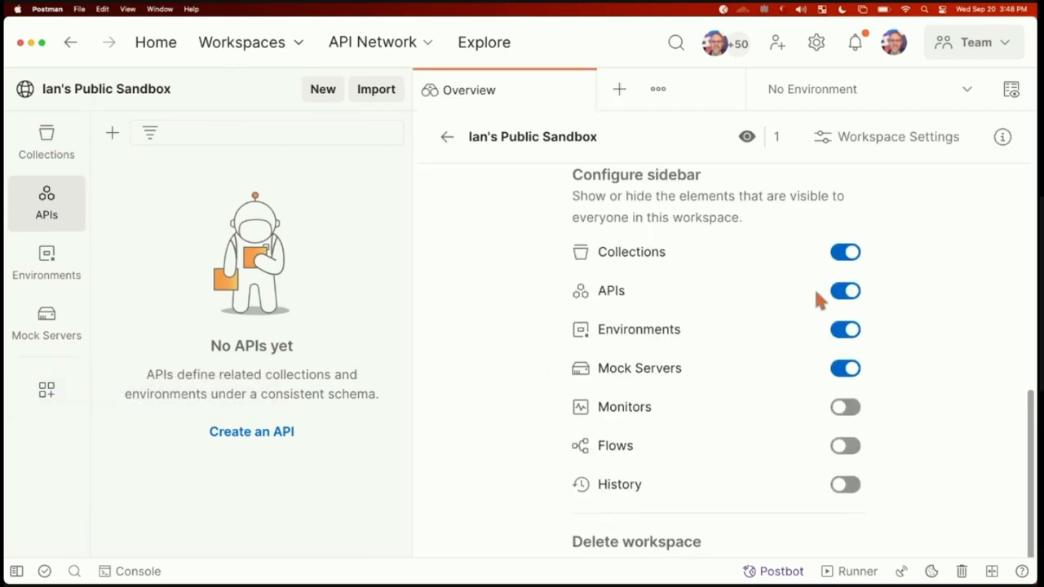
pyautogui.moveTo(835, 326)
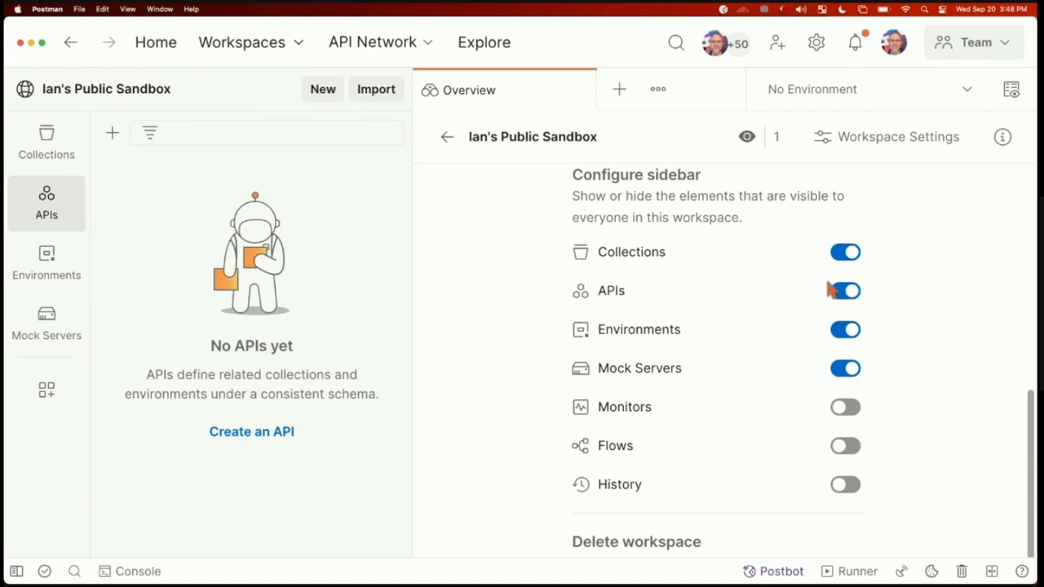
pyautogui.moveTo(179, 274)
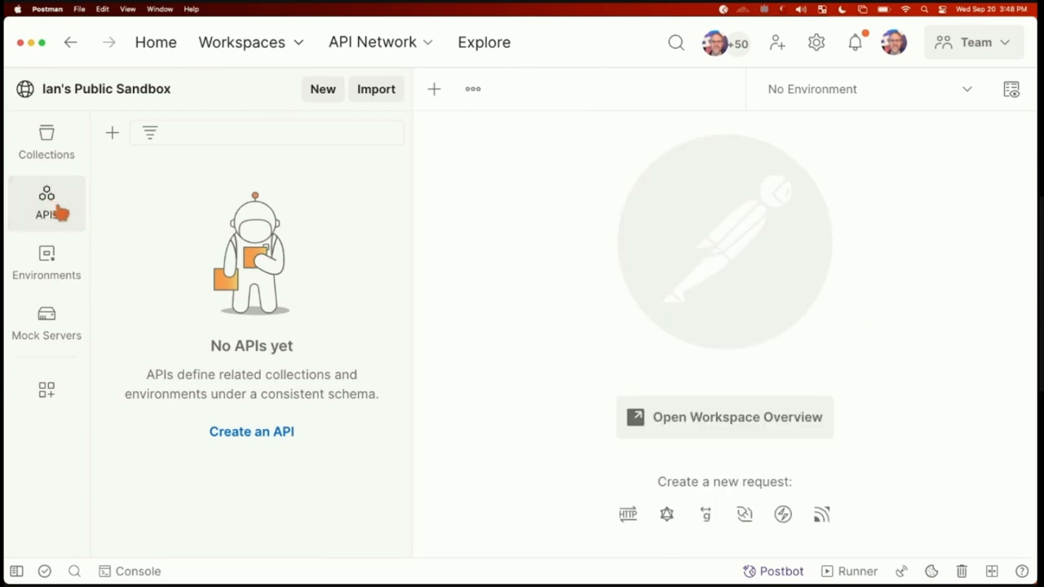
pyautogui.moveTo(261, 431)
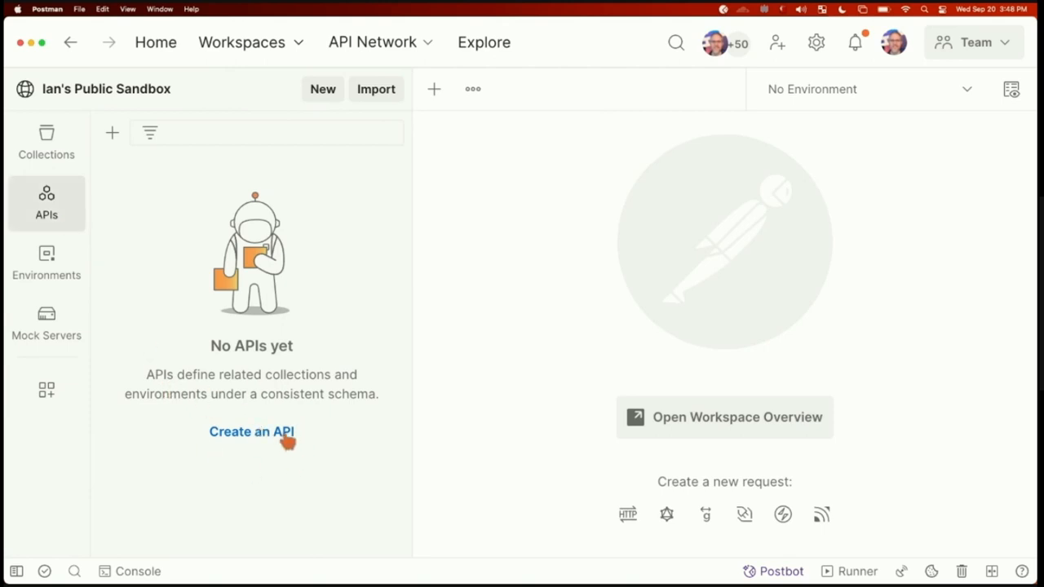
# Step: Create a new API and name it 'dad-abase API'
pyautogui.click(251, 431)
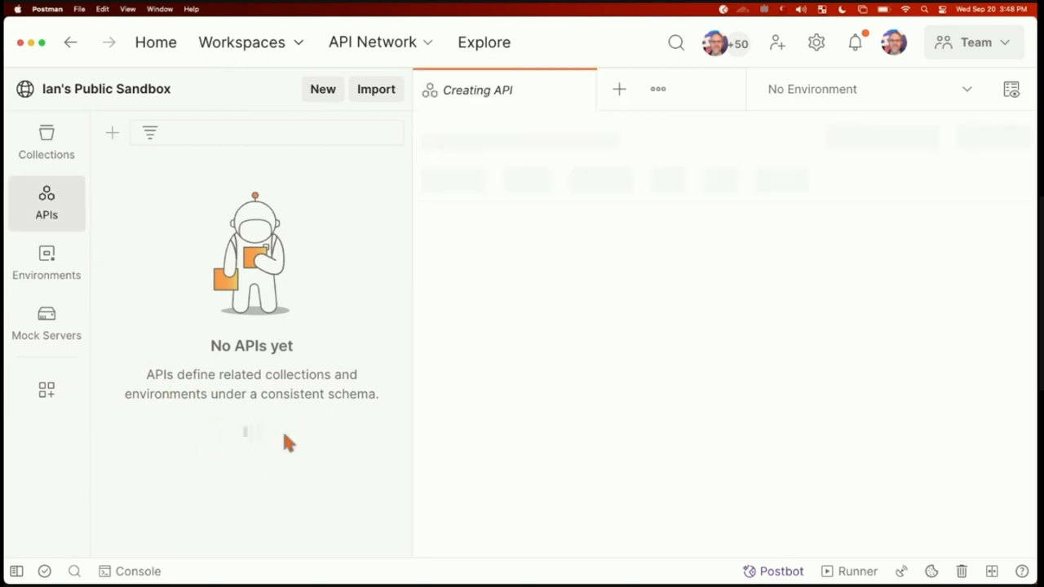
pyautogui.click(111, 132)
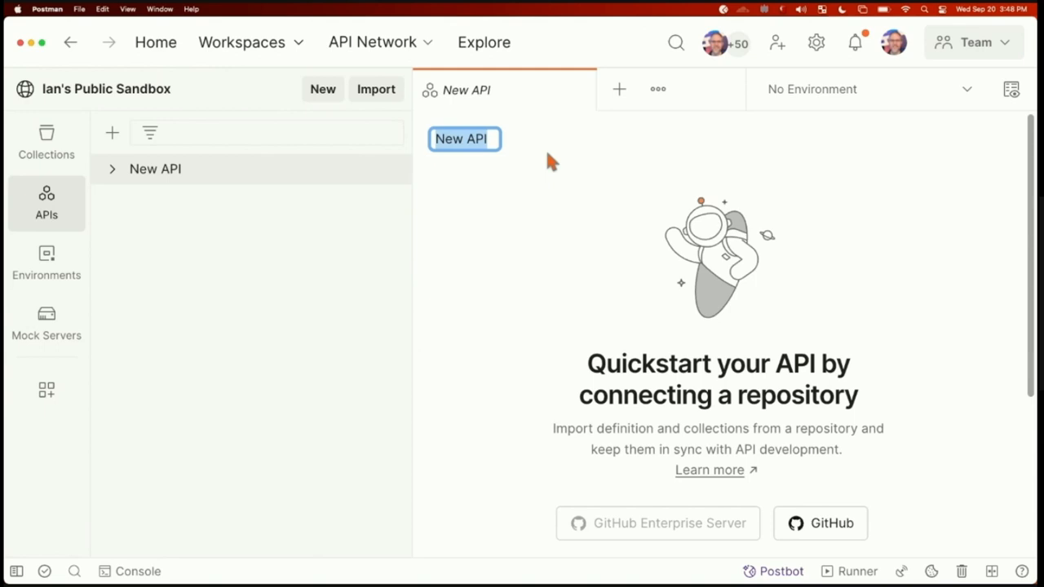
pyautogui.write('dad')
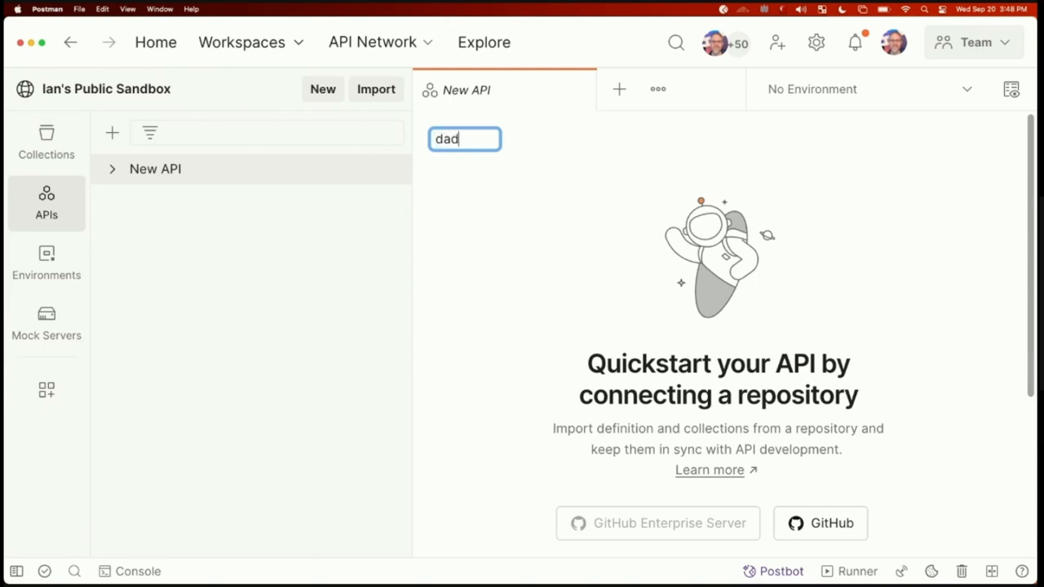
pyautogui.write('-abase API')
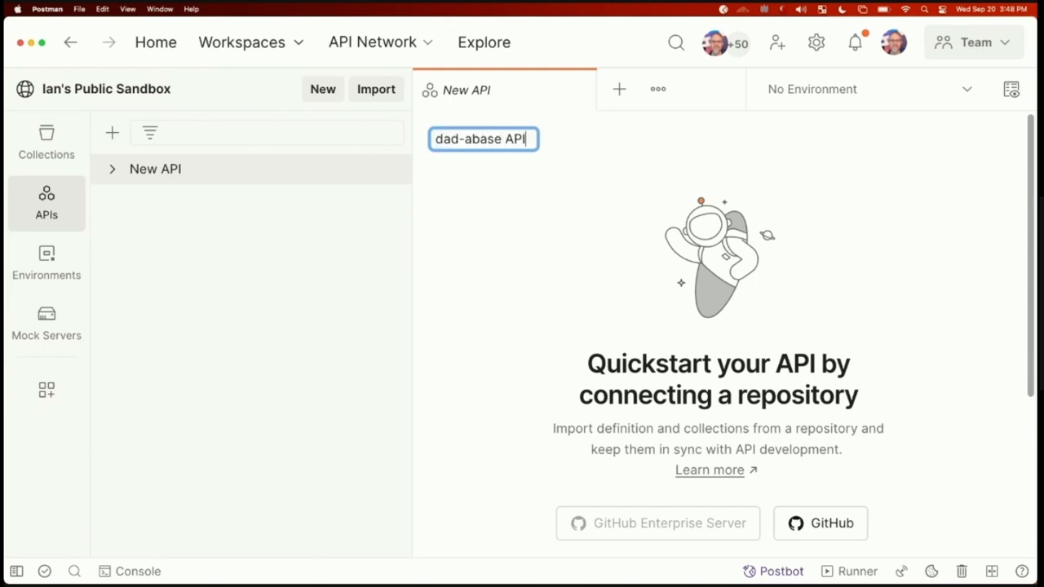
pyautogui.press('Return')
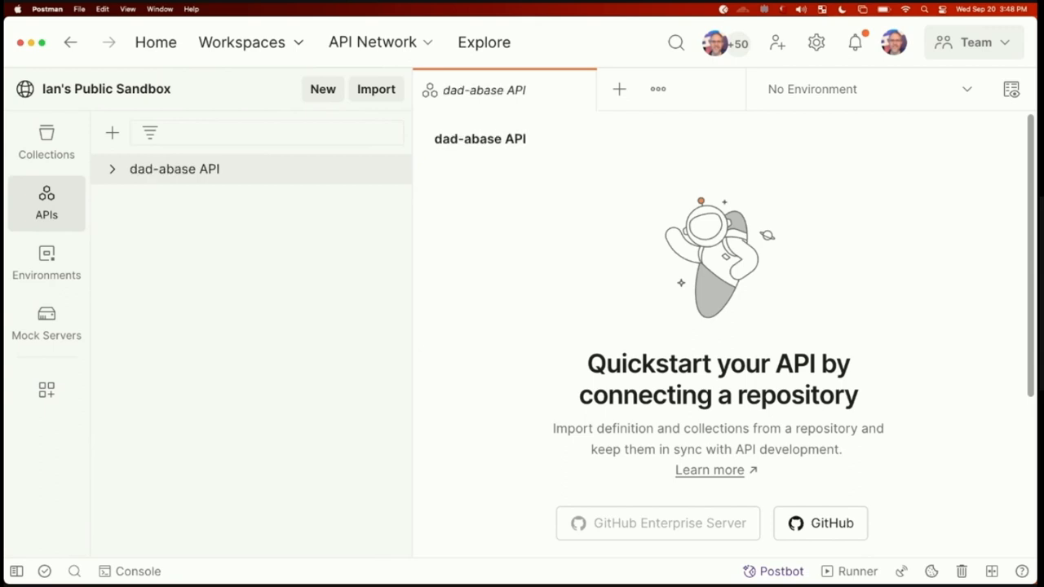
pyautogui.moveTo(613, 440)
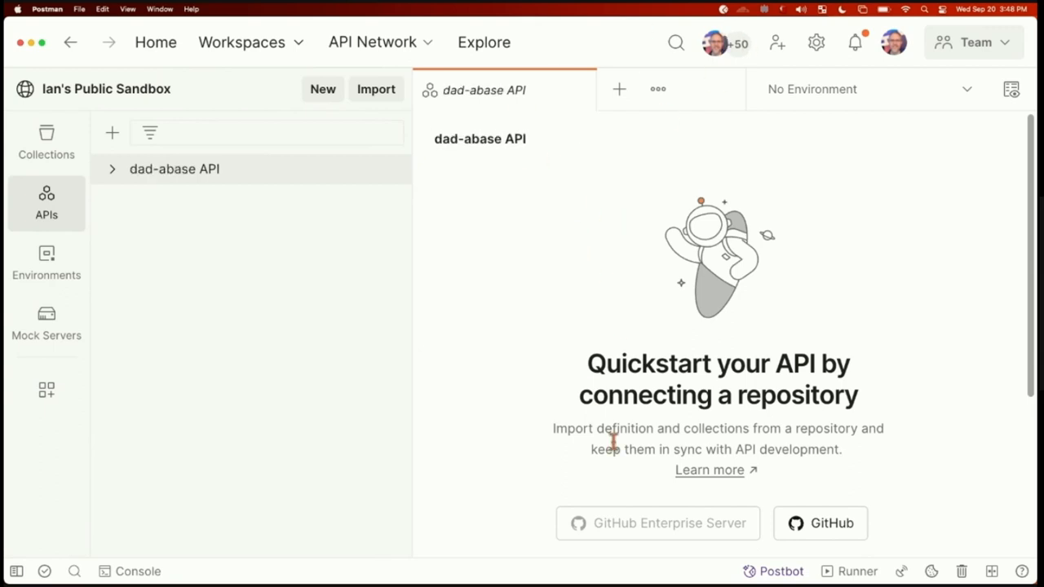
# Step: Continue without a repository and expand dad-abase API to see it has no definition yet
pyautogui.scroll(-3)
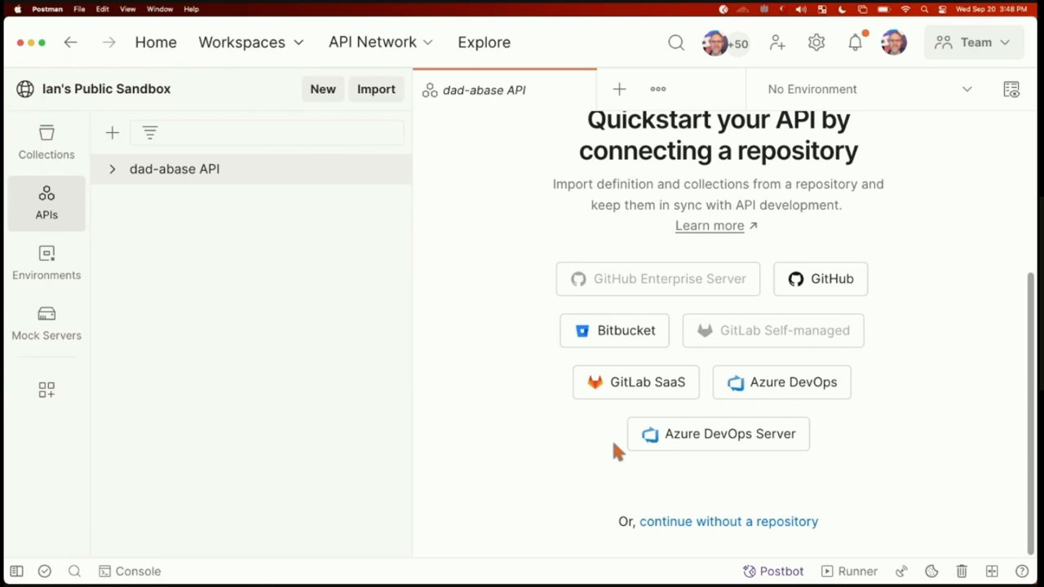
pyautogui.moveTo(812, 492)
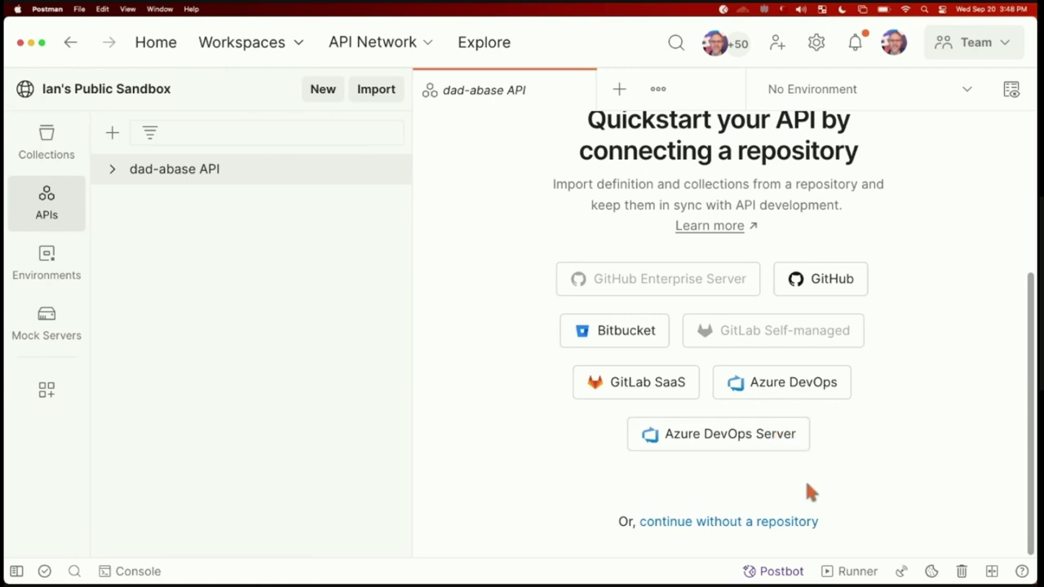
pyautogui.moveTo(784, 496)
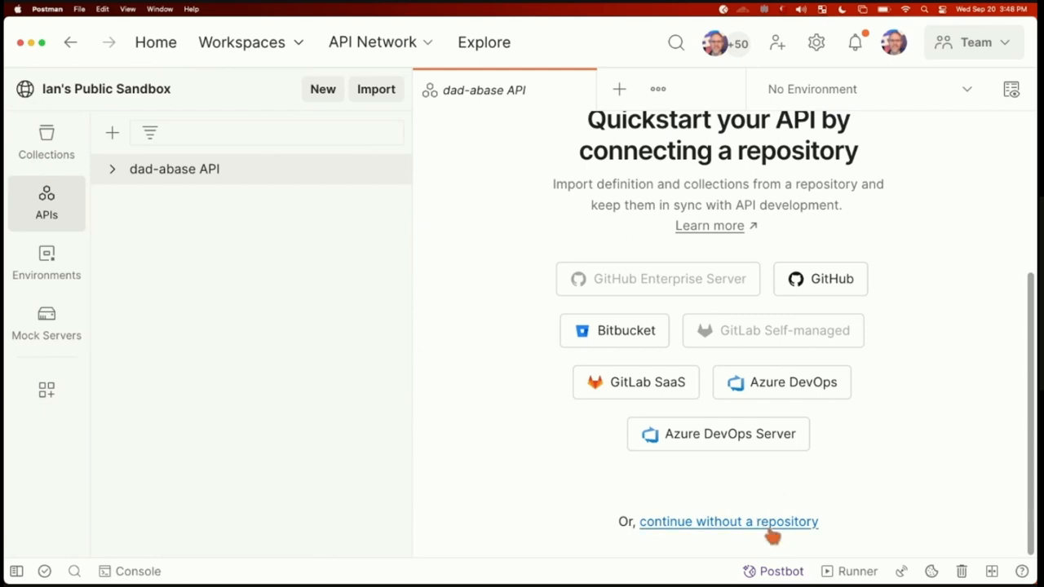
pyautogui.click(727, 522)
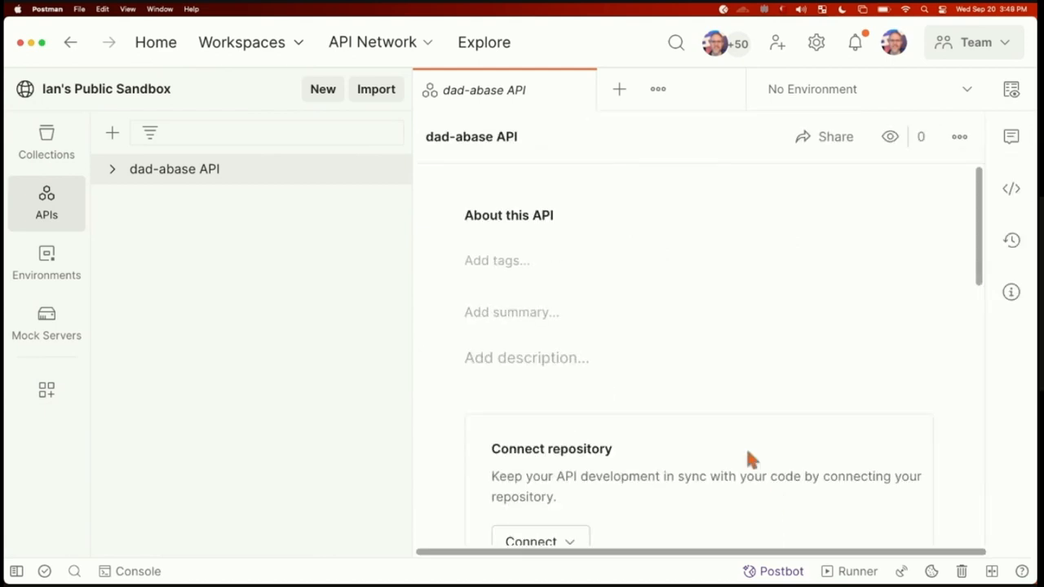
pyautogui.moveTo(521, 198)
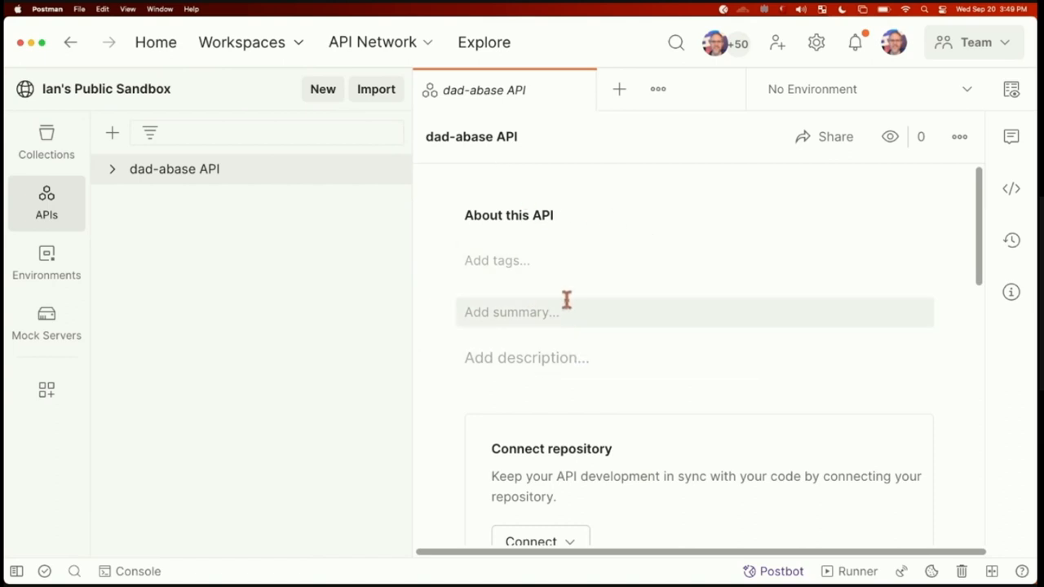
pyautogui.moveTo(378, 238)
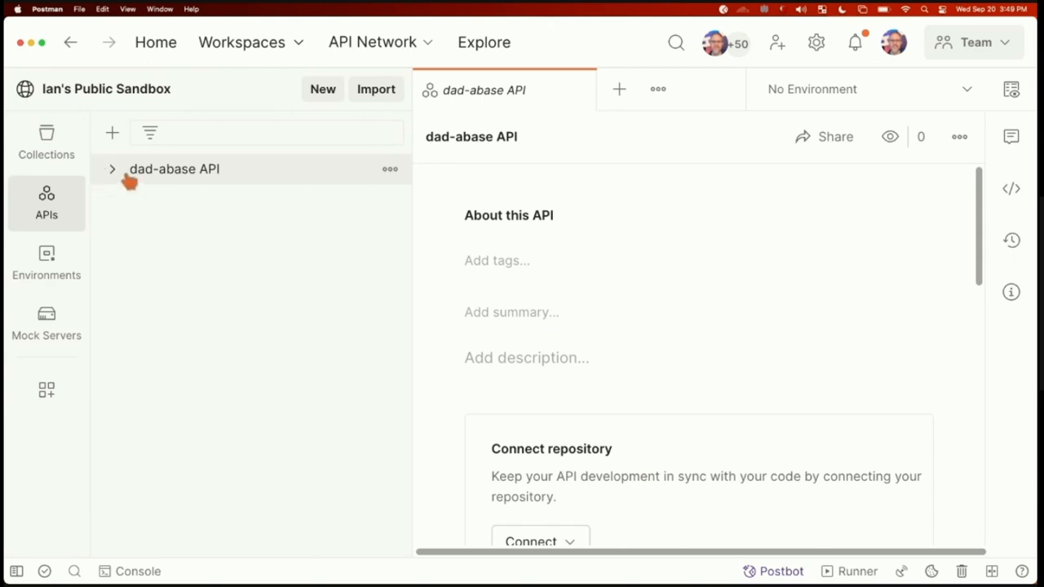
pyautogui.click(111, 168)
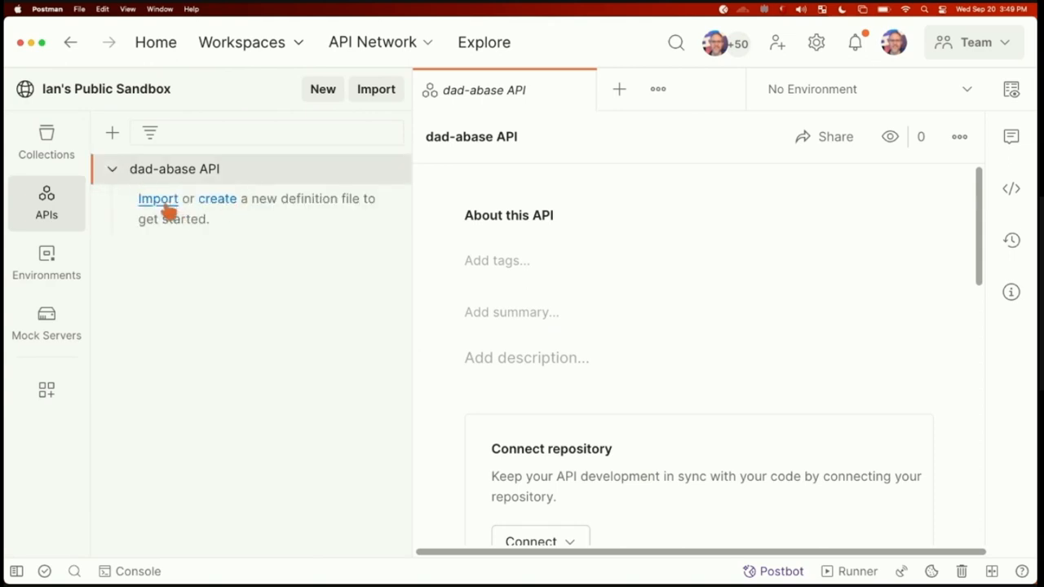
pyautogui.moveTo(217, 203)
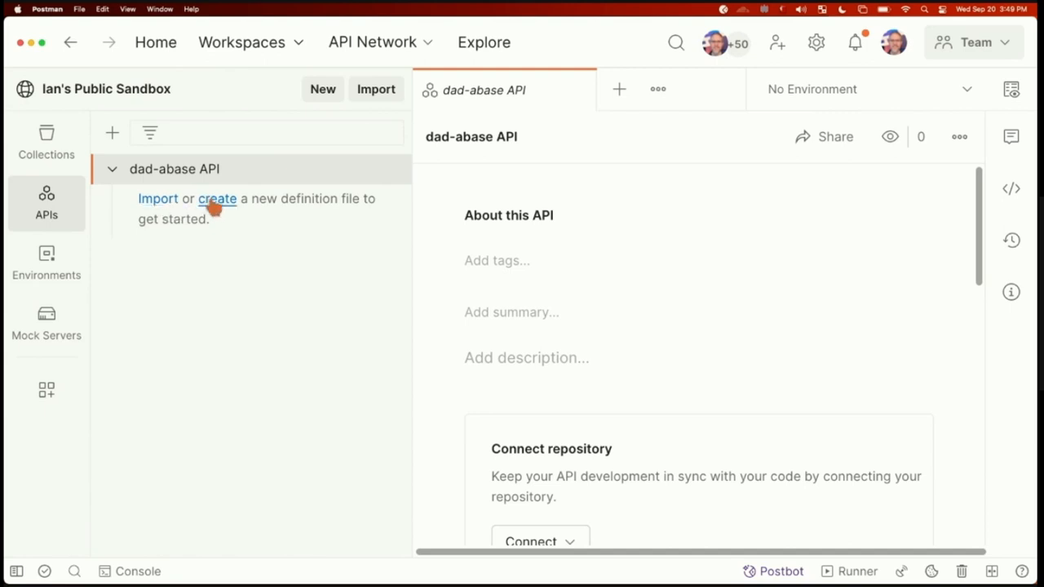
# Step: Start a new Protobuf 3 definition (PROTO format) with the boilerplate starter enabled
pyautogui.click(217, 199)
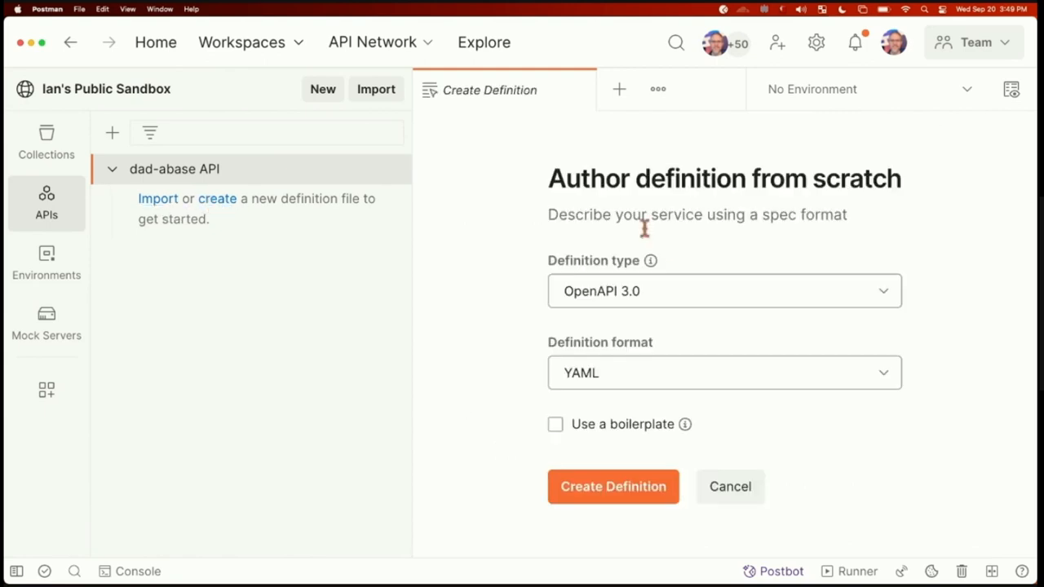
pyautogui.moveTo(766, 300)
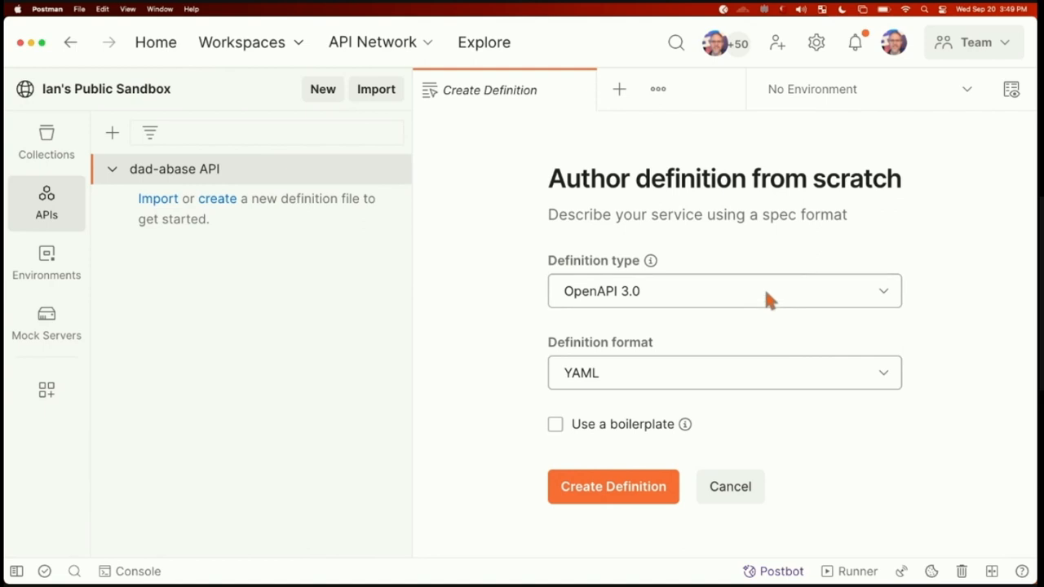
pyautogui.click(723, 290)
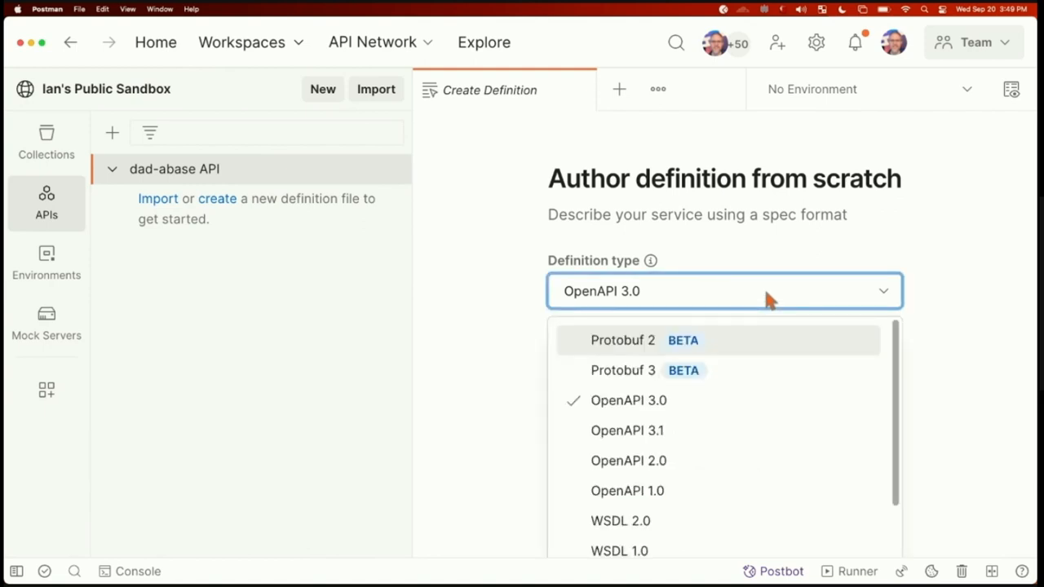
pyautogui.moveTo(758, 370)
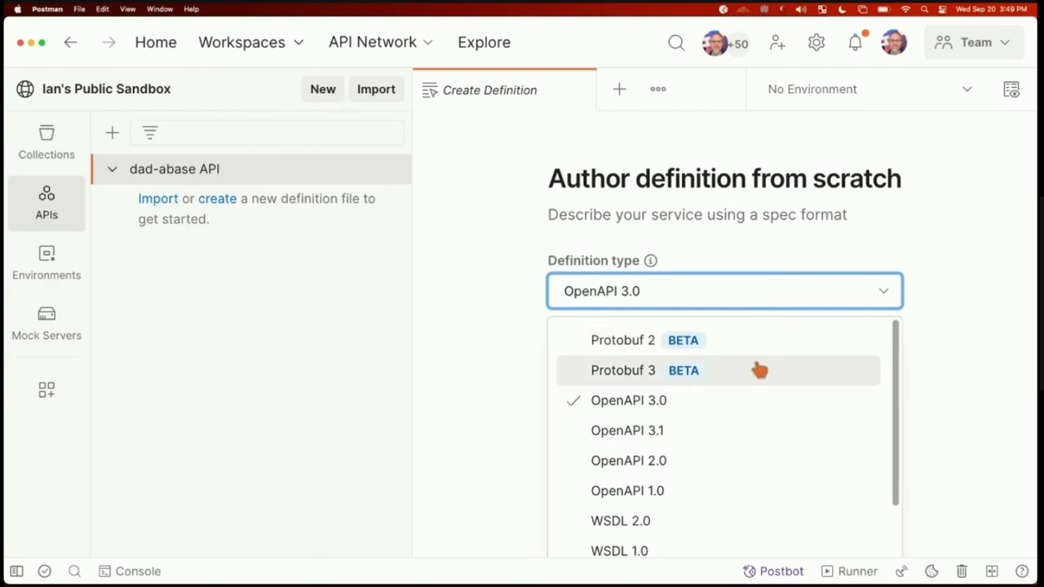
pyautogui.moveTo(747, 375)
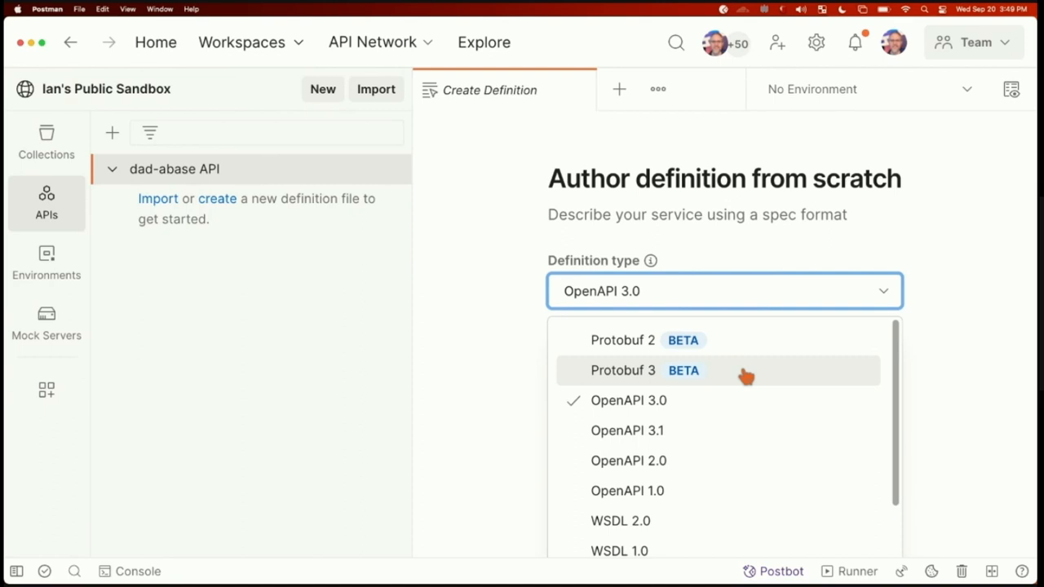
pyautogui.click(622, 370)
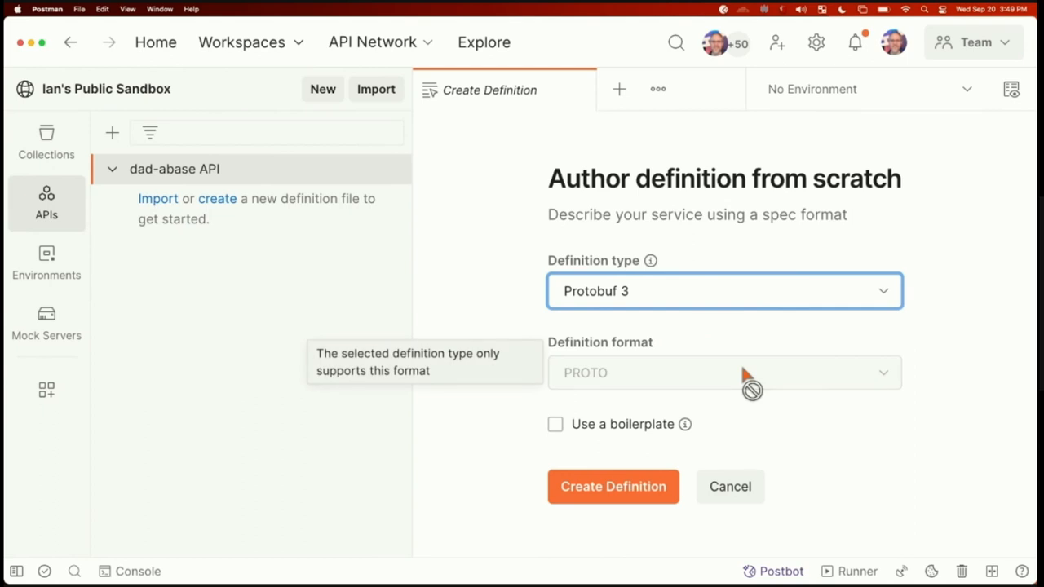
pyautogui.moveTo(668, 375)
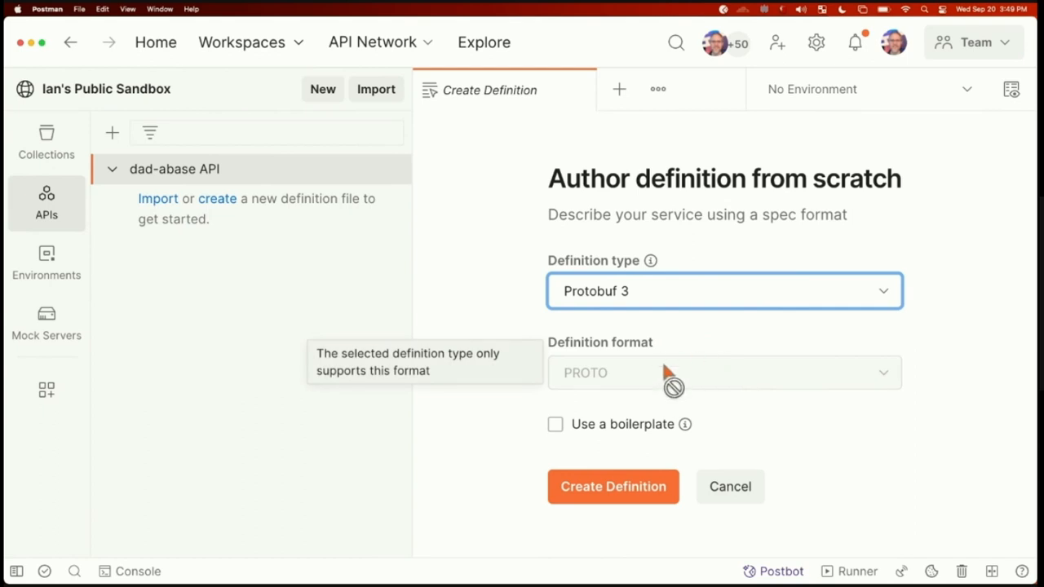
pyautogui.moveTo(649, 378)
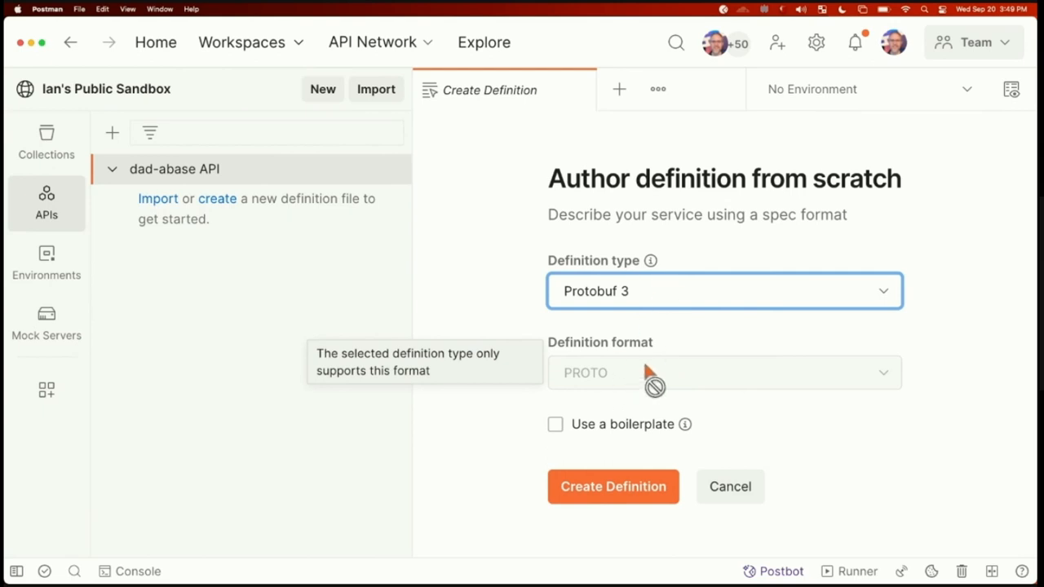
pyautogui.moveTo(658, 378)
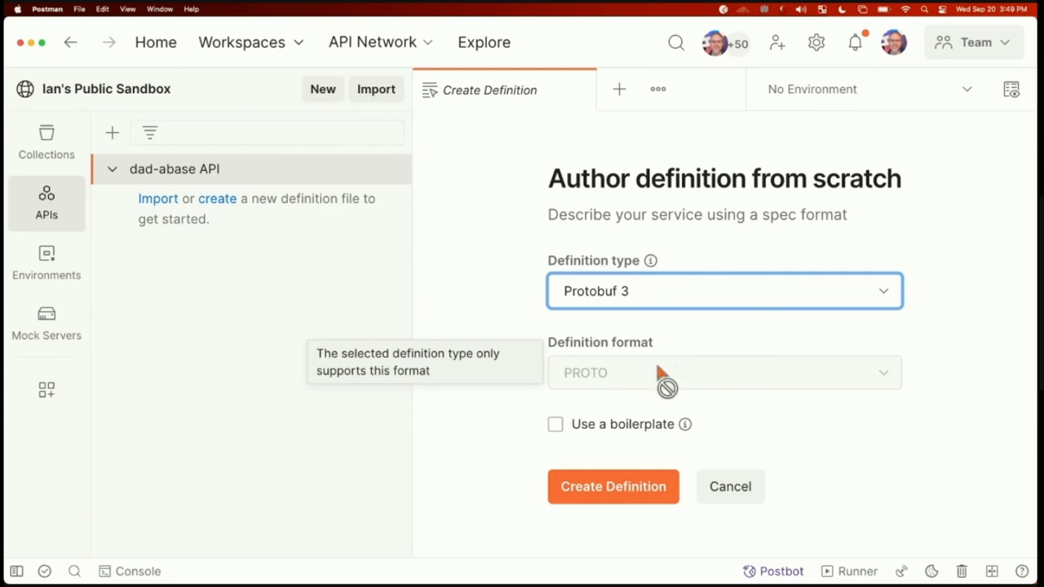
pyautogui.moveTo(570, 437)
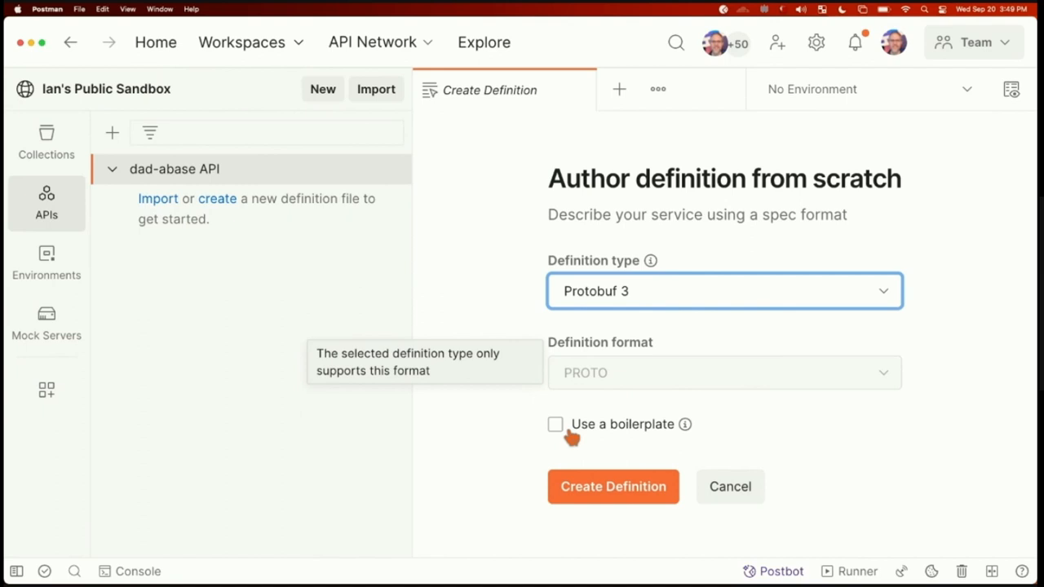
pyautogui.click(555, 424)
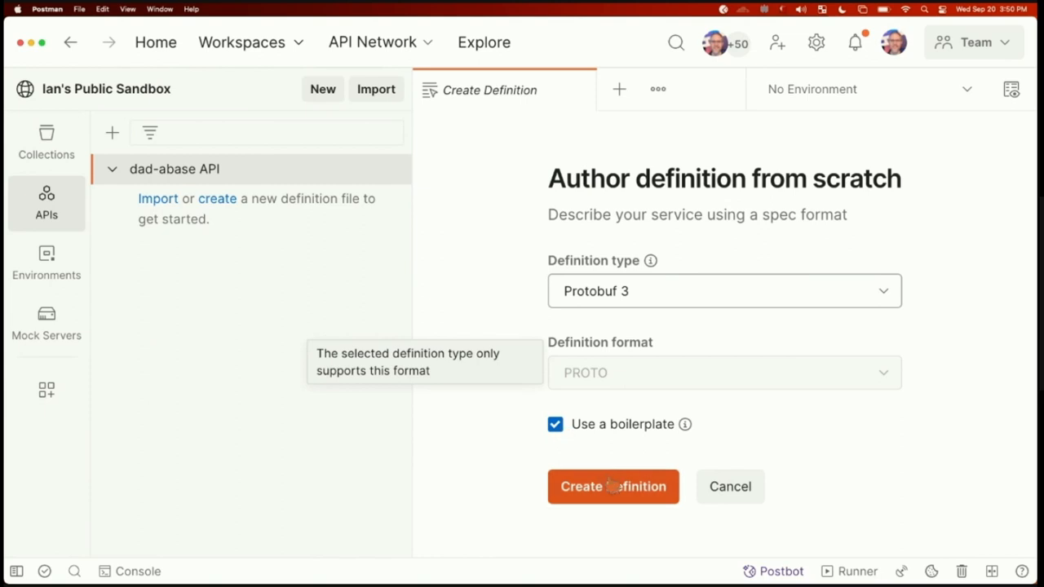
# Step: Create the definition and rewrite index.proto as package com.jokes with a Joke message
pyautogui.click(613, 486)
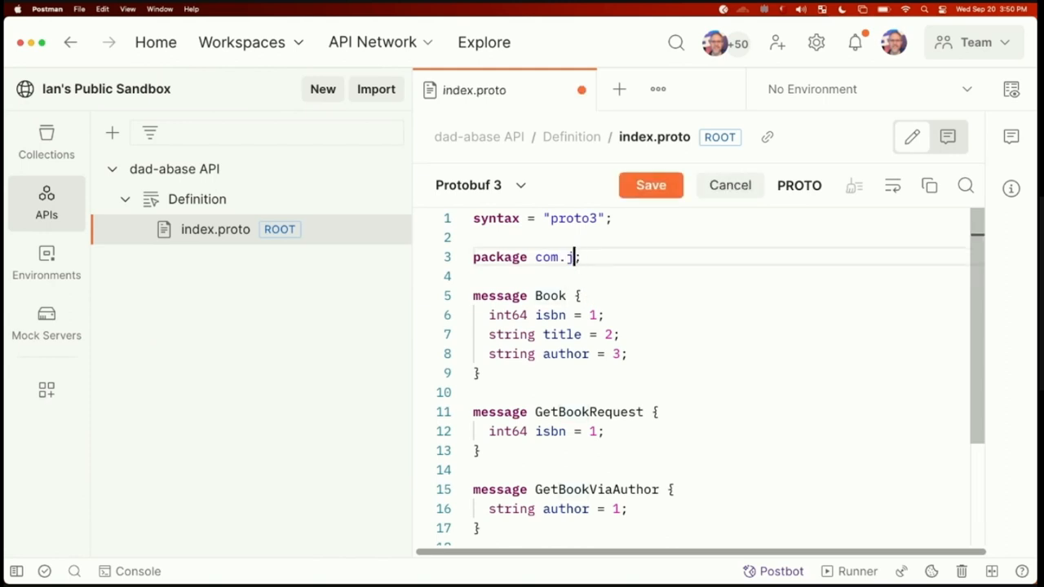
pyautogui.write('okes')
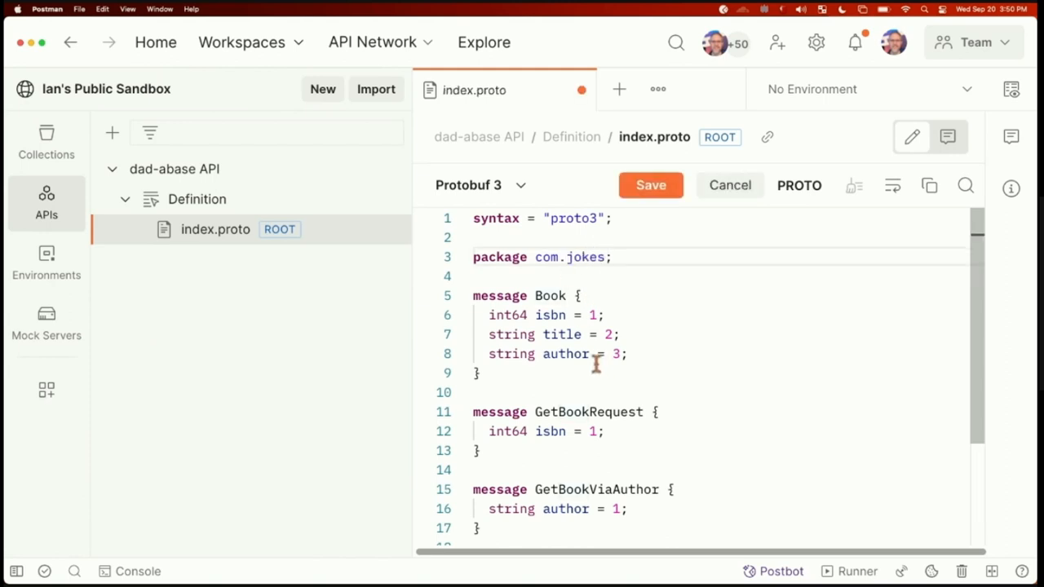
pyautogui.write('Jok')
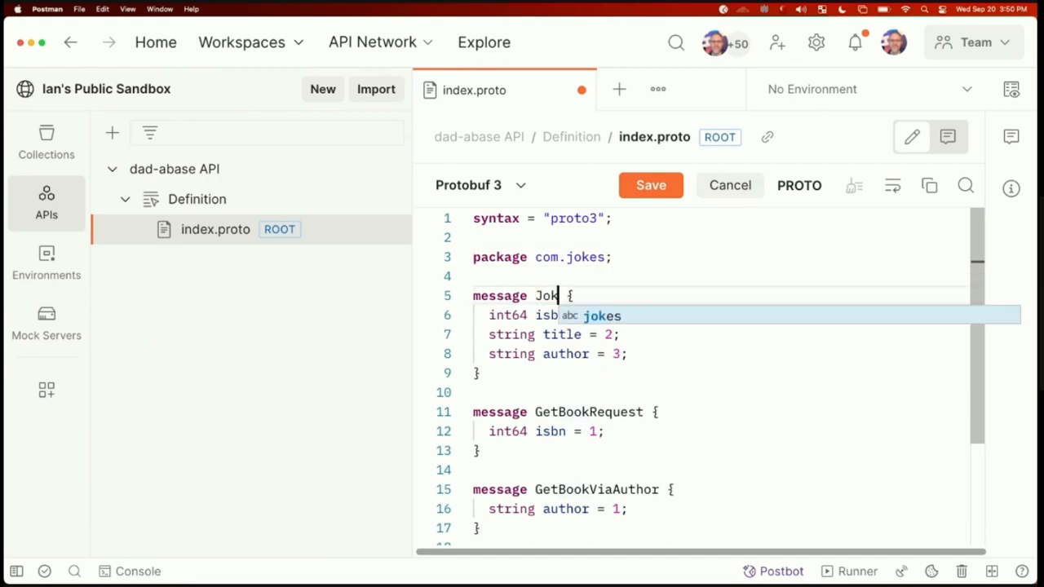
pyautogui.write('e')
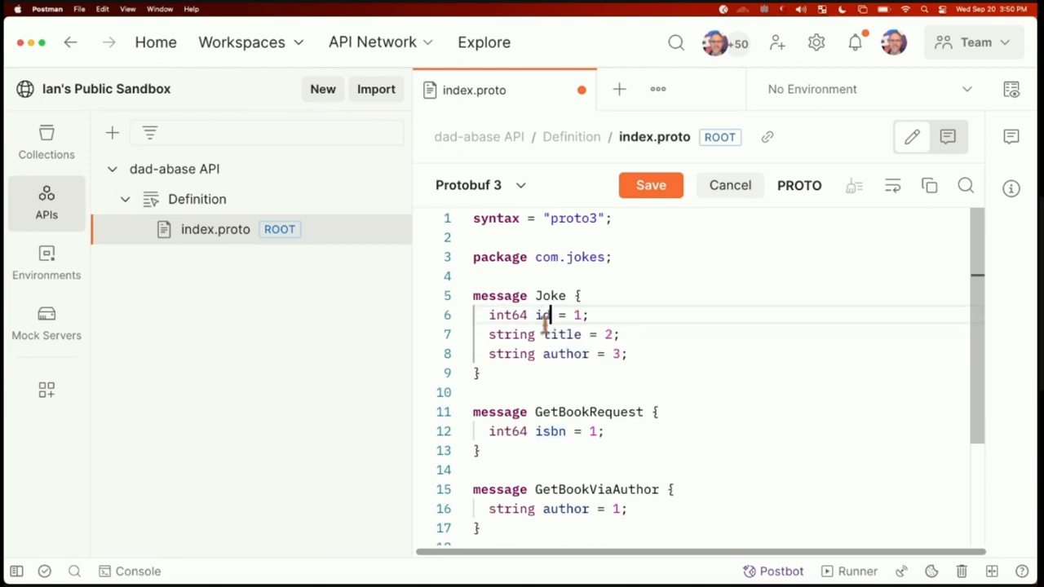
pyautogui.write('joke')
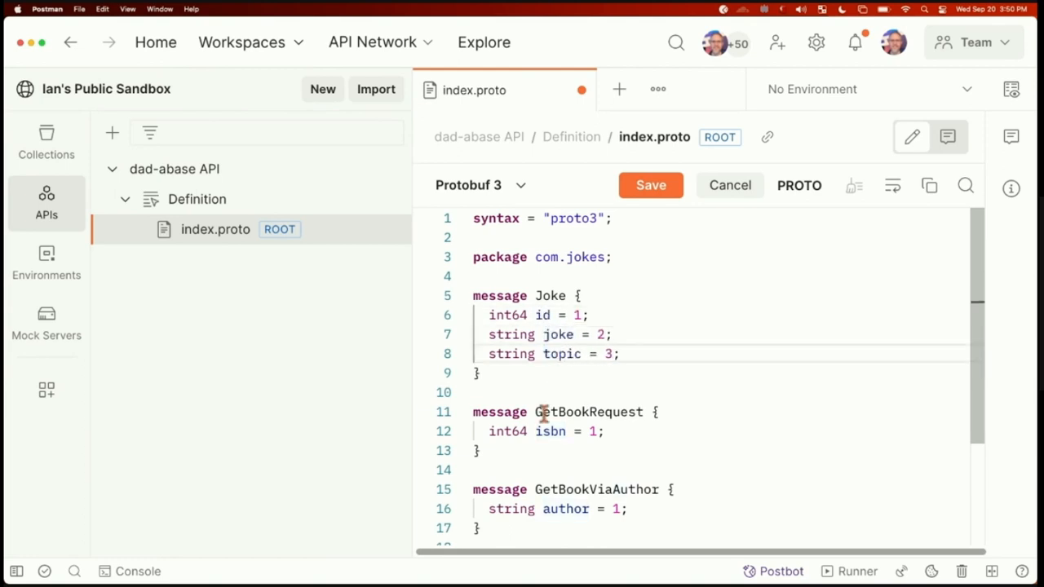
# Step: Rename the request messages and service to JokeService with GetJoke and GetJokeByTopic calls
pyautogui.doubleClick(551, 430)
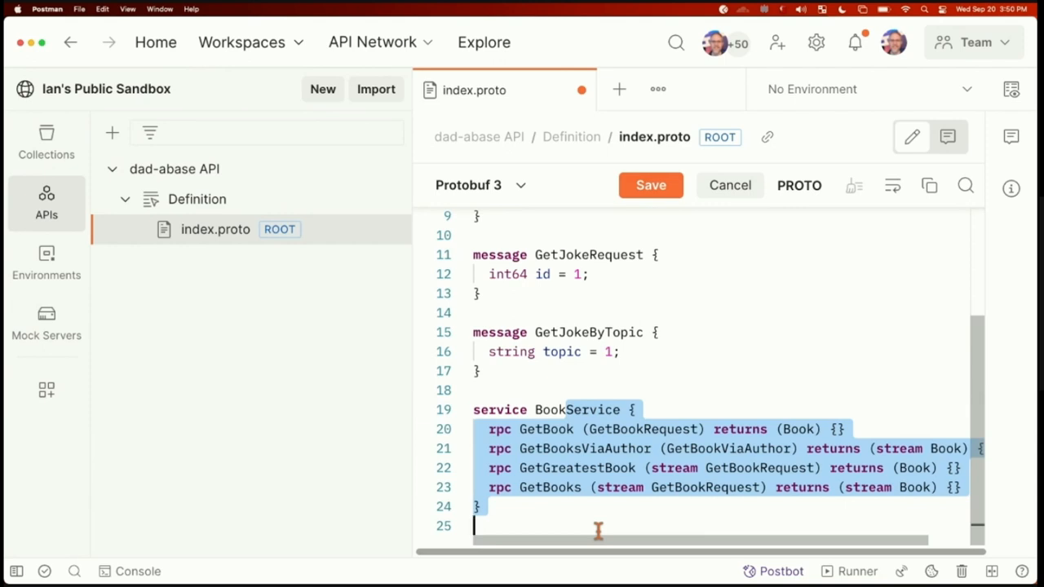
pyautogui.moveTo(541, 416)
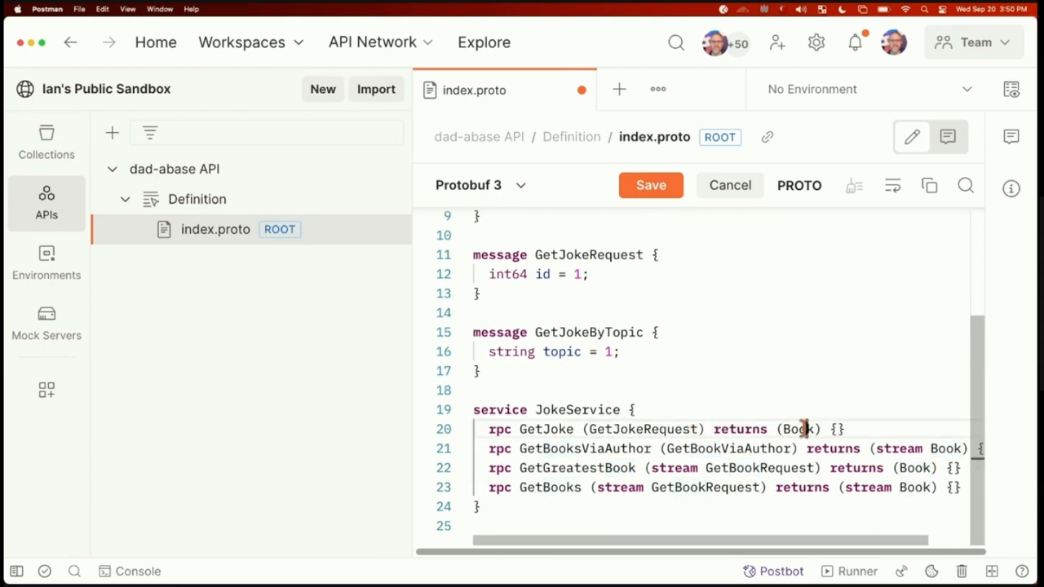
pyautogui.write('Joke')
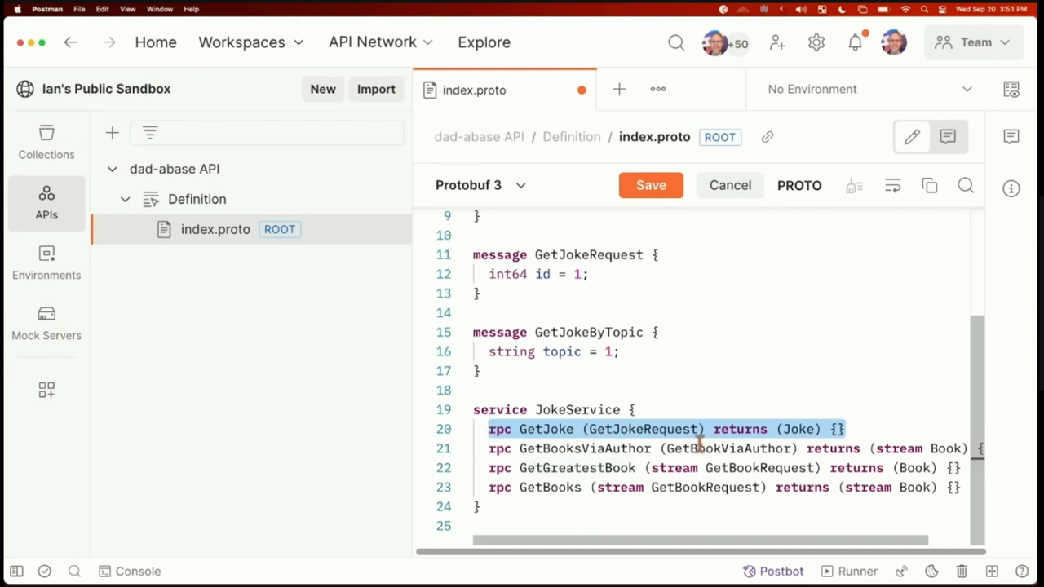
pyautogui.doubleClick(727, 448)
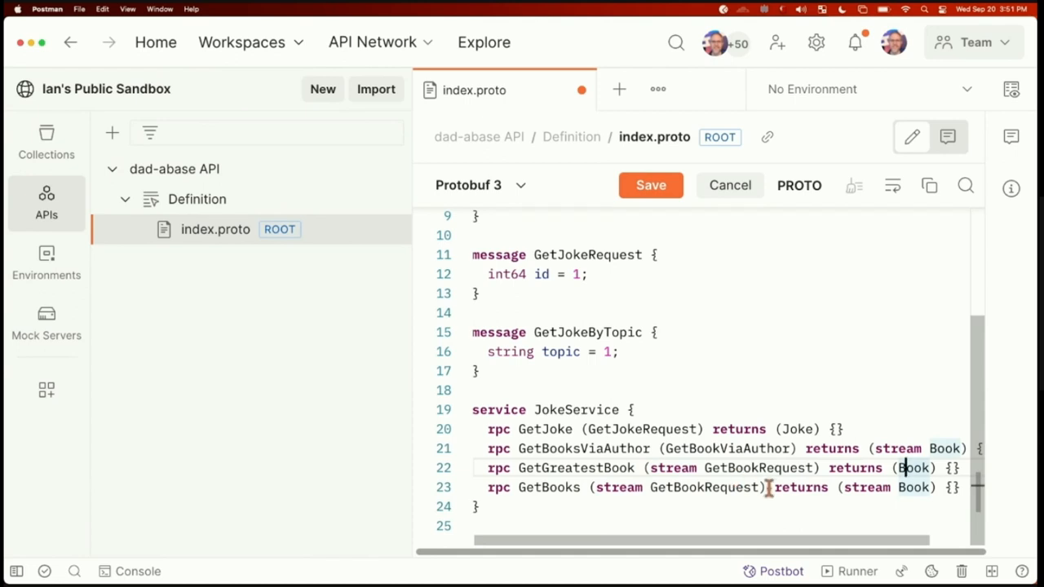
pyautogui.doubleClick(867, 485)
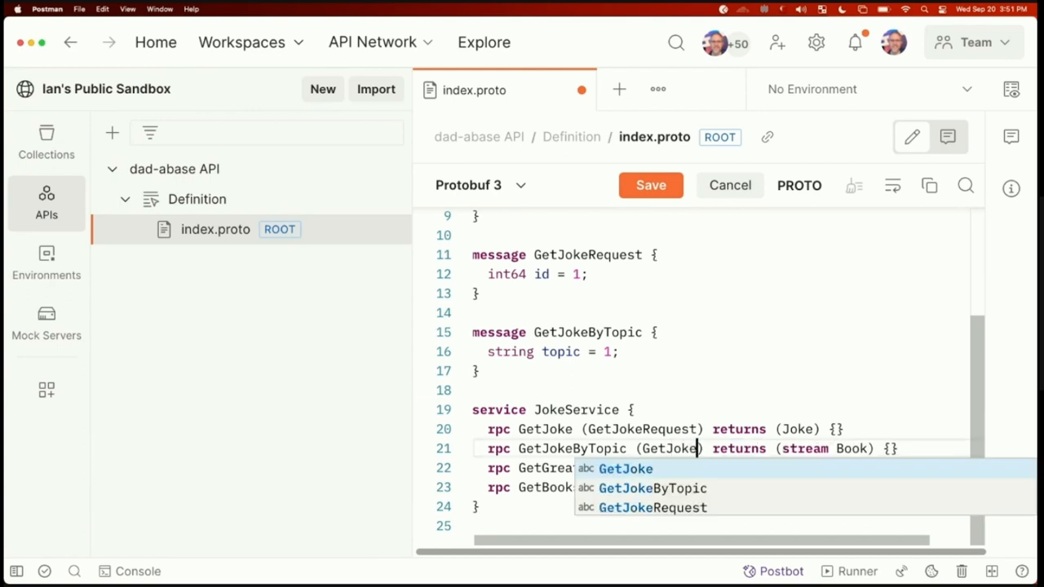
pyautogui.click(652, 488)
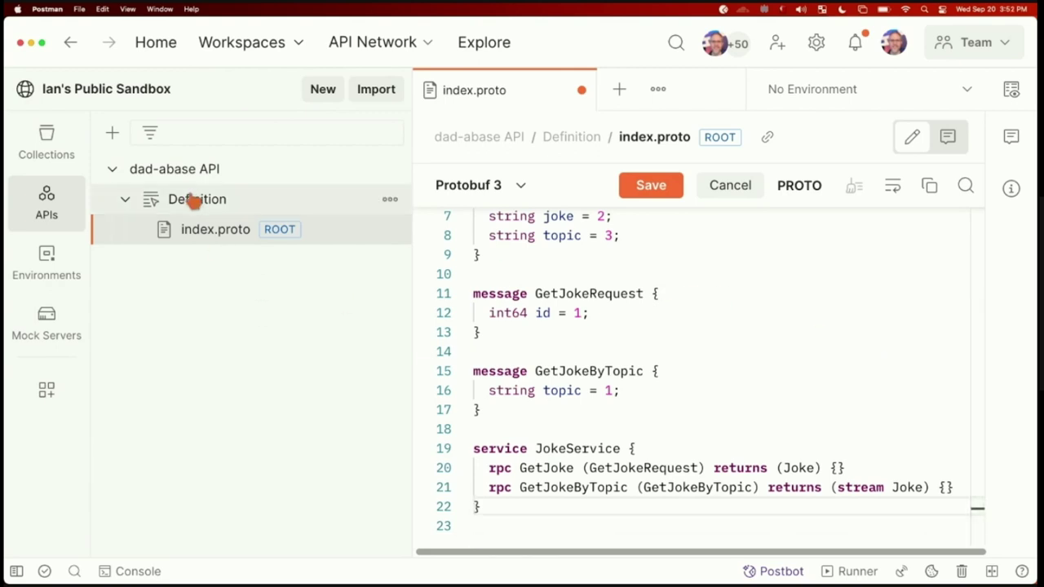
pyautogui.moveTo(422, 210)
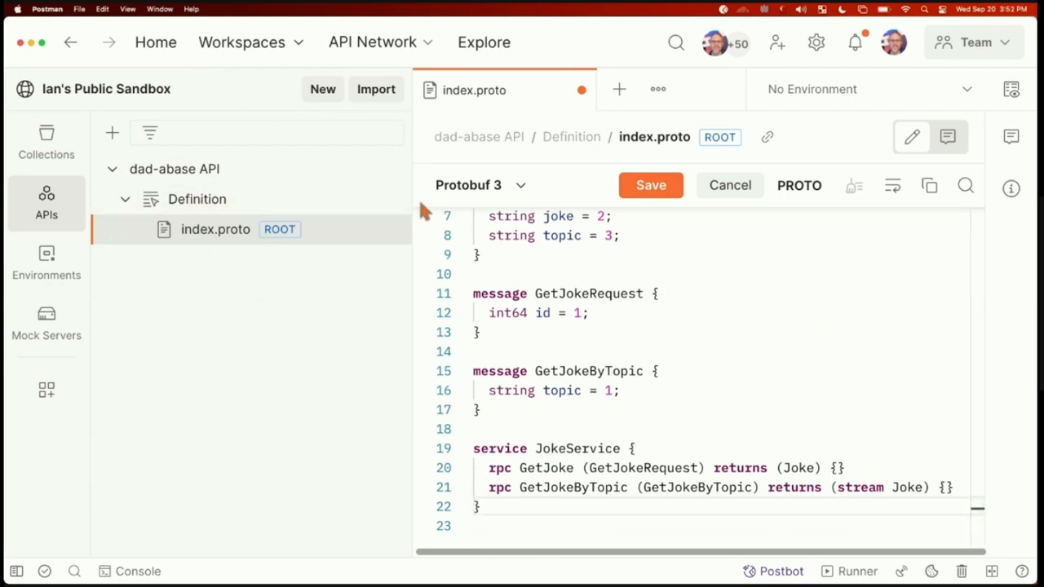
pyautogui.moveTo(205, 209)
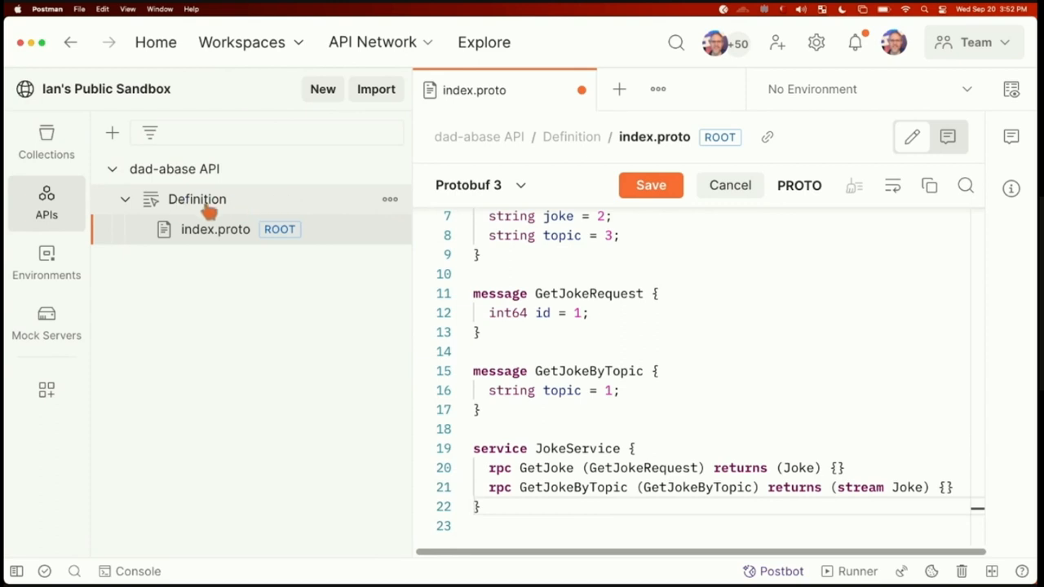
pyautogui.moveTo(390, 198)
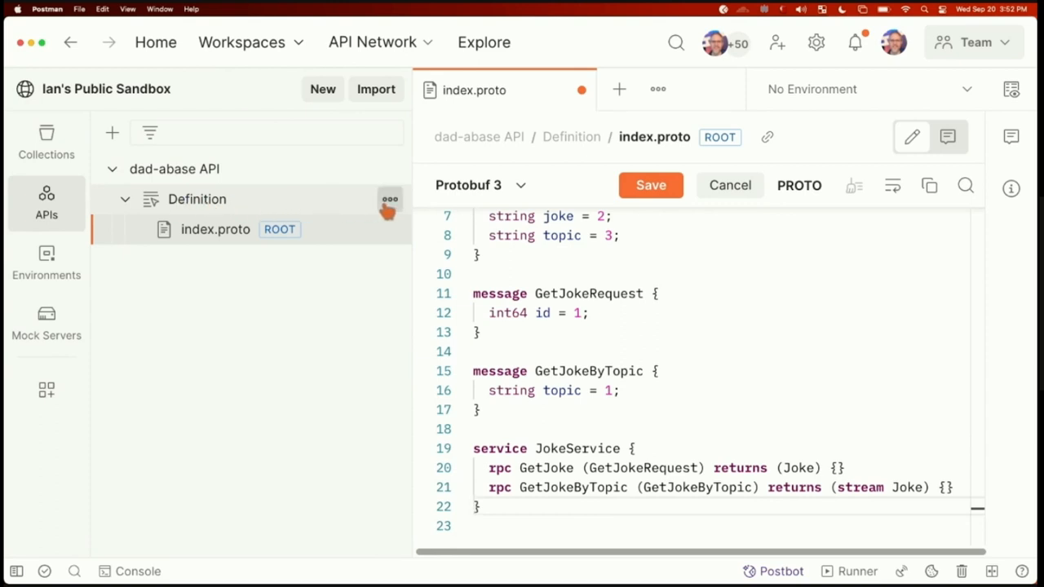
# Step: Add an empty messages.proto file to the API's Definition folder
pyautogui.click(390, 199)
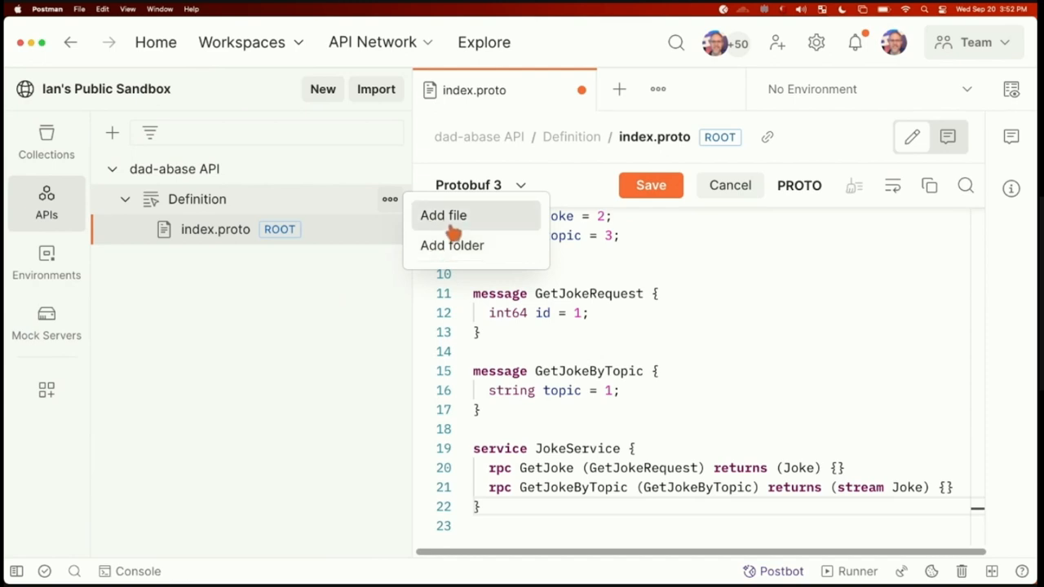
pyautogui.click(444, 215)
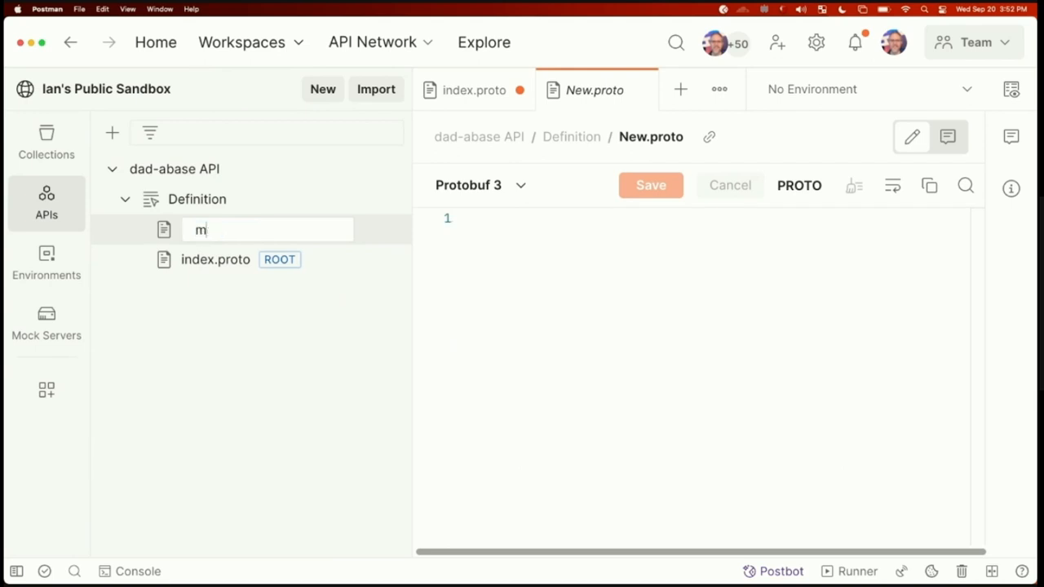
pyautogui.write('essages.proto')
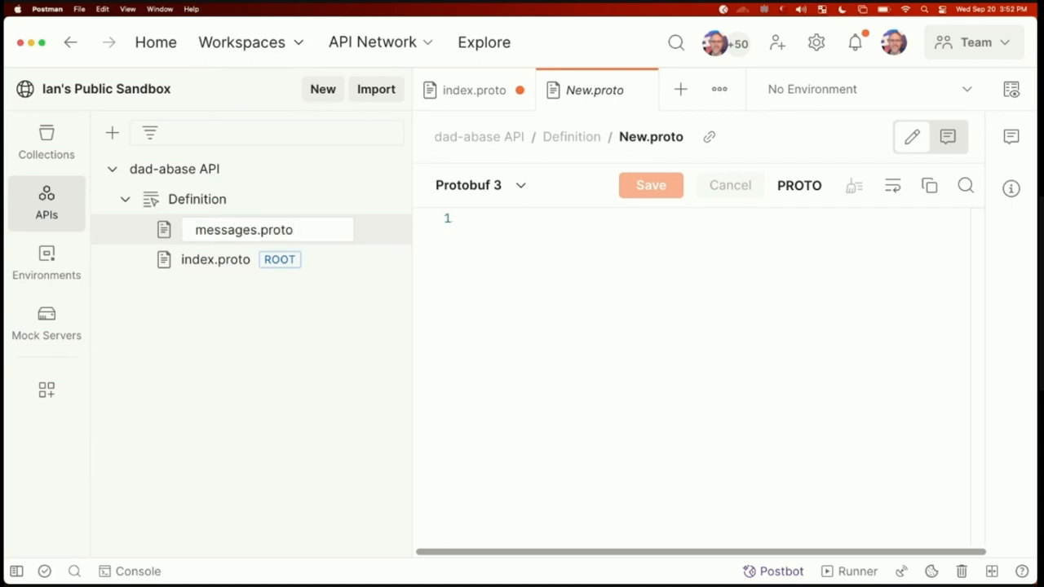
pyautogui.click(228, 228)
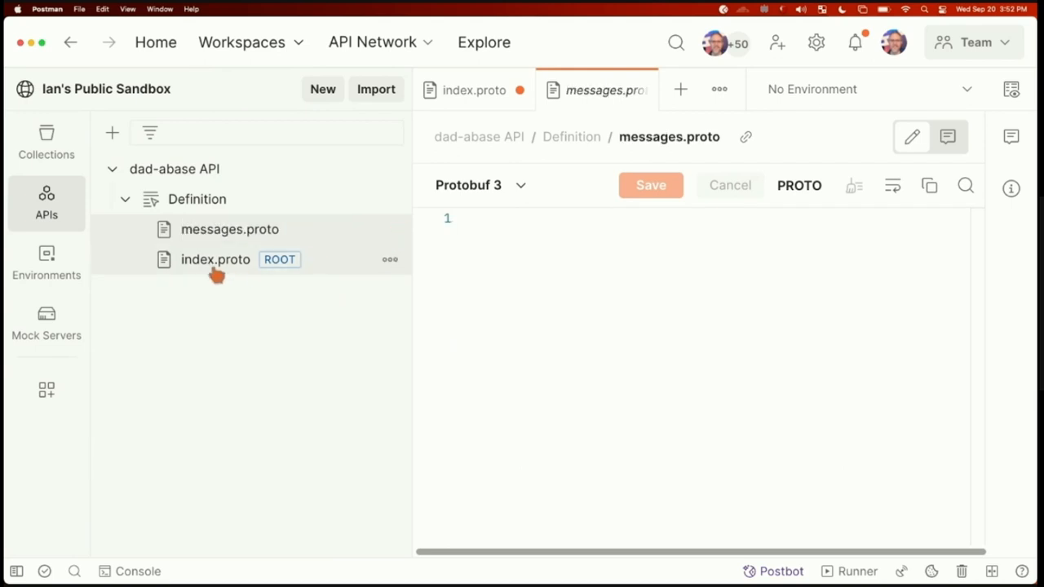
# Step: Move the Joke and request messages into messages.proto, leaving only JokeService in index.proto
pyautogui.click(215, 259)
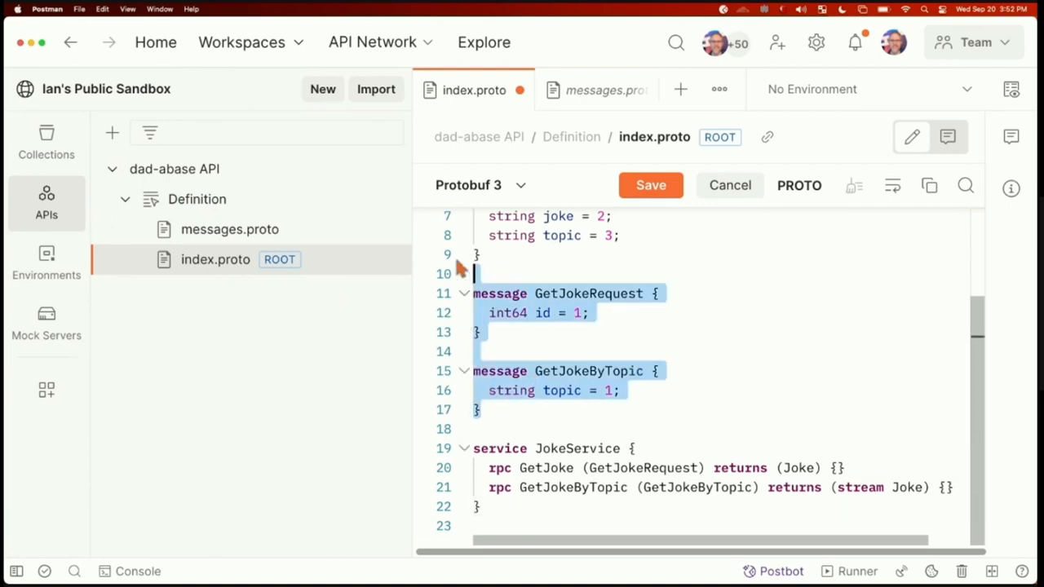
pyautogui.scroll(3)
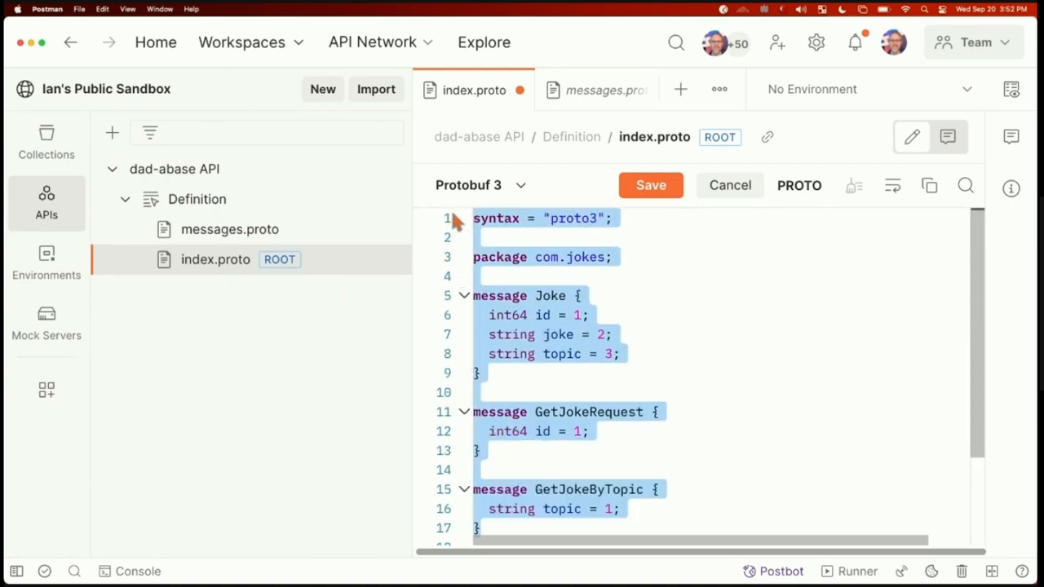
pyautogui.click(473, 295)
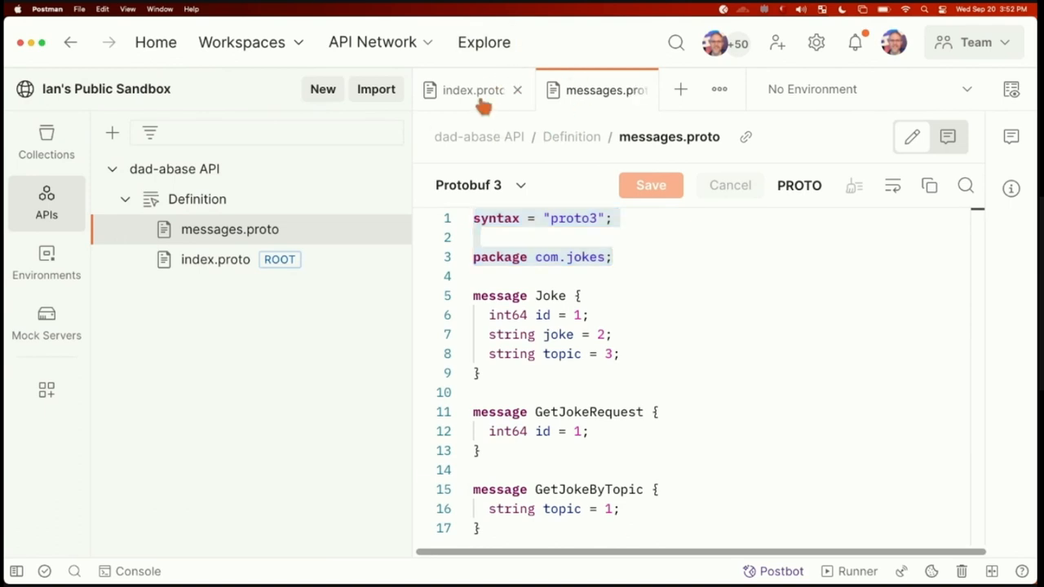
pyautogui.click(471, 90)
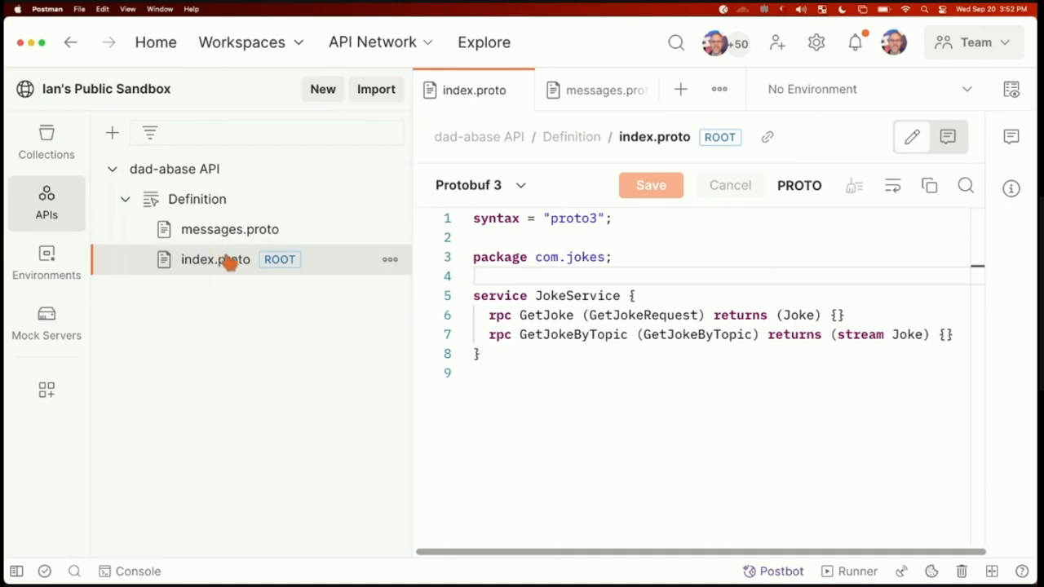
pyautogui.moveTo(284, 281)
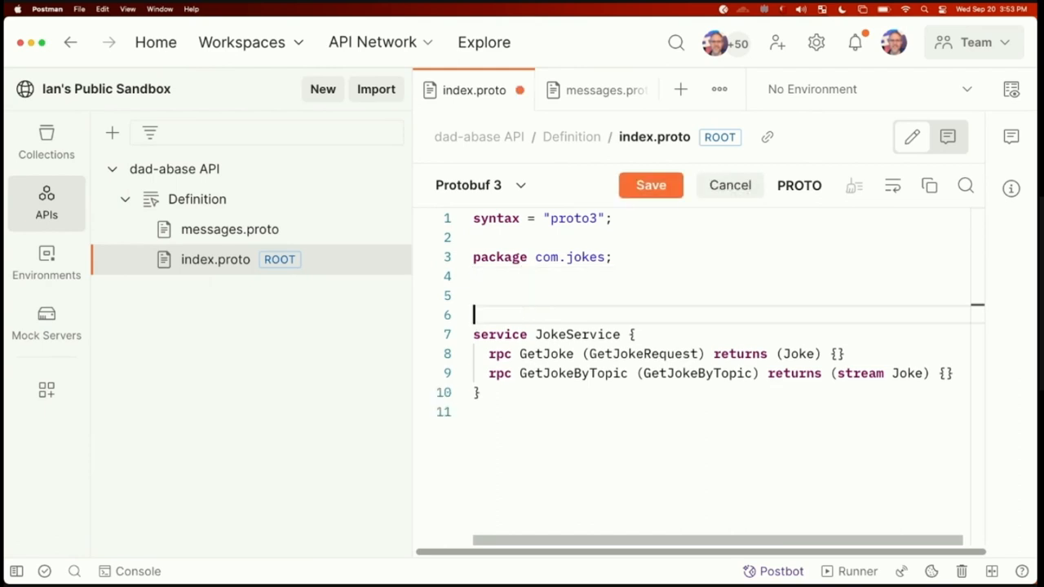
# Step: Make index.proto import "messages.proto" without the folder prefix and save it
pyautogui.write('import')
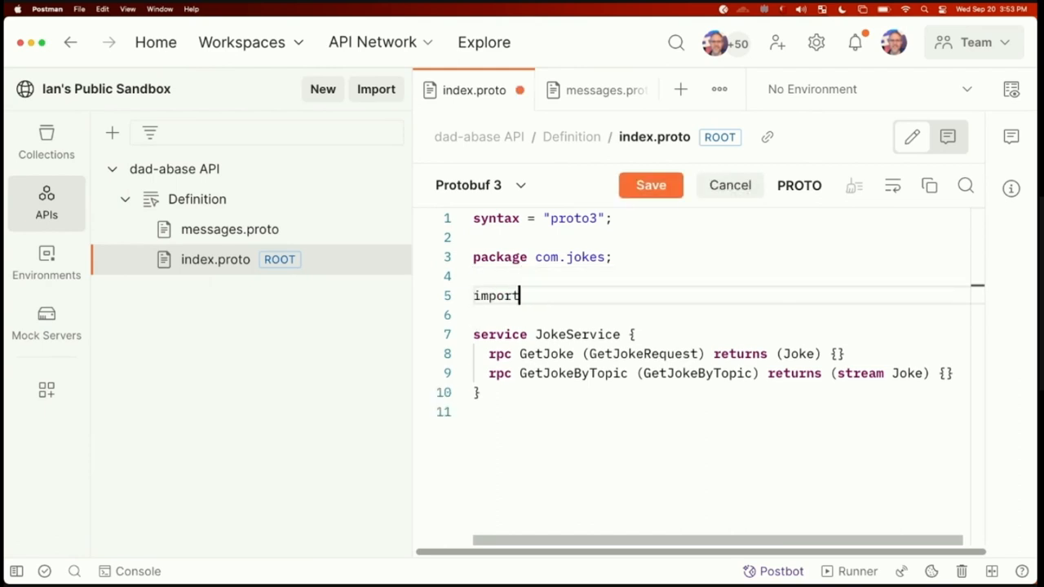
pyautogui.write('"messages.proto";')
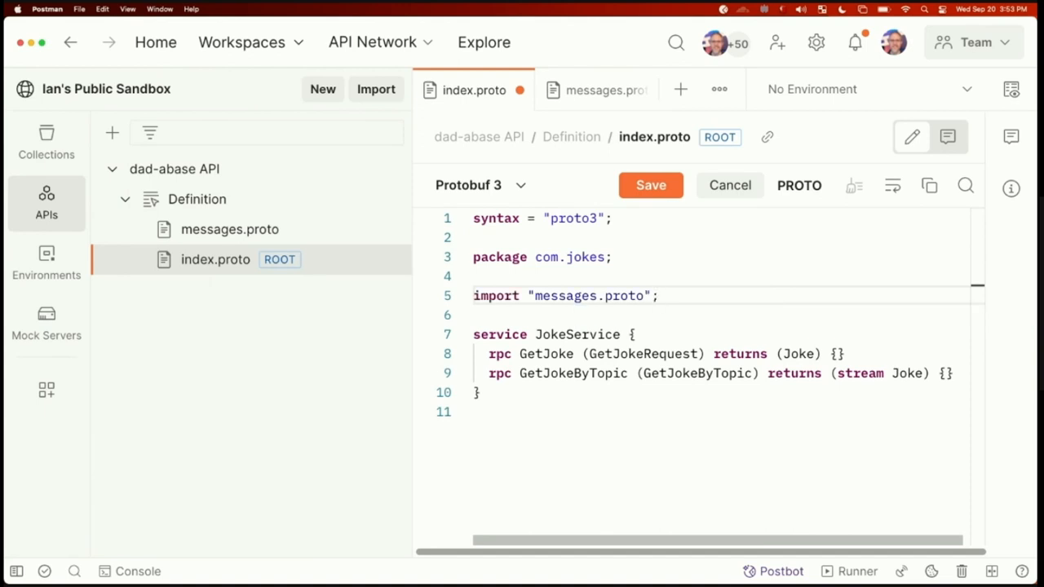
pyautogui.moveTo(522, 238)
pyautogui.write('folder/')
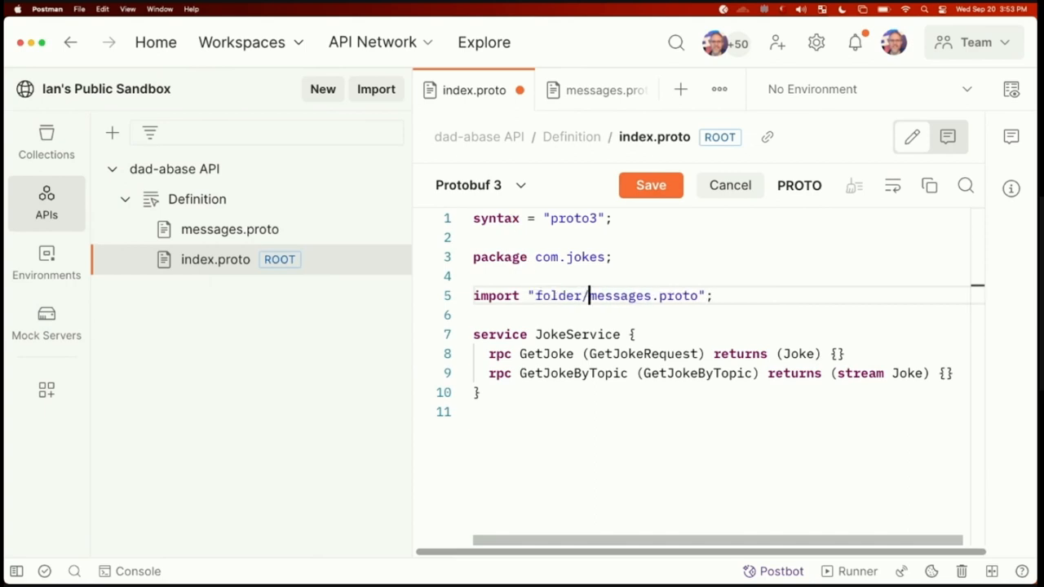
pyautogui.press('Backspace')
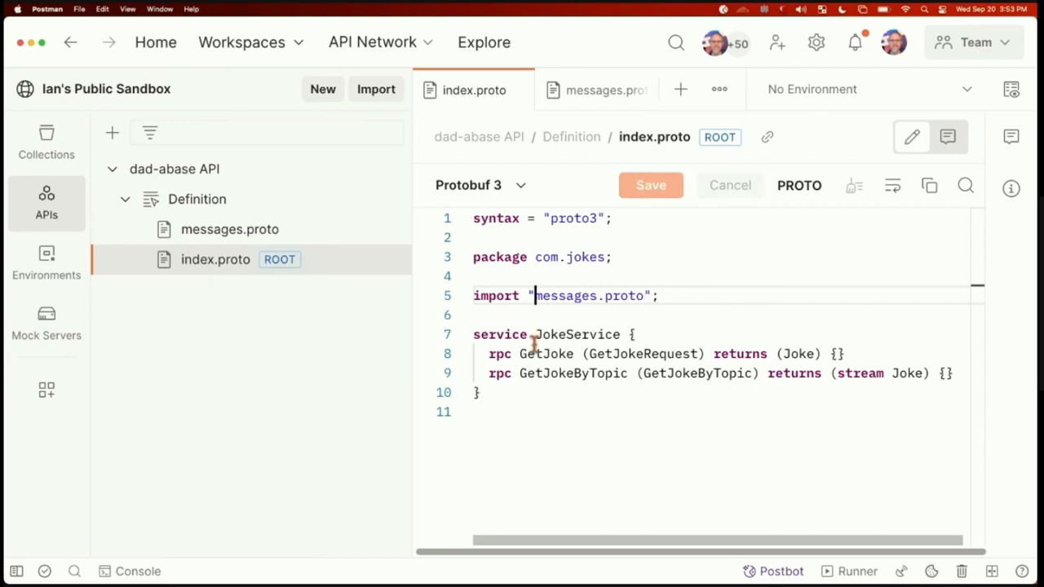
pyautogui.moveTo(302, 336)
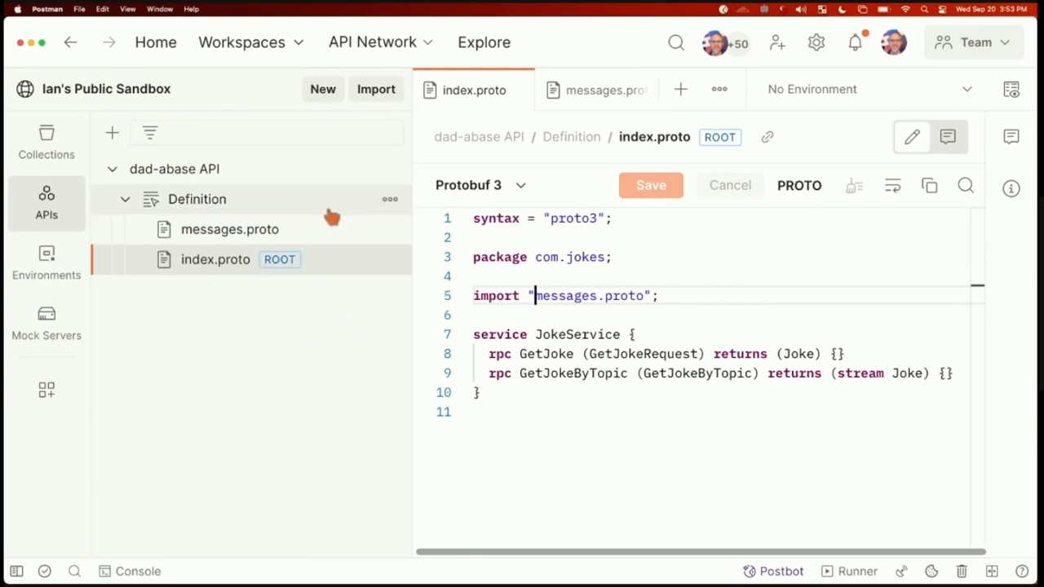
pyautogui.moveTo(46, 143)
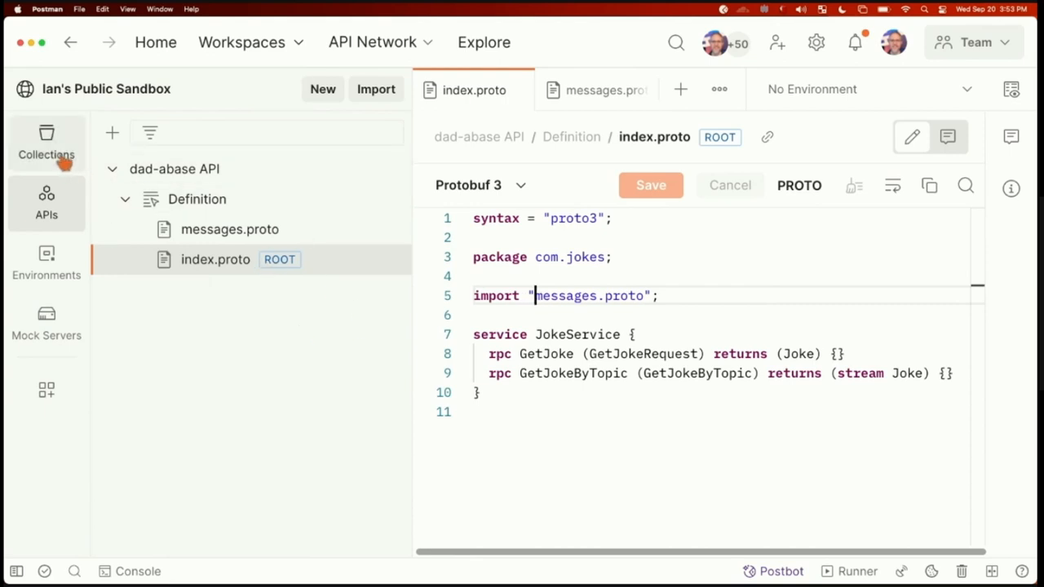
pyautogui.moveTo(310, 269)
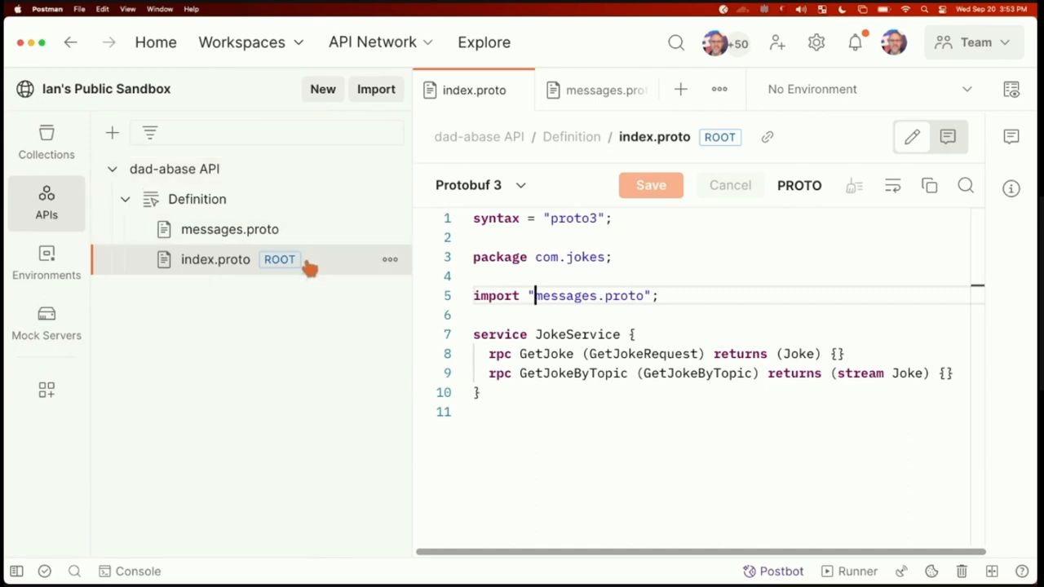
# Step: Review messages.proto, then show the workspace's still-empty Collections
pyautogui.click(228, 228)
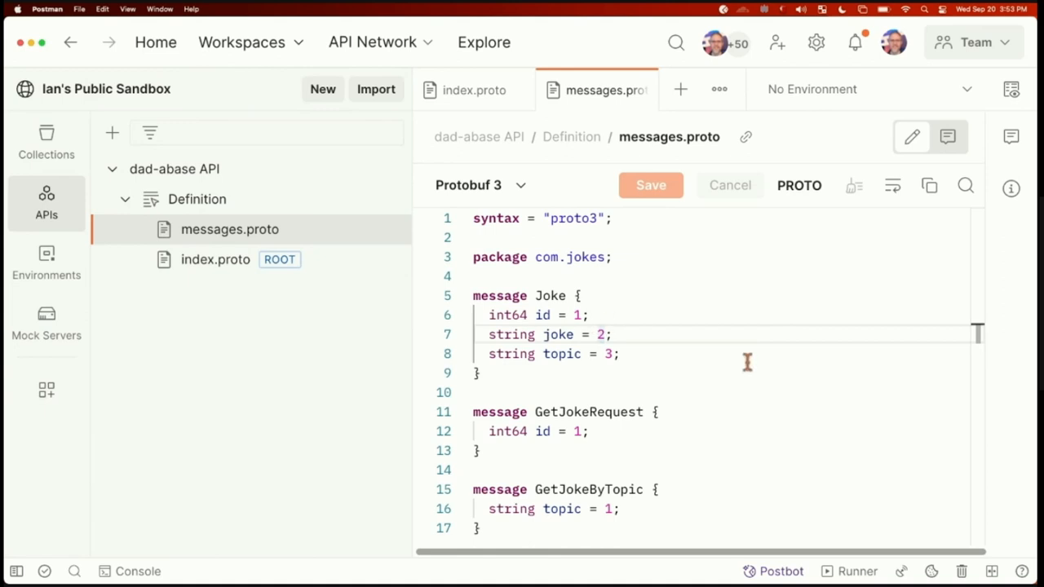
pyautogui.moveTo(235, 372)
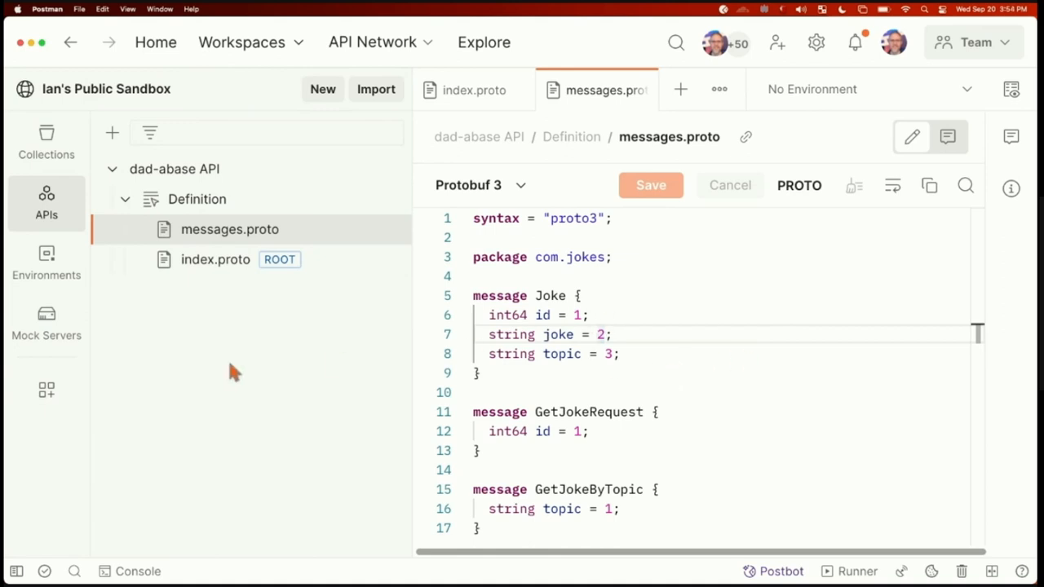
pyautogui.click(46, 143)
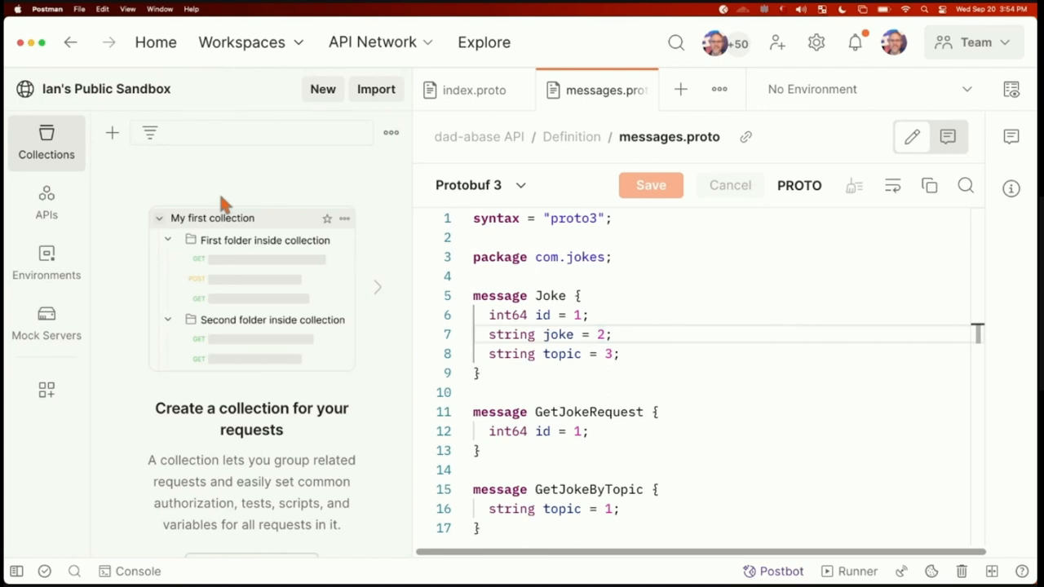
pyautogui.moveTo(121, 158)
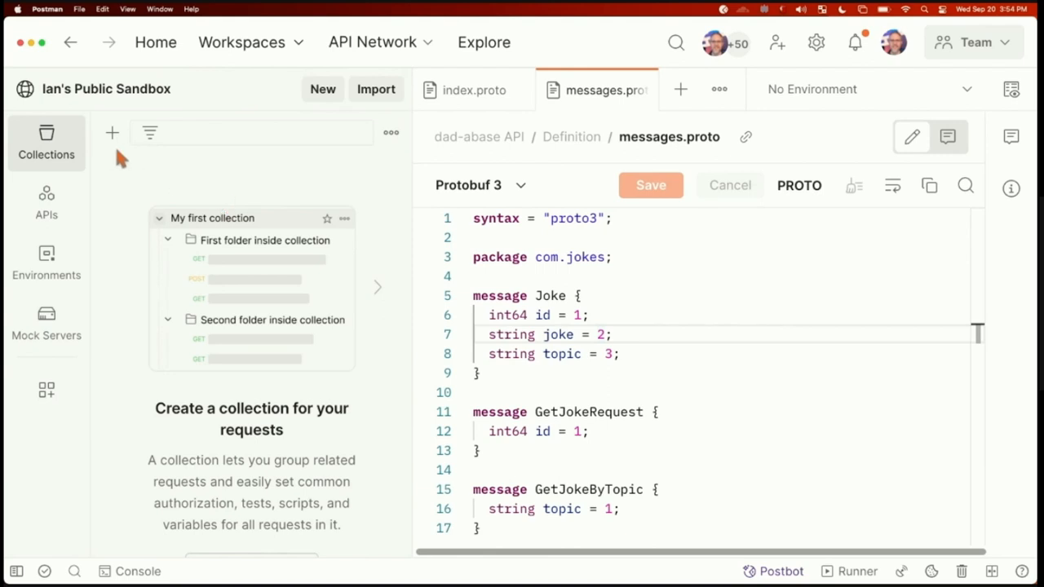
pyautogui.moveTo(111, 132)
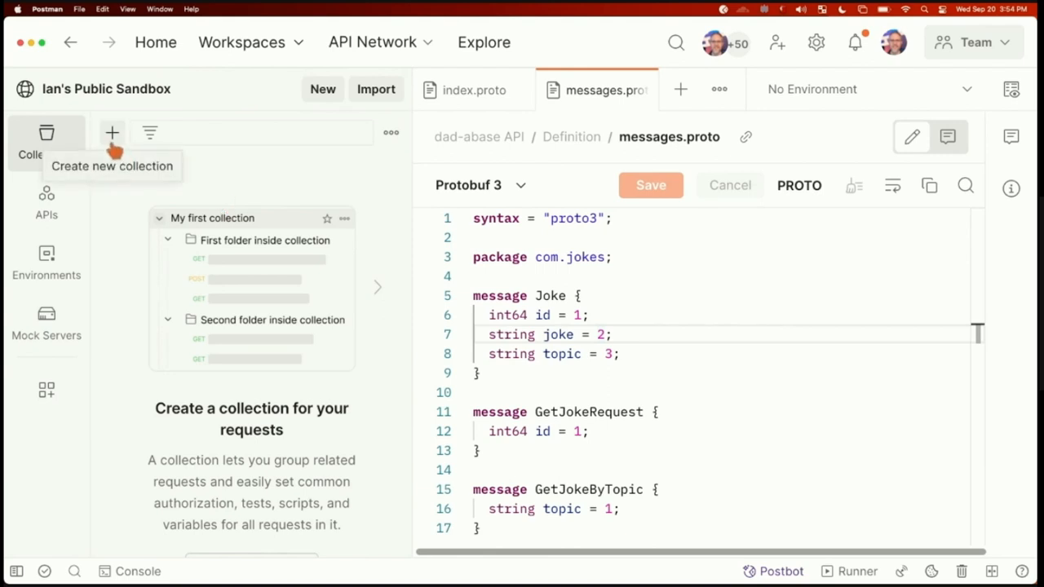
pyautogui.moveTo(143, 400)
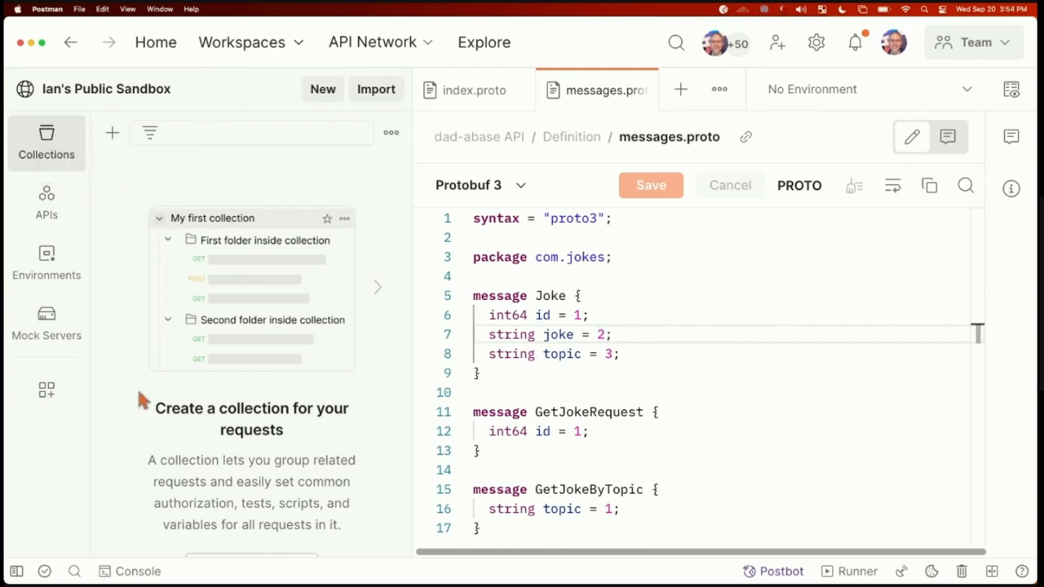
pyautogui.moveTo(274, 432)
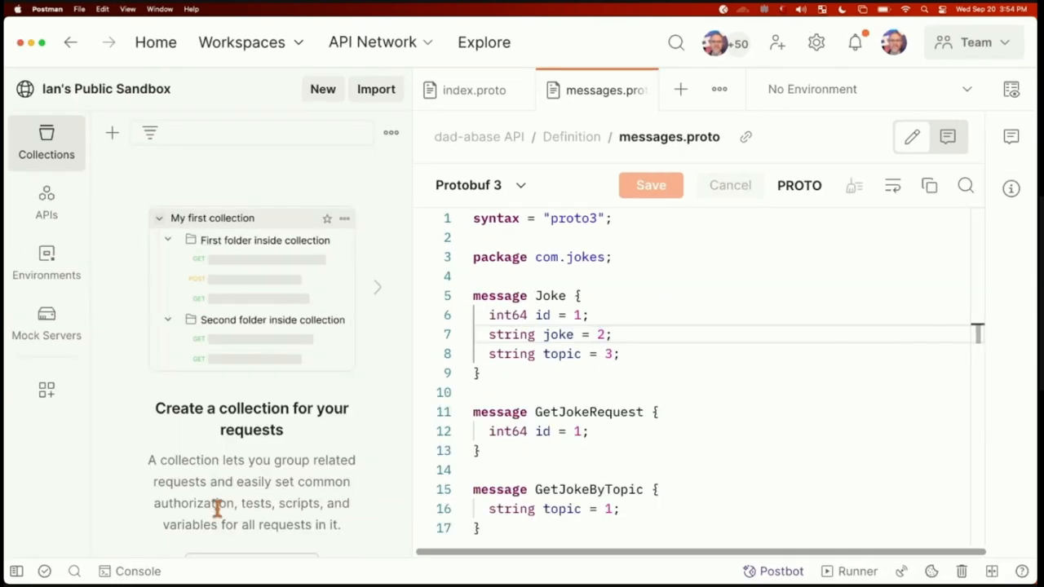
pyautogui.moveTo(286, 344)
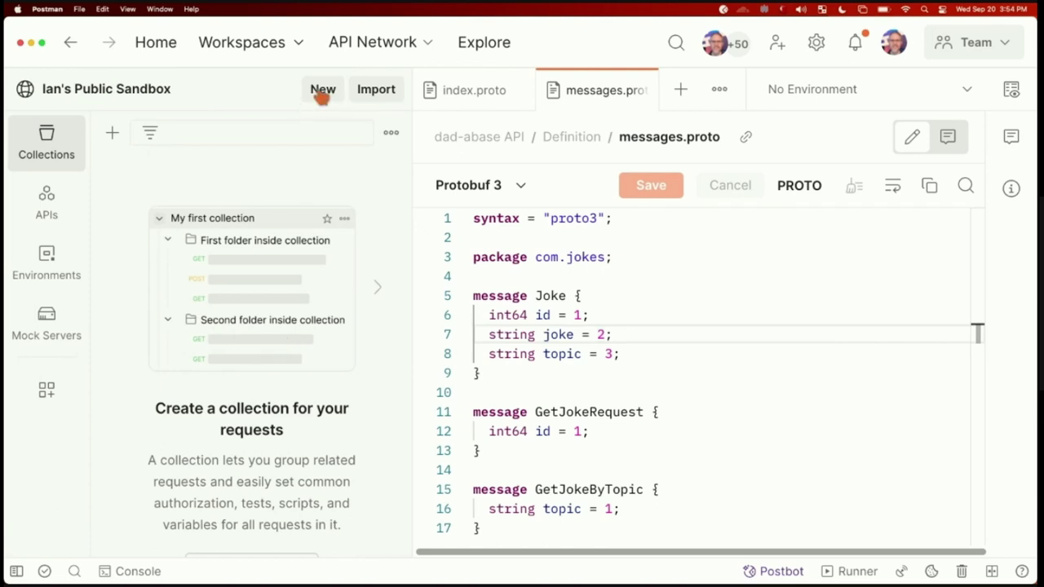
# Step: Create a new untitled gRPC request from the New dialog
pyautogui.click(323, 88)
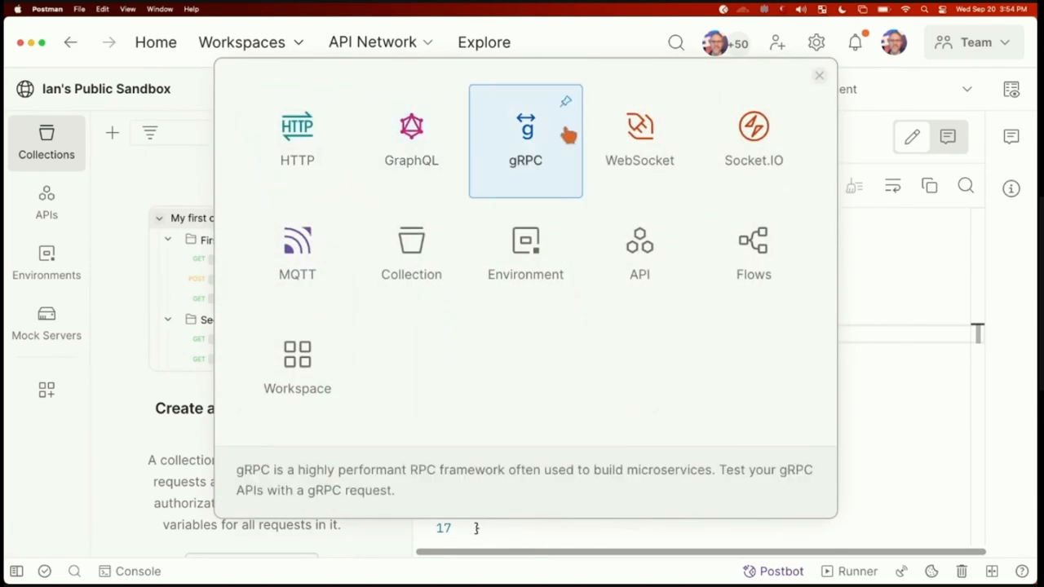
pyautogui.moveTo(558, 196)
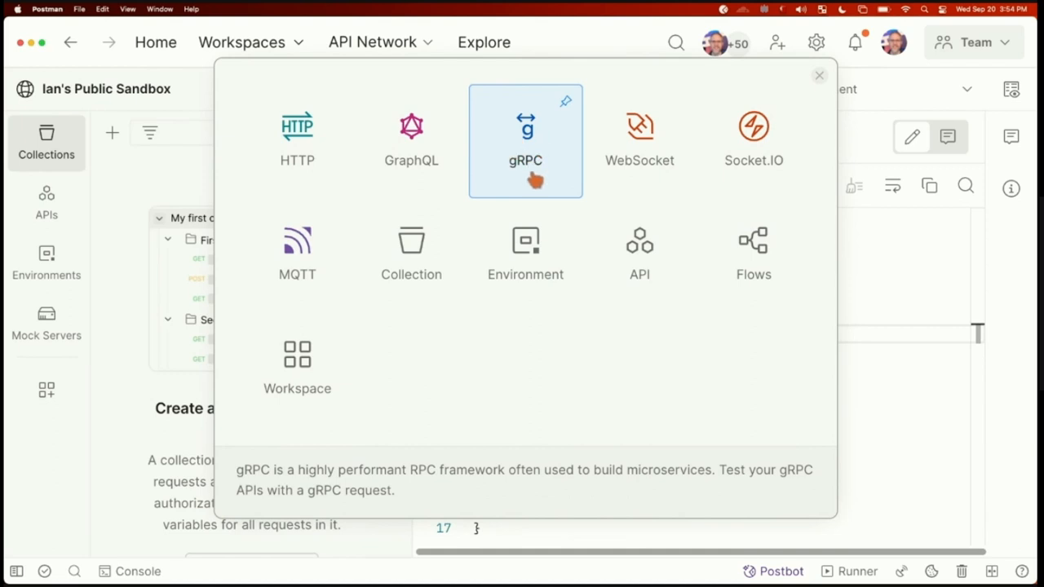
pyautogui.click(525, 138)
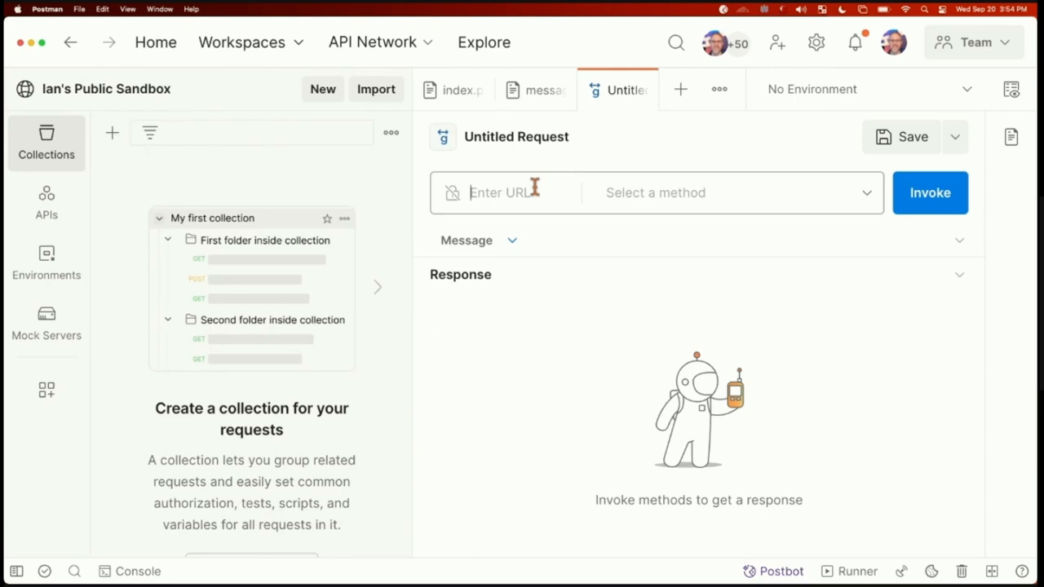
pyautogui.moveTo(678, 195)
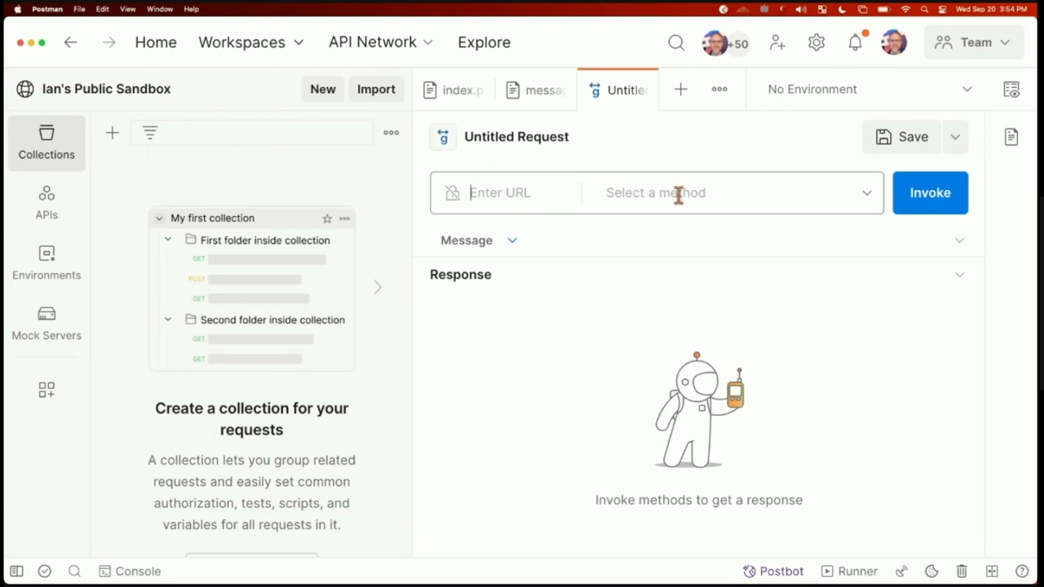
# Step: Load methods from the dad-abase API schema and choose JokeService / GetJoke
pyautogui.click(731, 193)
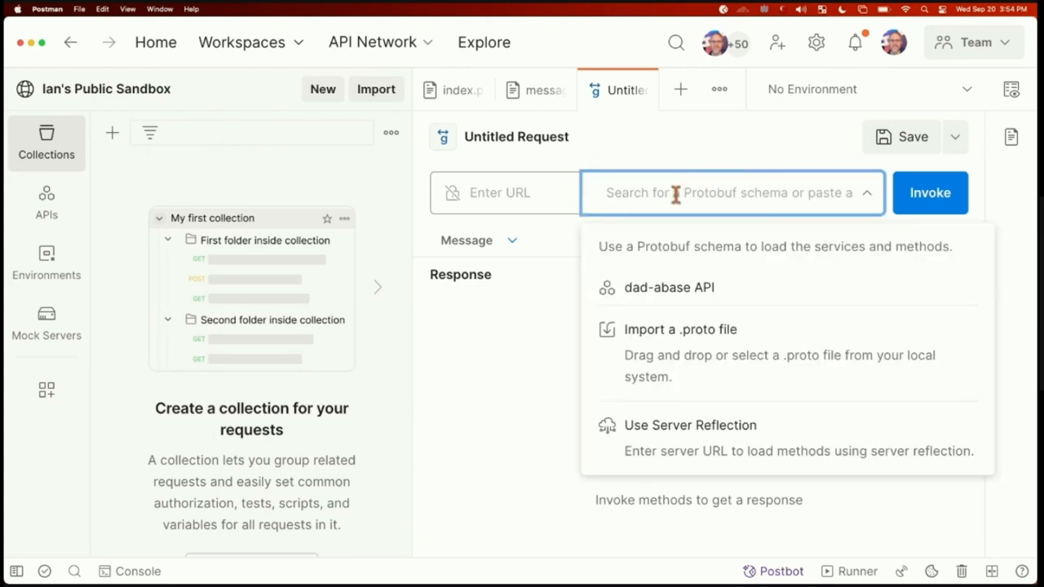
pyautogui.moveTo(698, 199)
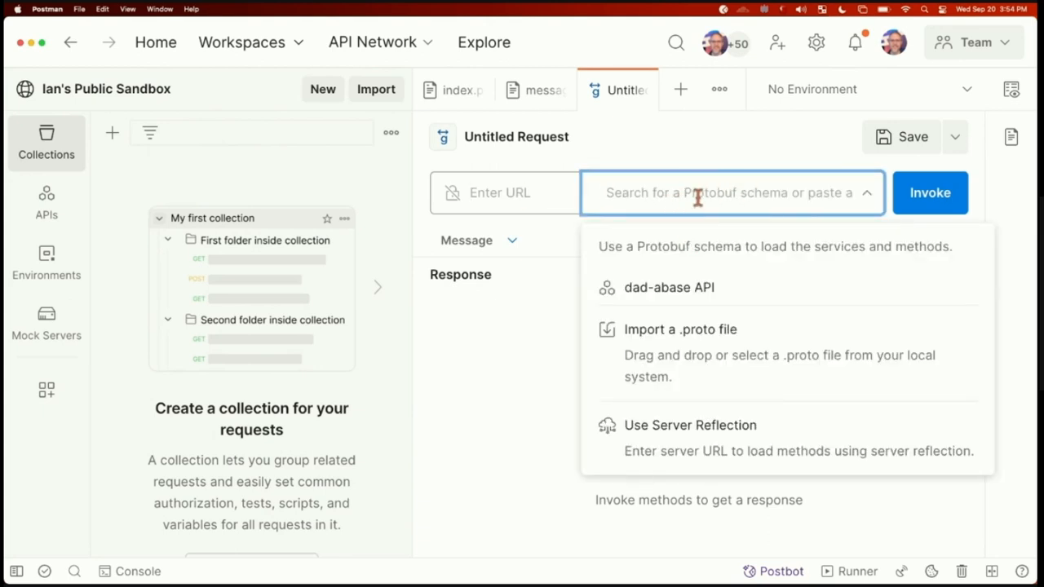
pyautogui.moveTo(737, 292)
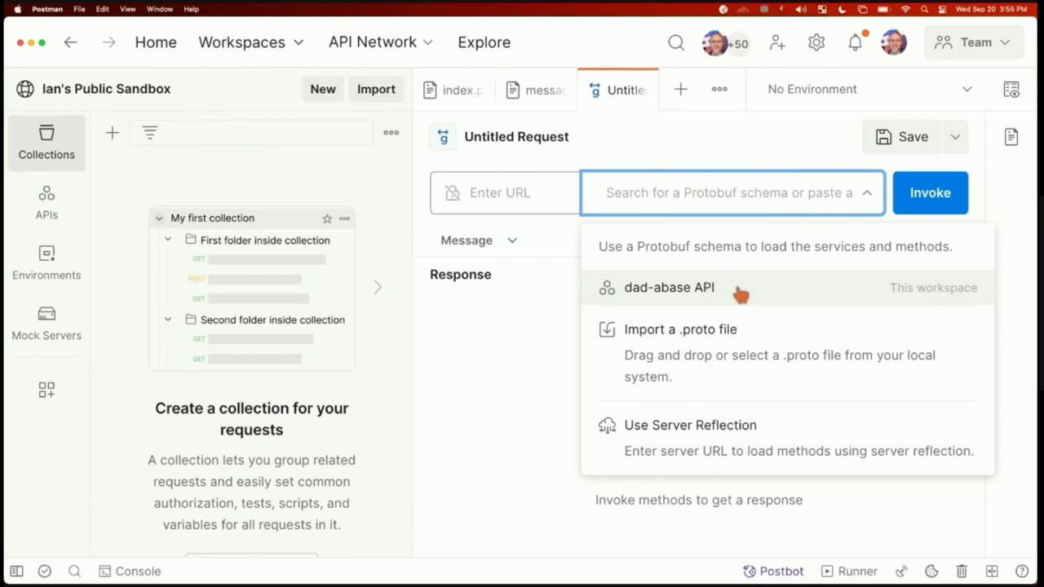
pyautogui.moveTo(688, 296)
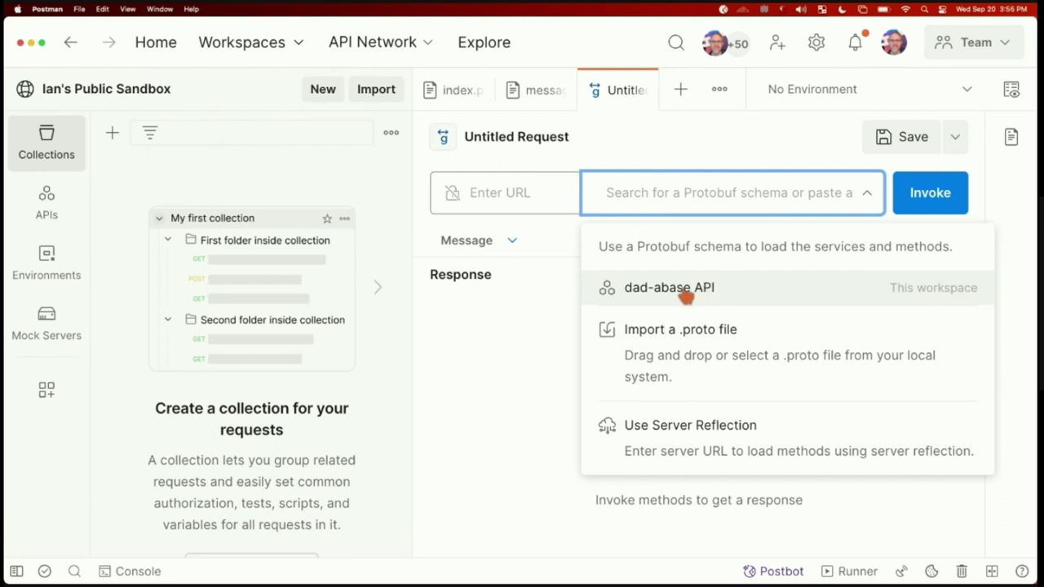
pyautogui.click(668, 287)
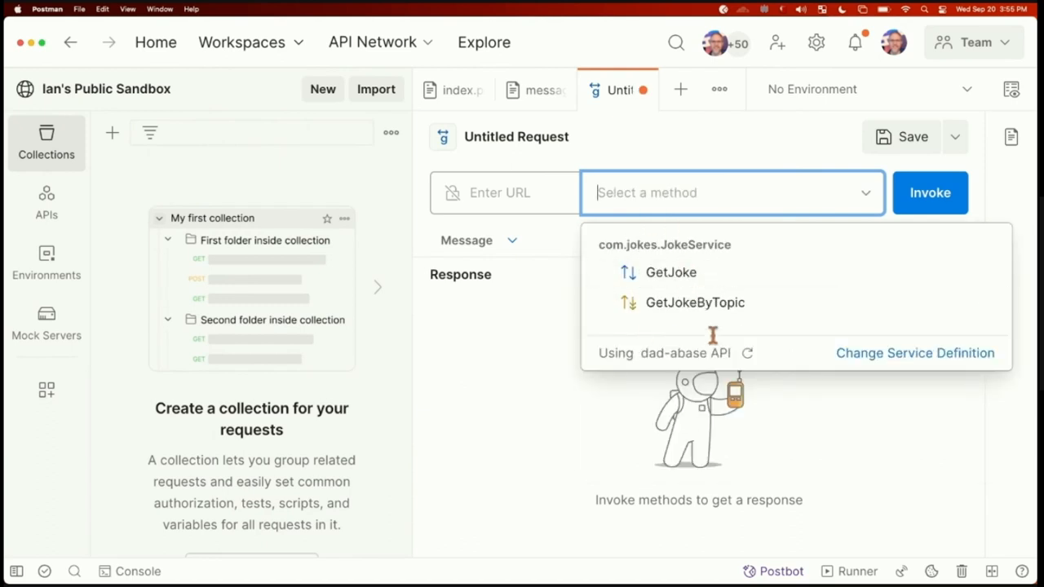
pyautogui.moveTo(607, 254)
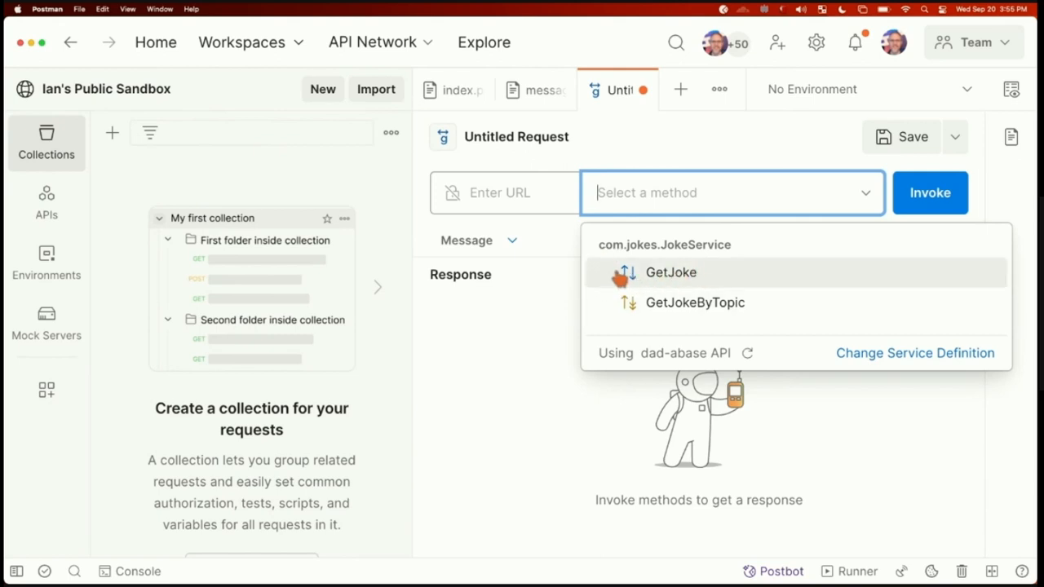
pyautogui.moveTo(659, 302)
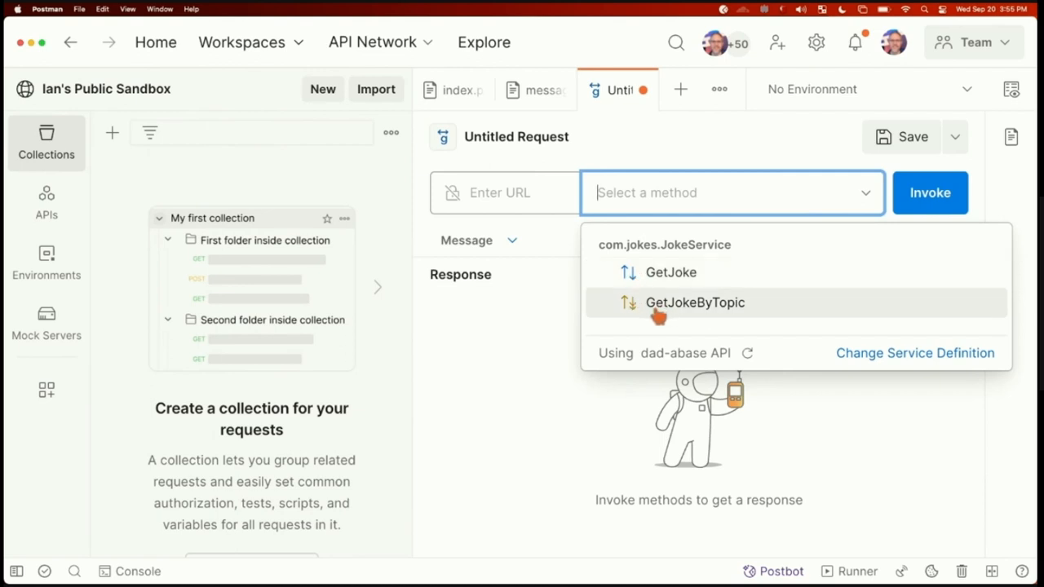
pyautogui.moveTo(629, 305)
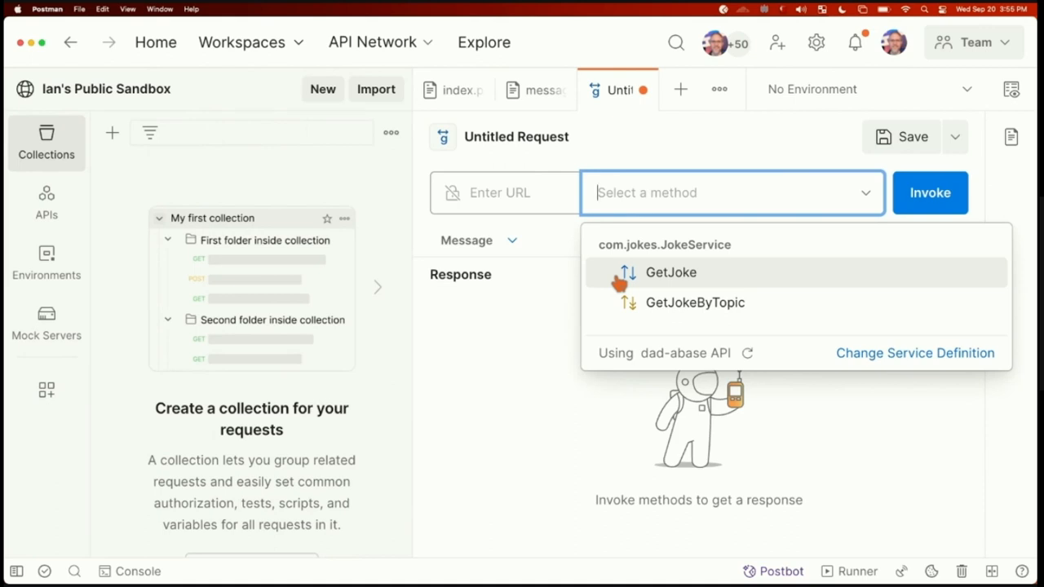
pyautogui.click(670, 273)
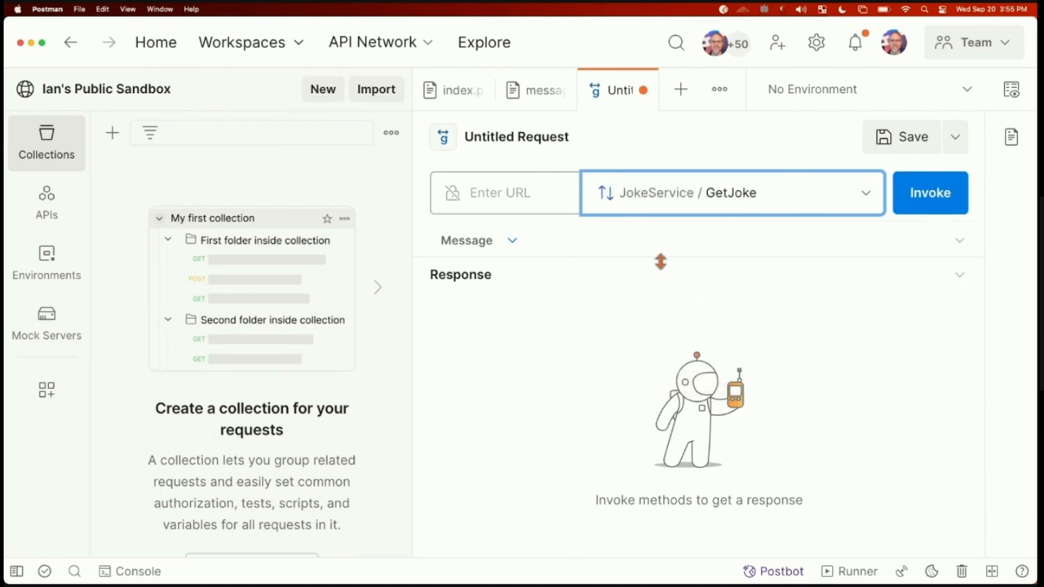
# Step: Add an 'id' metadata entry and switch to composing the request message
pyautogui.click(512, 240)
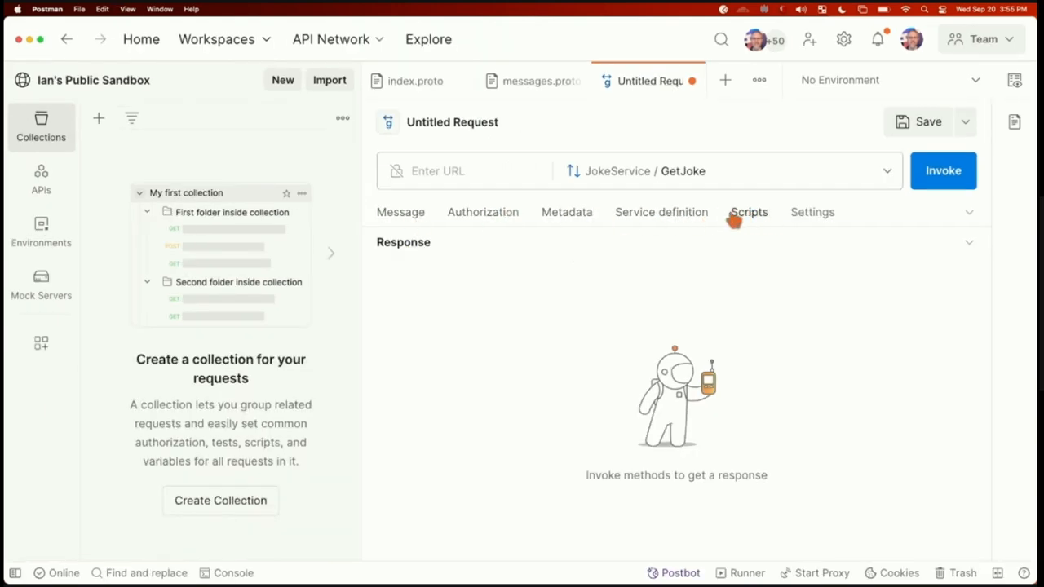
pyautogui.click(566, 212)
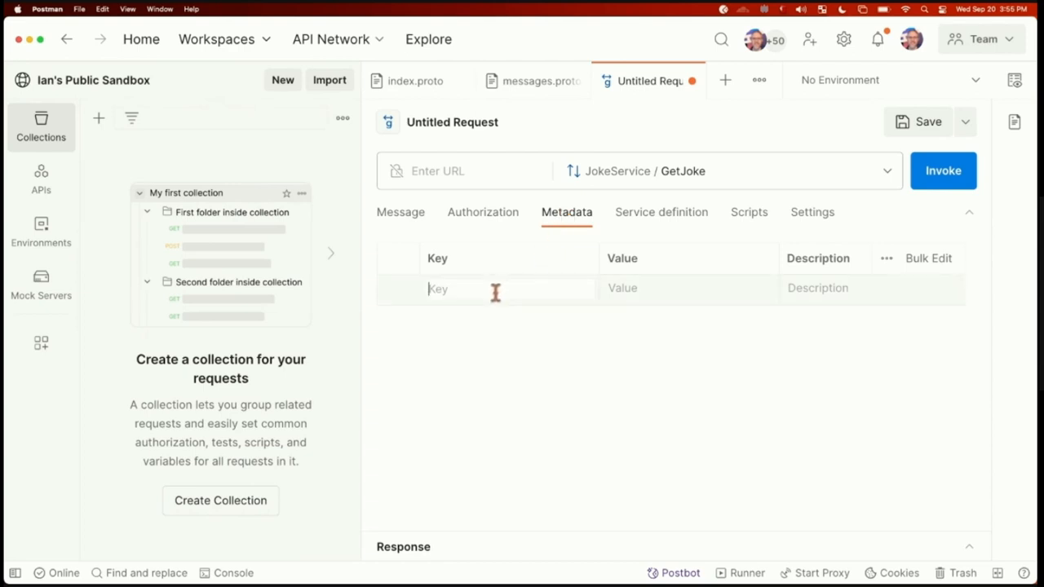
pyautogui.write('id')
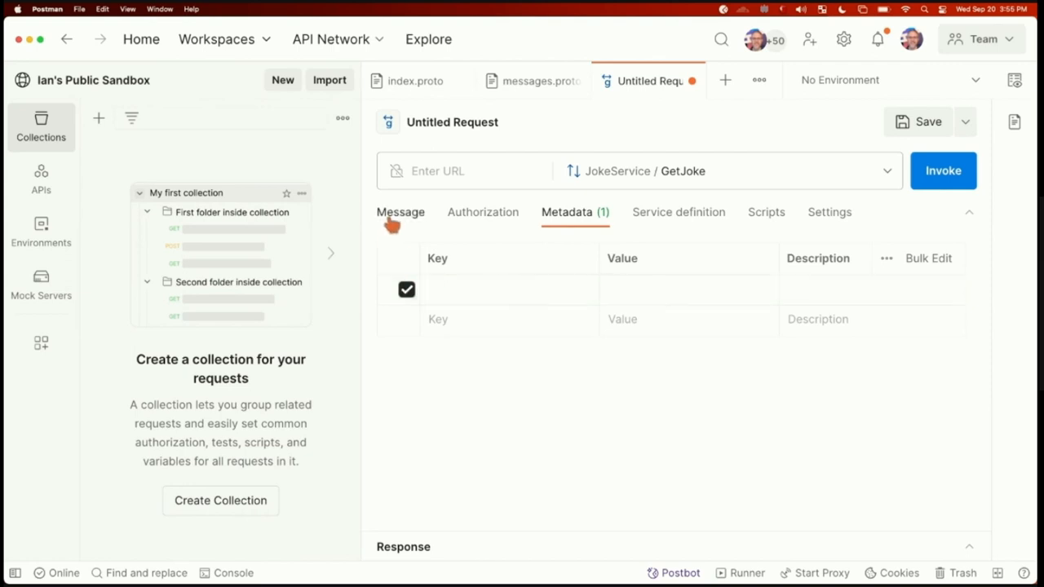
pyautogui.click(401, 212)
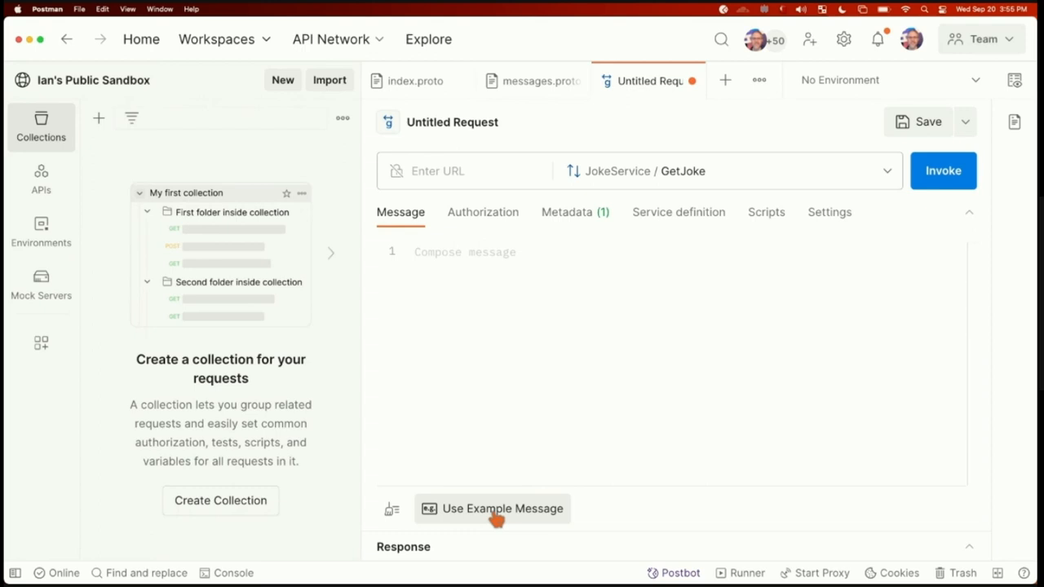
# Step: Give the GetJoke message an id of "1234" and use the dad-abase API mock URL as server address
pyautogui.click(493, 509)
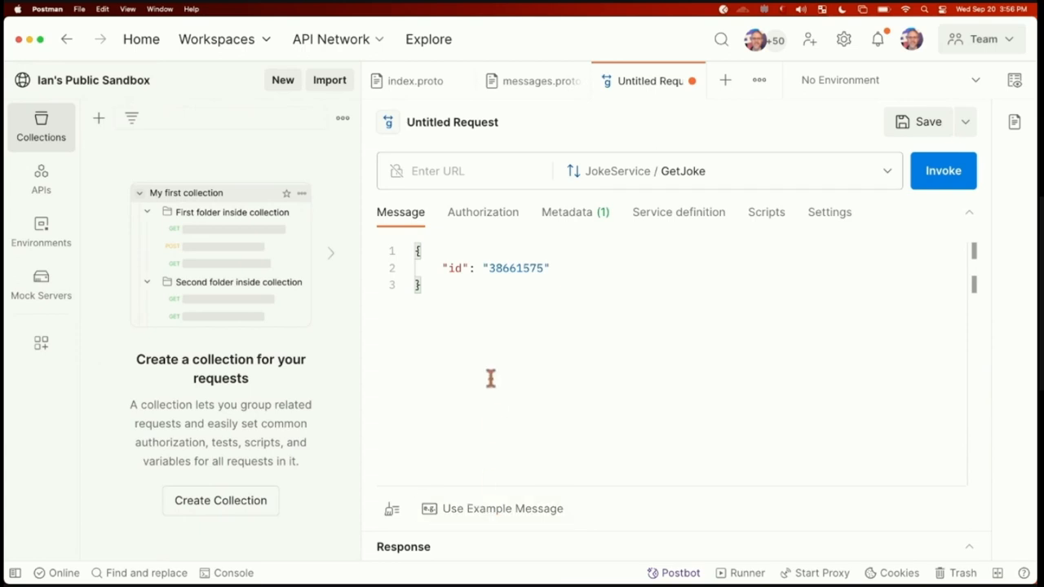
pyautogui.write('1234')
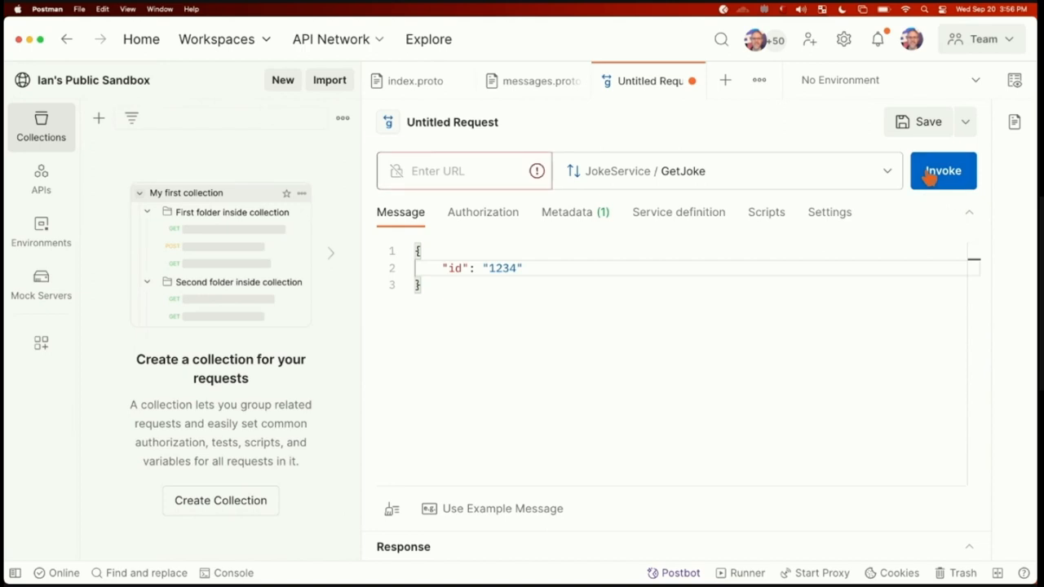
pyautogui.moveTo(492, 130)
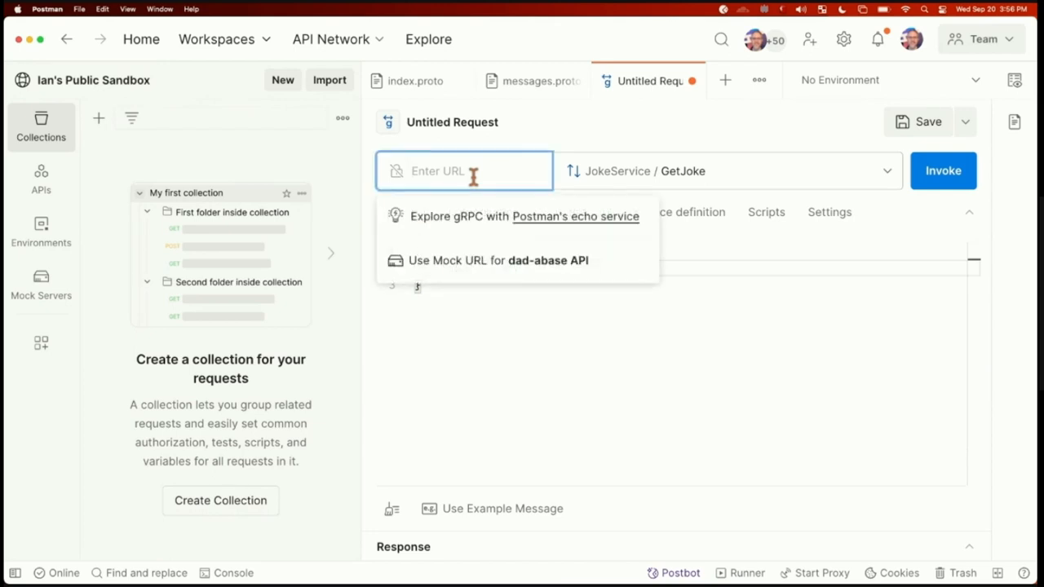
pyautogui.moveTo(492, 276)
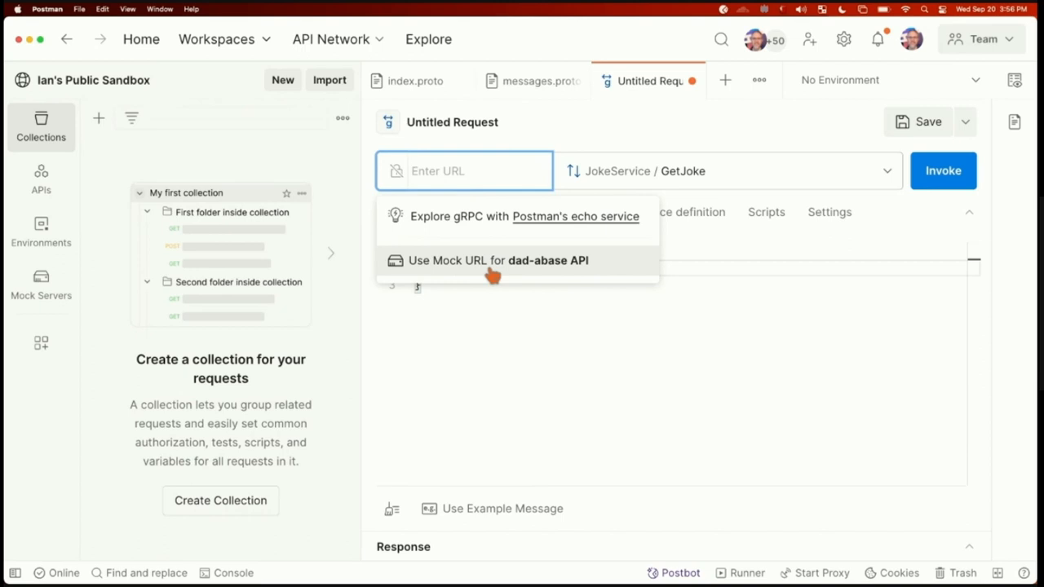
pyautogui.click(498, 261)
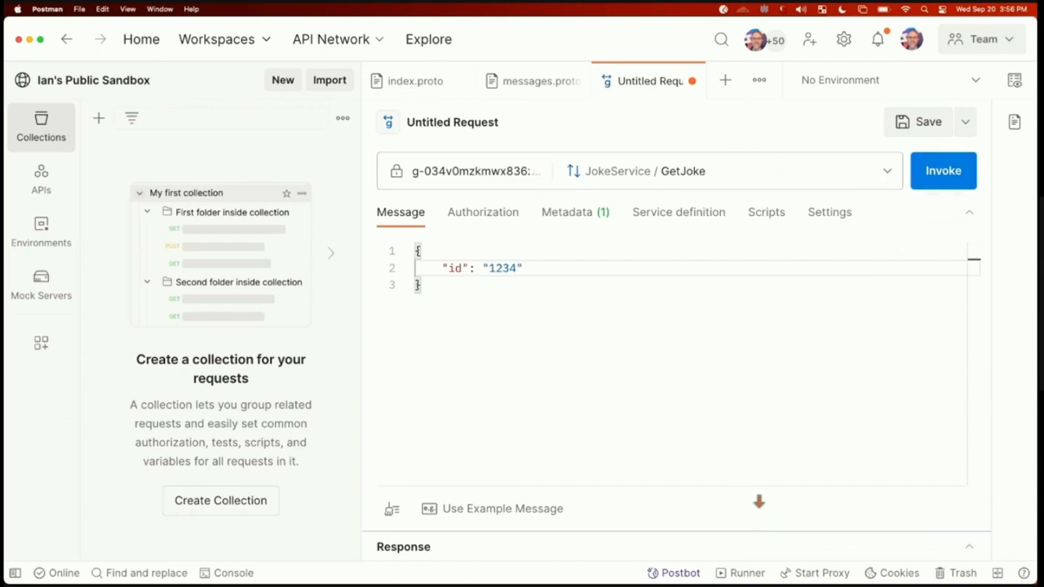
# Step: Invoke GetJoke, hit the blank metadata error and disable the empty Metadata row
pyautogui.click(942, 172)
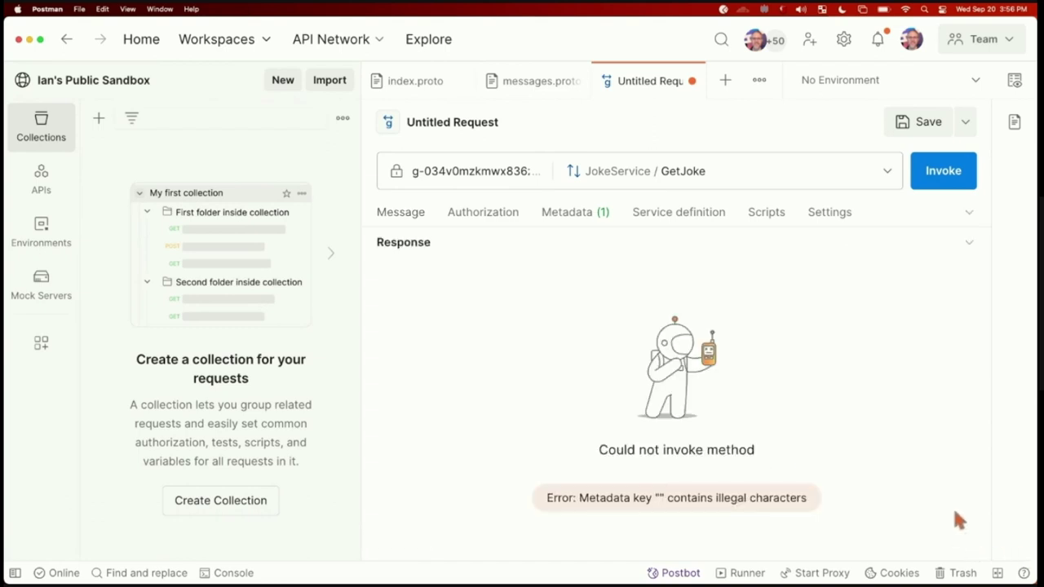
pyautogui.moveTo(754, 411)
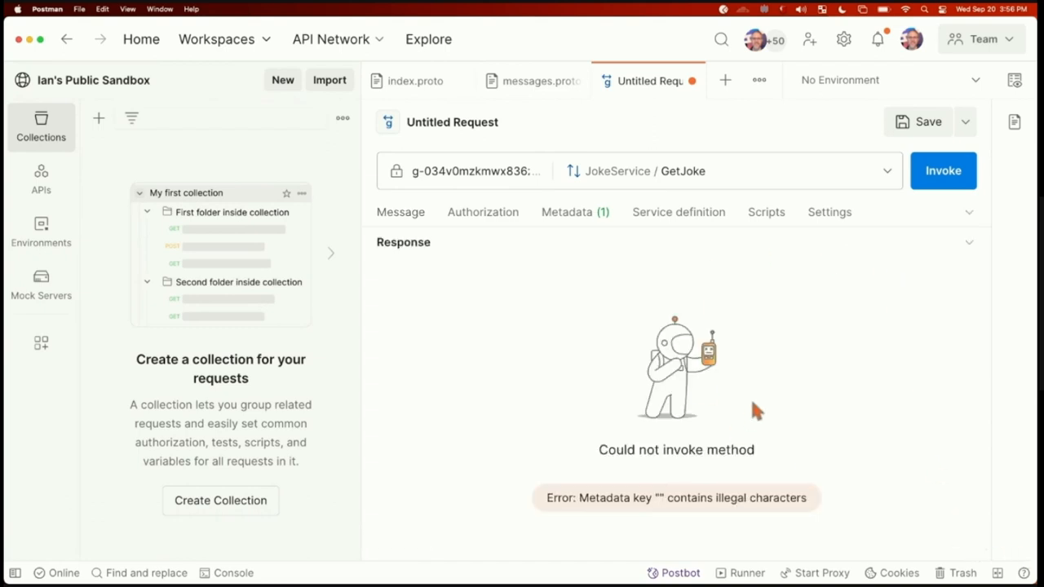
pyautogui.click(566, 212)
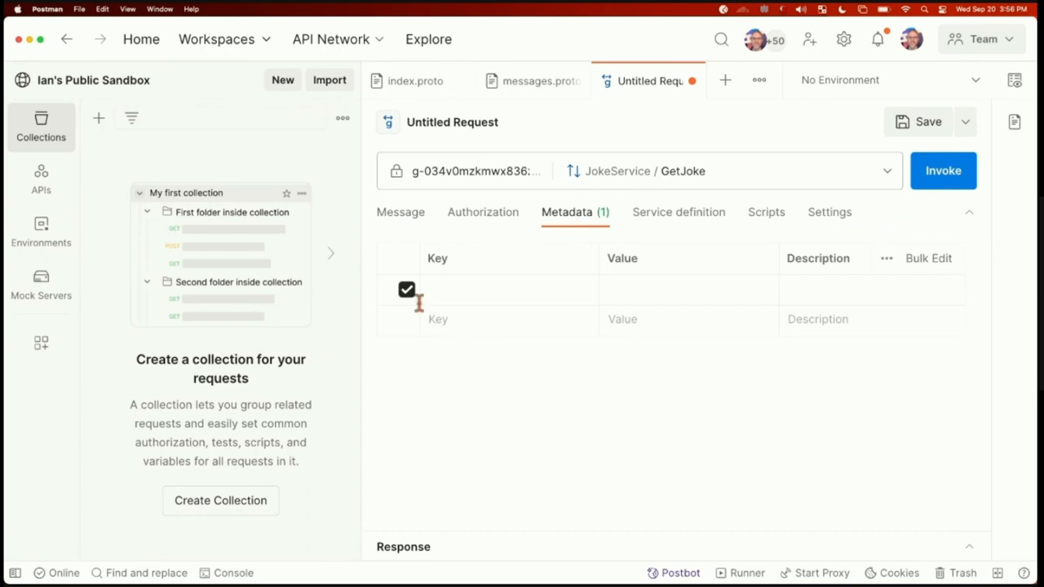
pyautogui.click(942, 171)
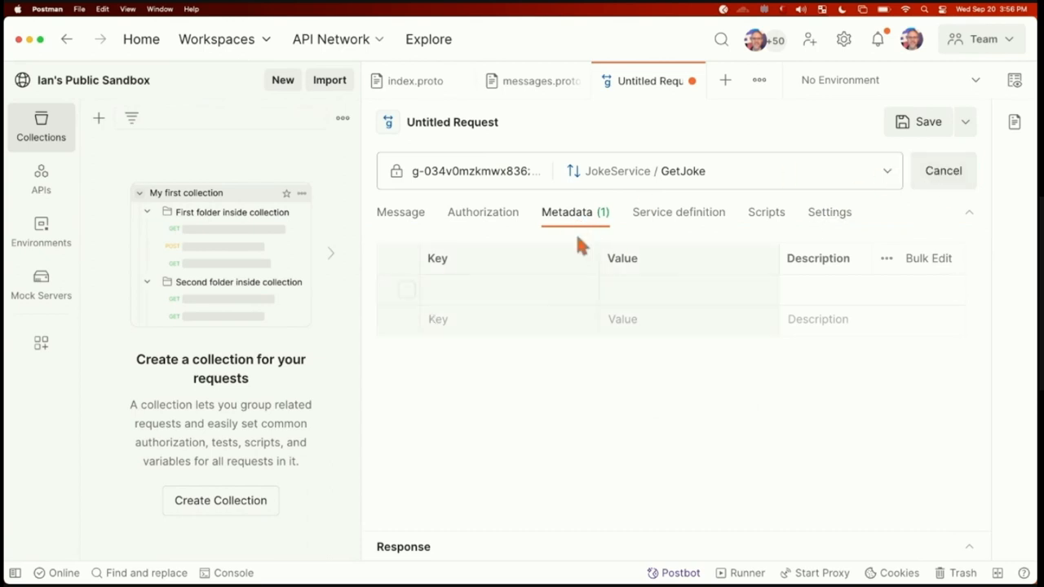
# Step: Re-invoke GetJoke for an OK mock joke with id 5, then begin saving the request
pyautogui.click(401, 212)
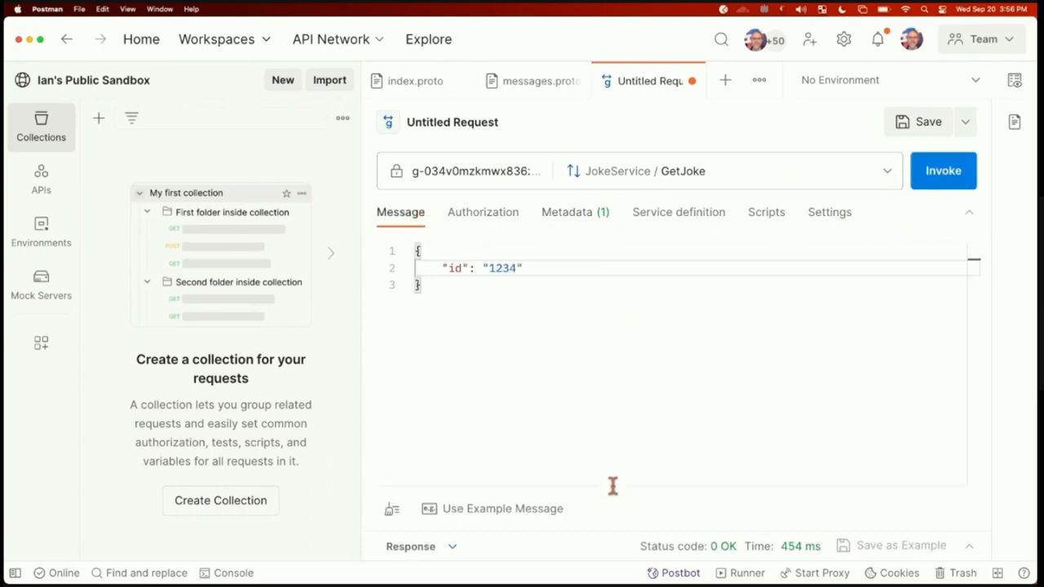
pyautogui.moveTo(687, 352)
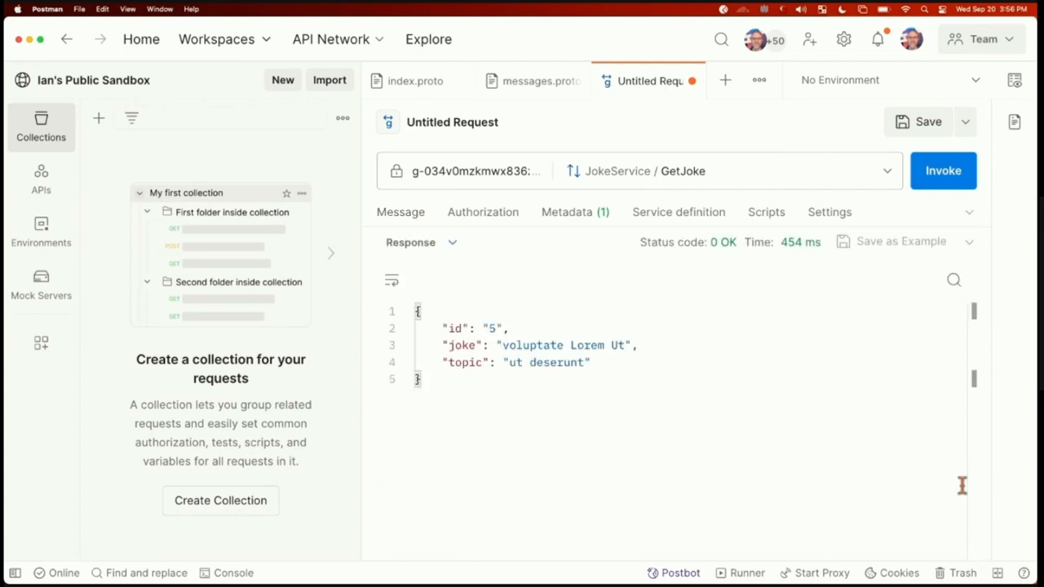
pyautogui.moveTo(708, 241)
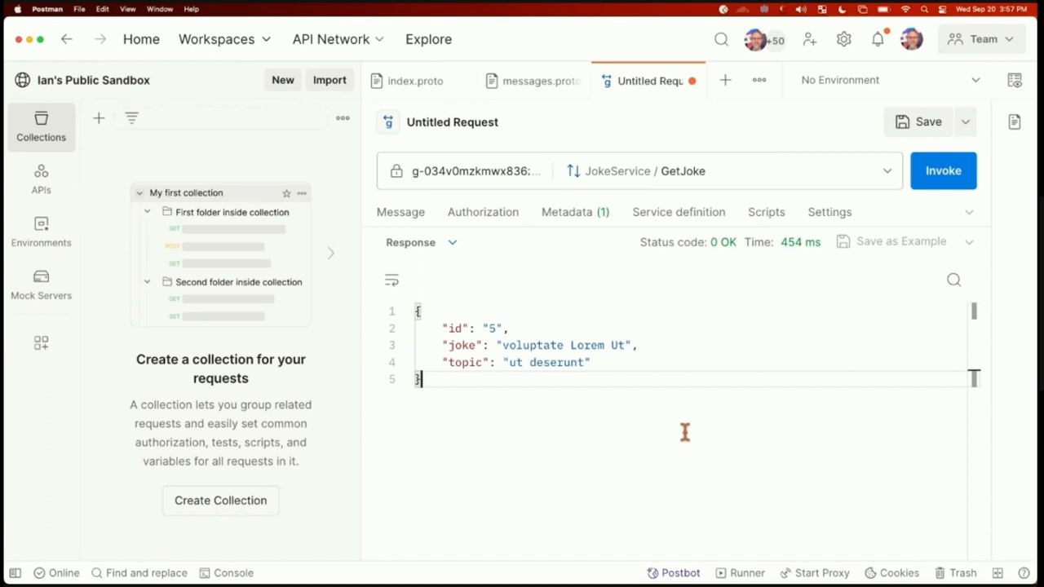
pyautogui.moveTo(626, 347)
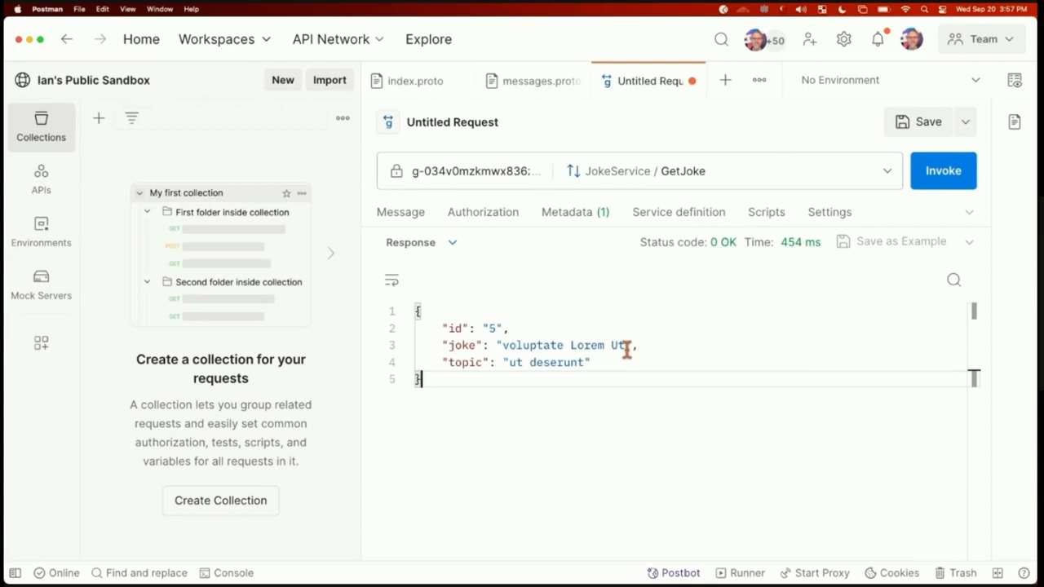
pyautogui.moveTo(593, 381)
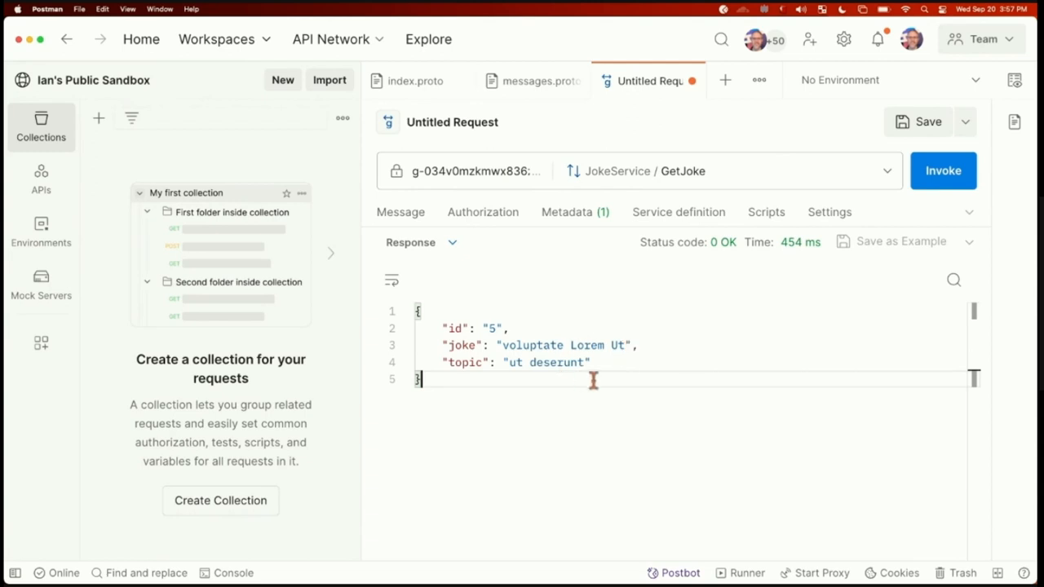
pyautogui.moveTo(486, 328); pyautogui.dragTo(590, 362)
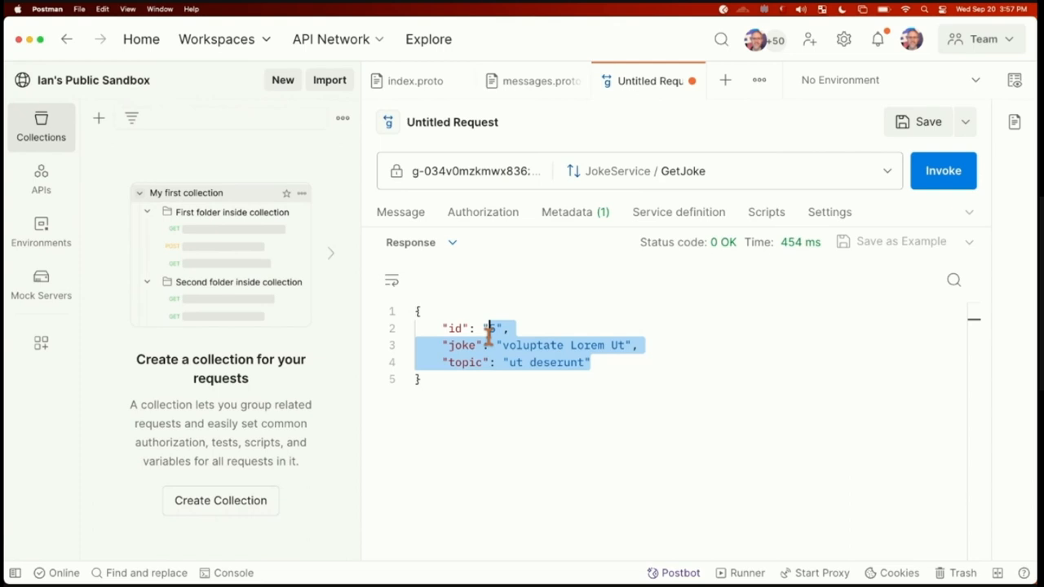
pyautogui.moveTo(561, 323)
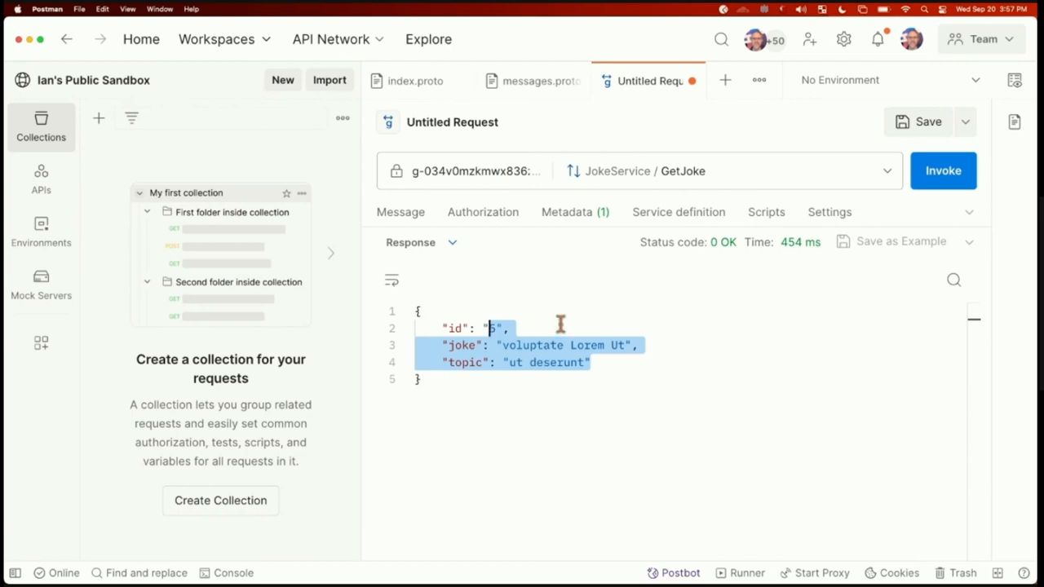
pyautogui.moveTo(505, 181)
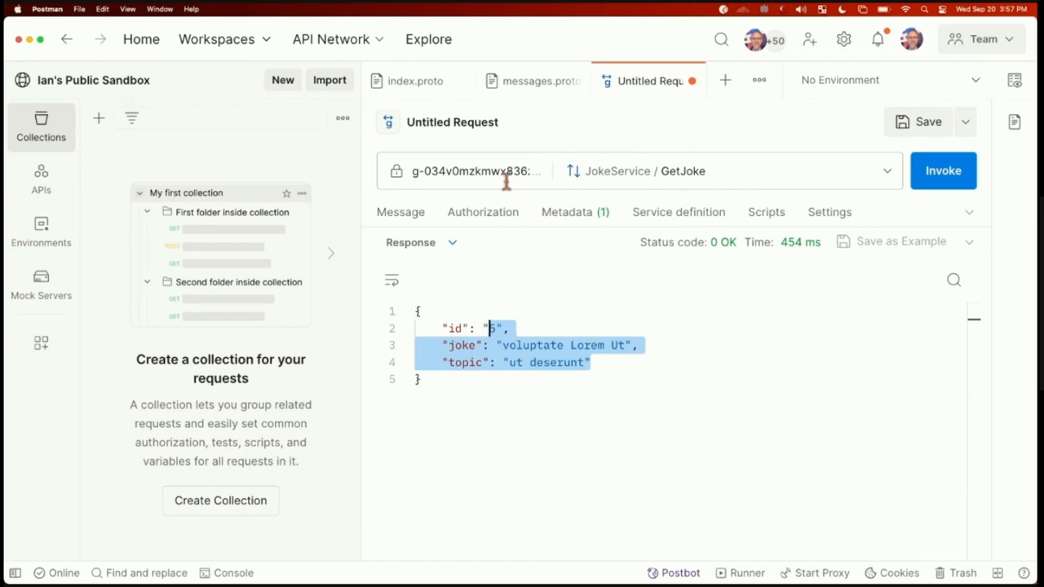
pyautogui.moveTo(750, 205)
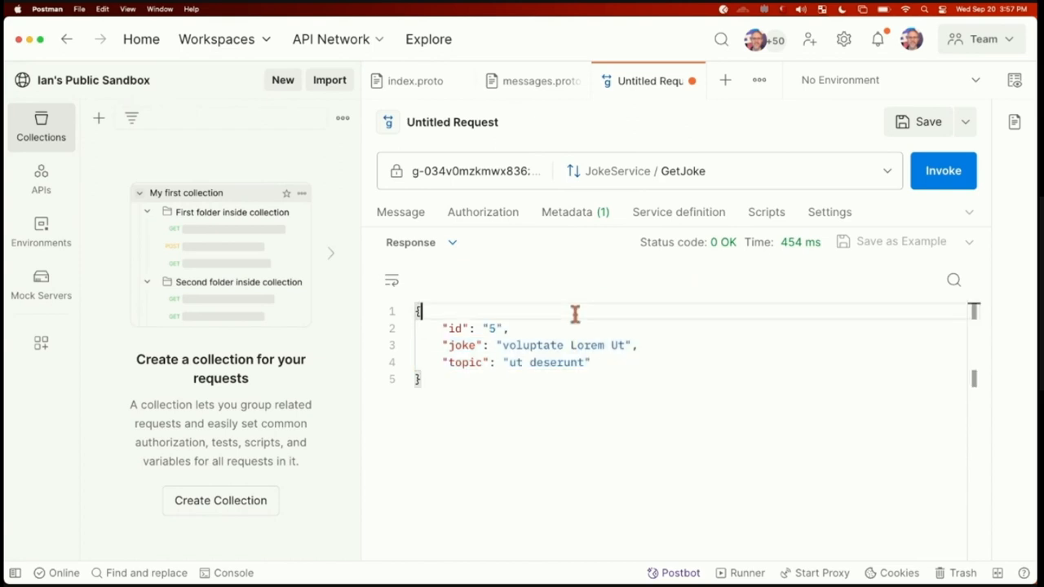
pyautogui.moveTo(725, 261)
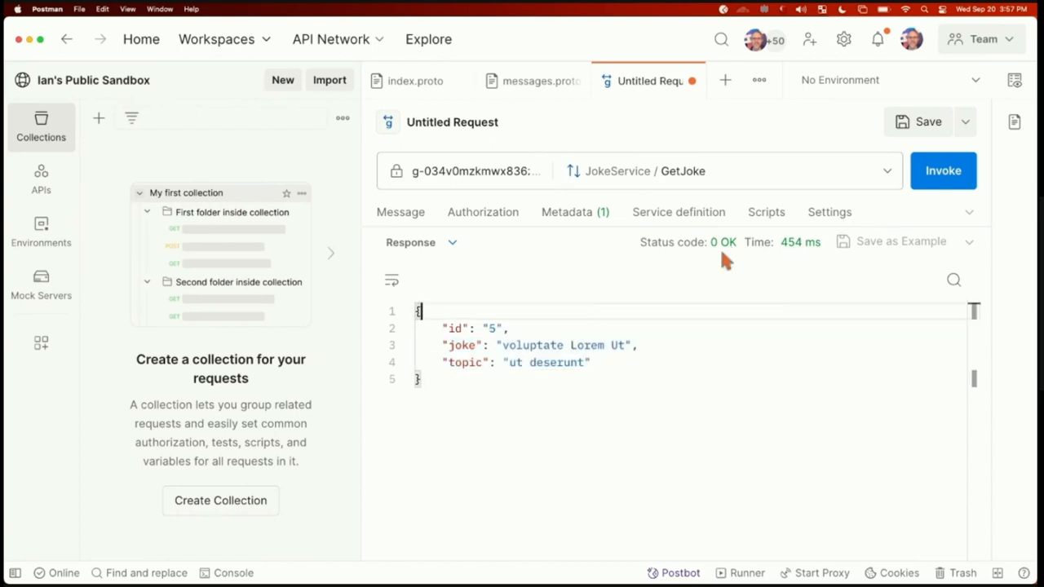
pyautogui.moveTo(802, 254)
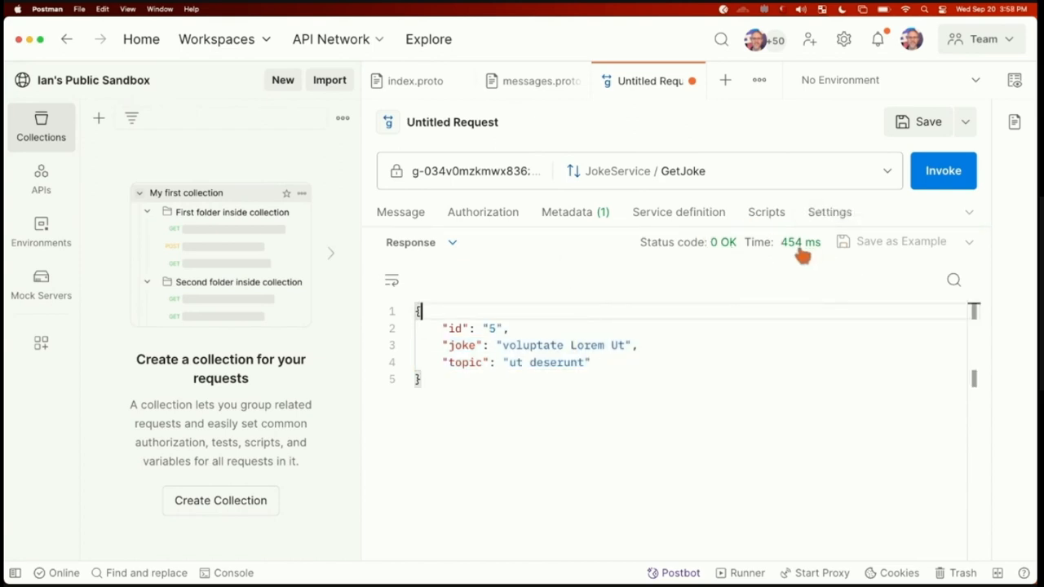
pyautogui.moveTo(897, 186)
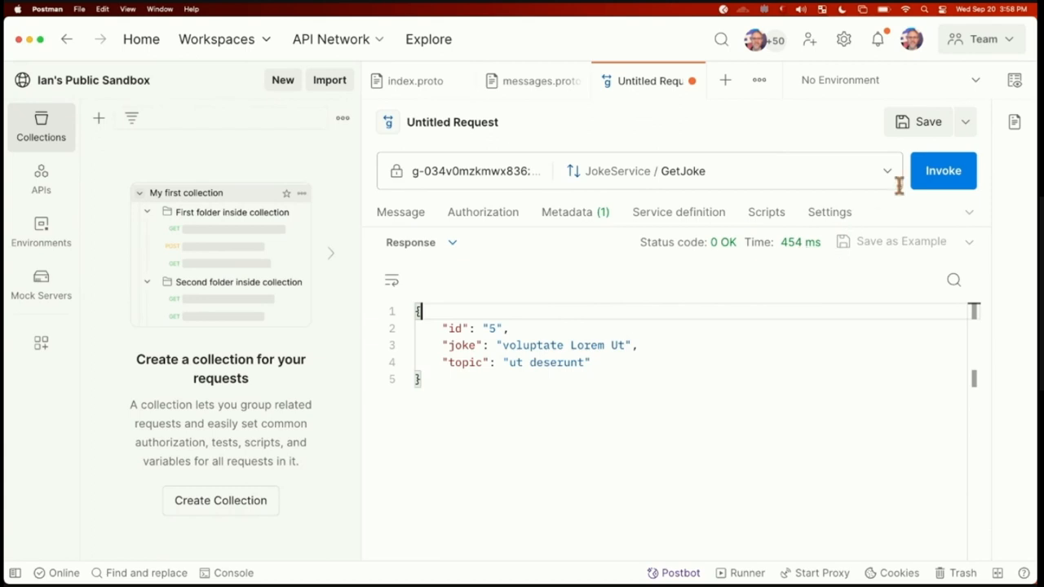
pyautogui.click(926, 121)
pyautogui.write('dad')
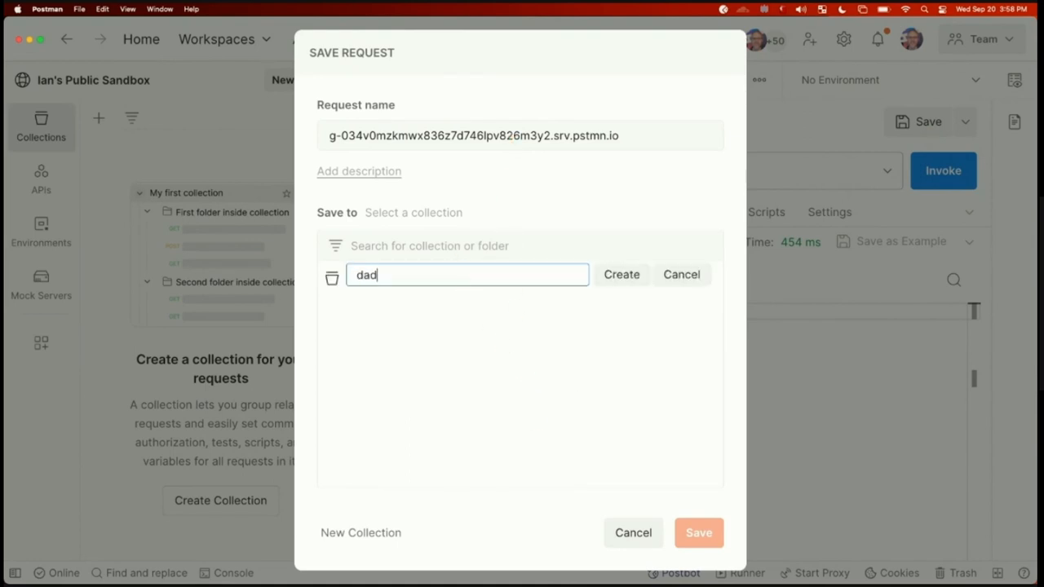
# Step: Create the dad-abase API collection, save the request into it and start renaming it get joke by id
pyautogui.write('-abase API')
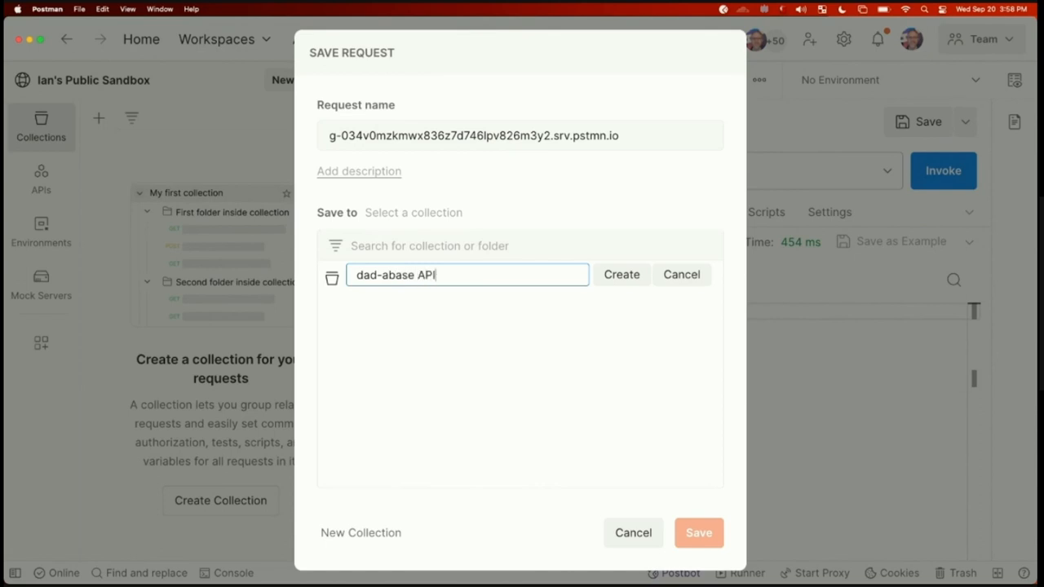
pyautogui.click(620, 274)
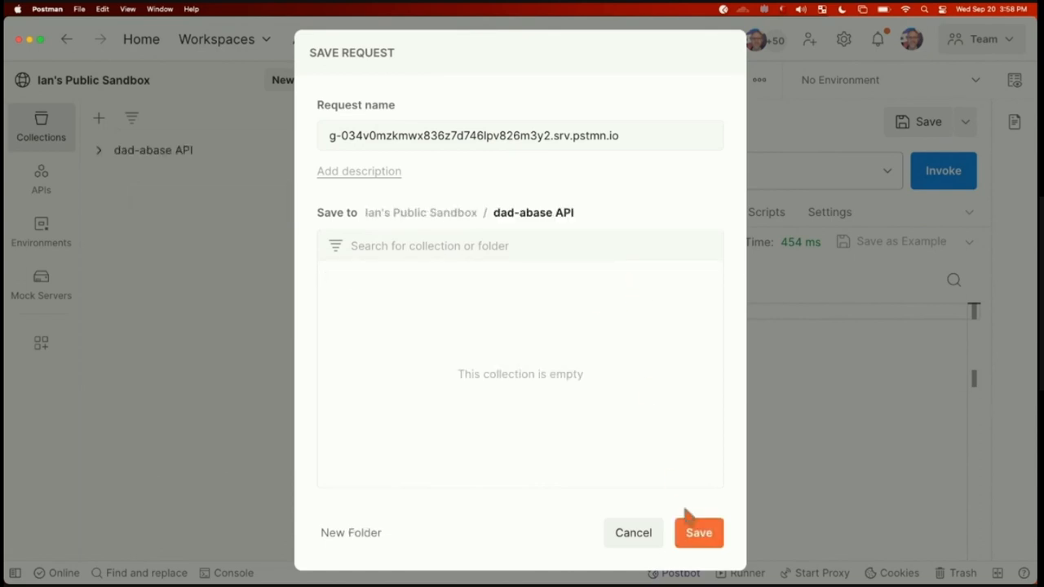
pyautogui.click(698, 531)
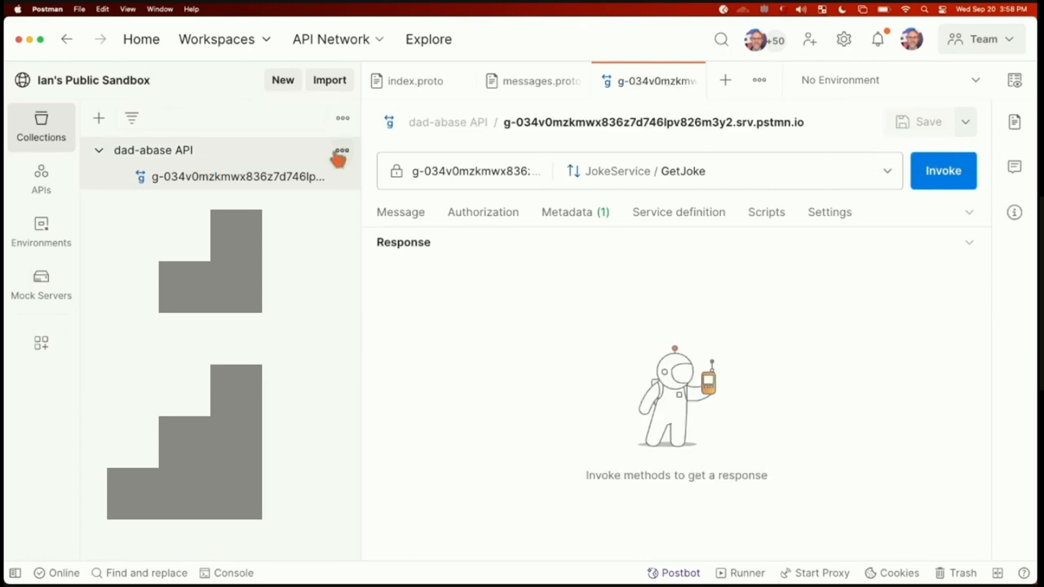
pyautogui.click(343, 150)
pyautogui.write('get joke by id')
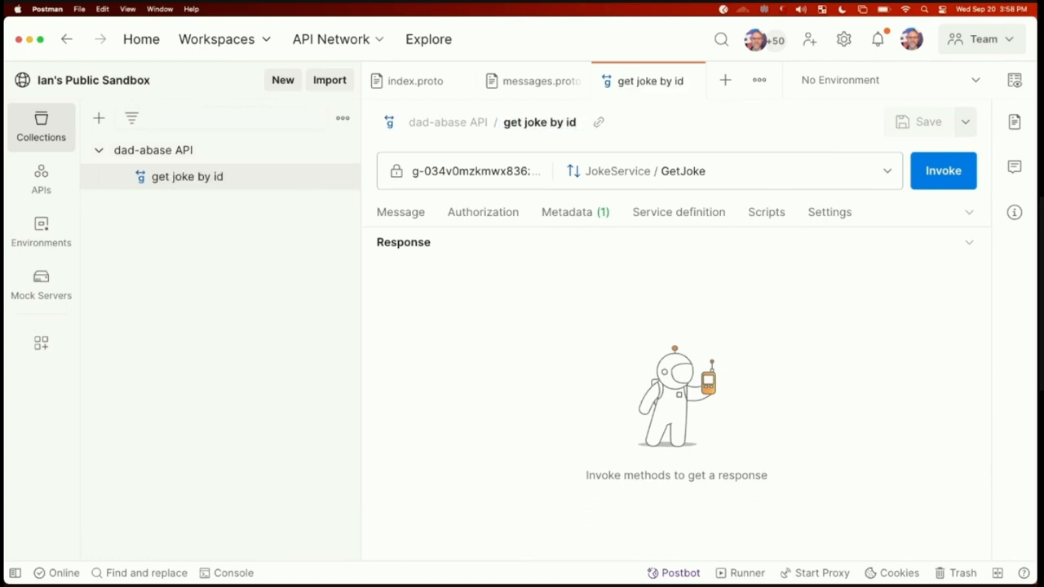
pyautogui.moveTo(303, 189)
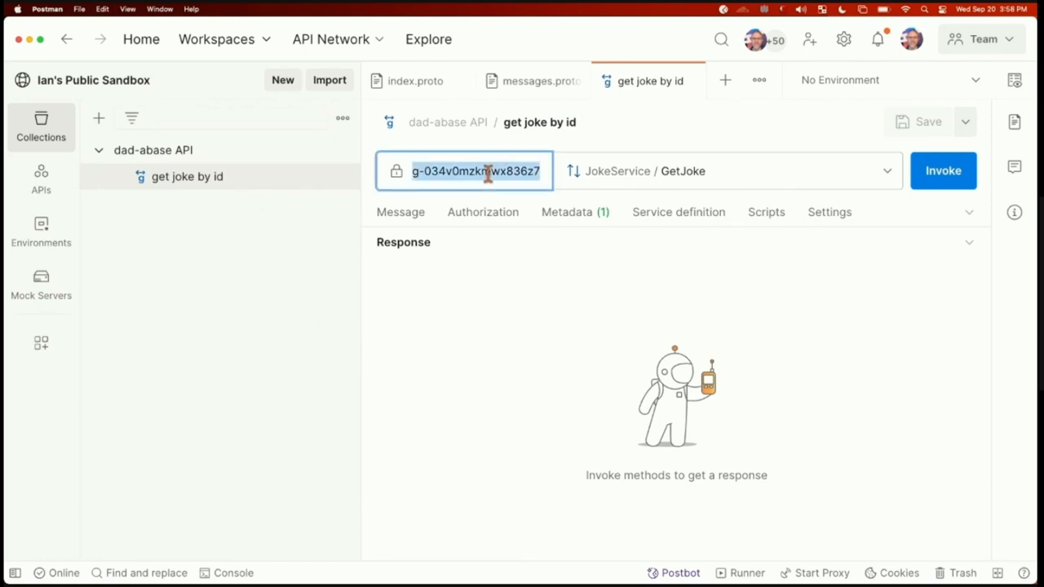
# Step: Enter {{url}} in the request address and reach the mock environment's url Initial value beside the collections
pyautogui.write('{{url')
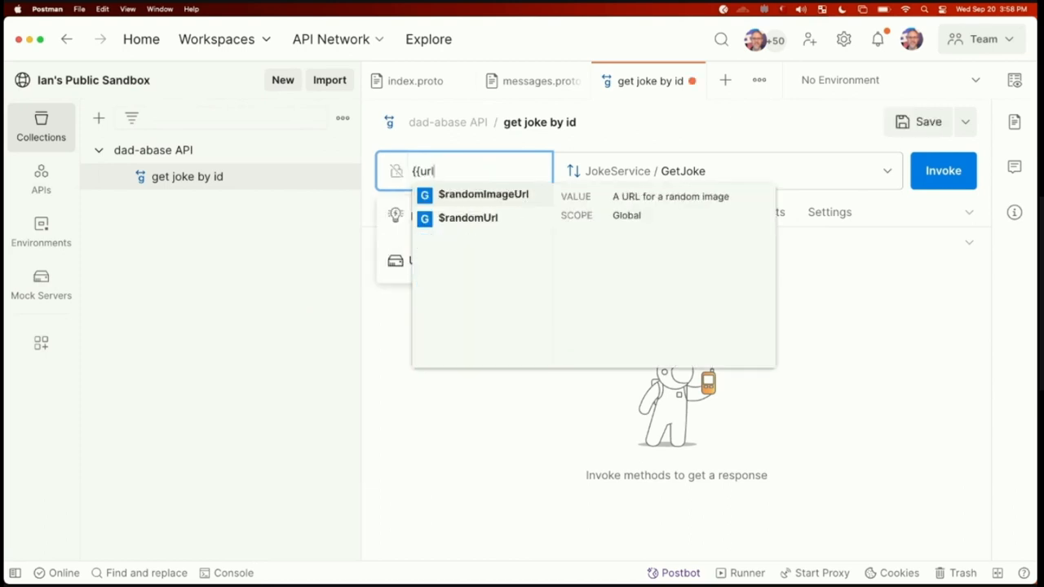
pyautogui.write('}}')
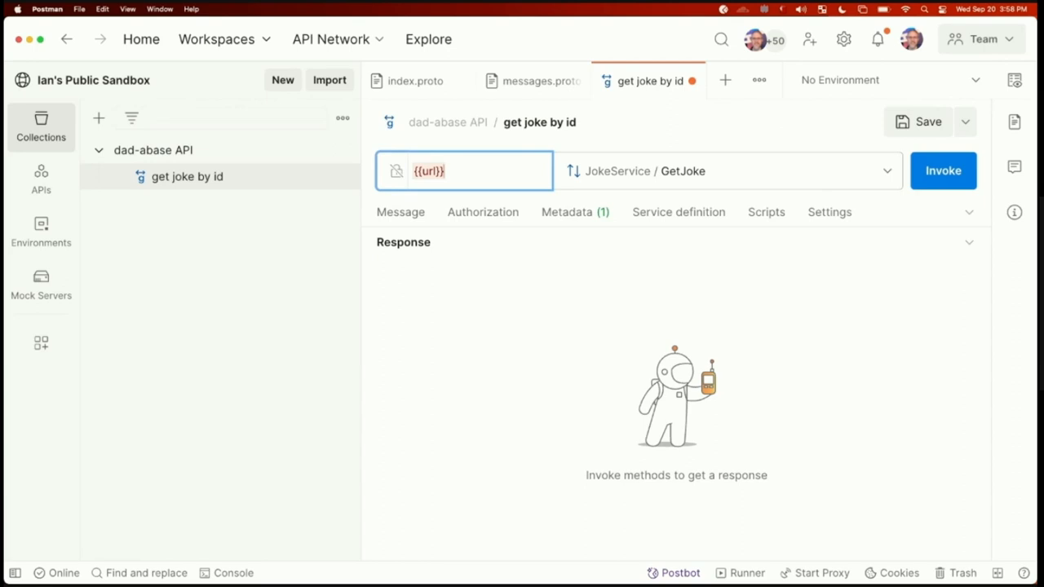
pyautogui.moveTo(90, 212)
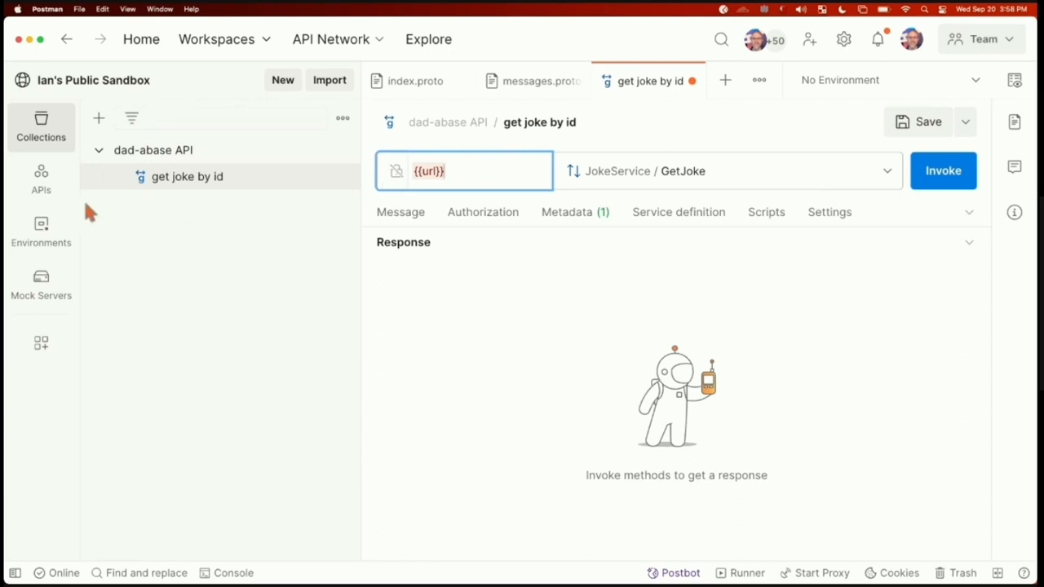
pyautogui.click(40, 231)
pyautogui.write('ur')
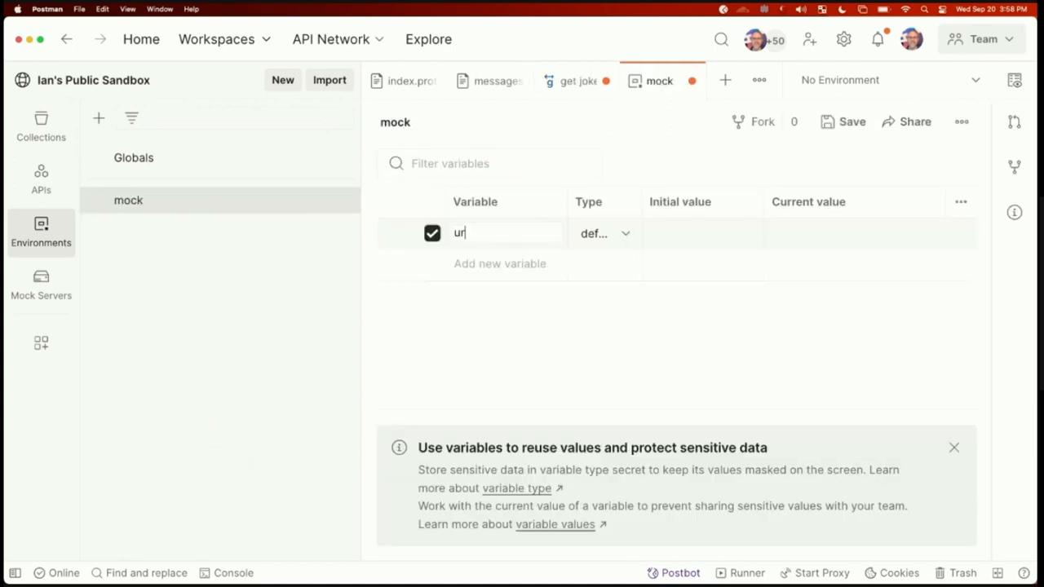
pyautogui.click(701, 234)
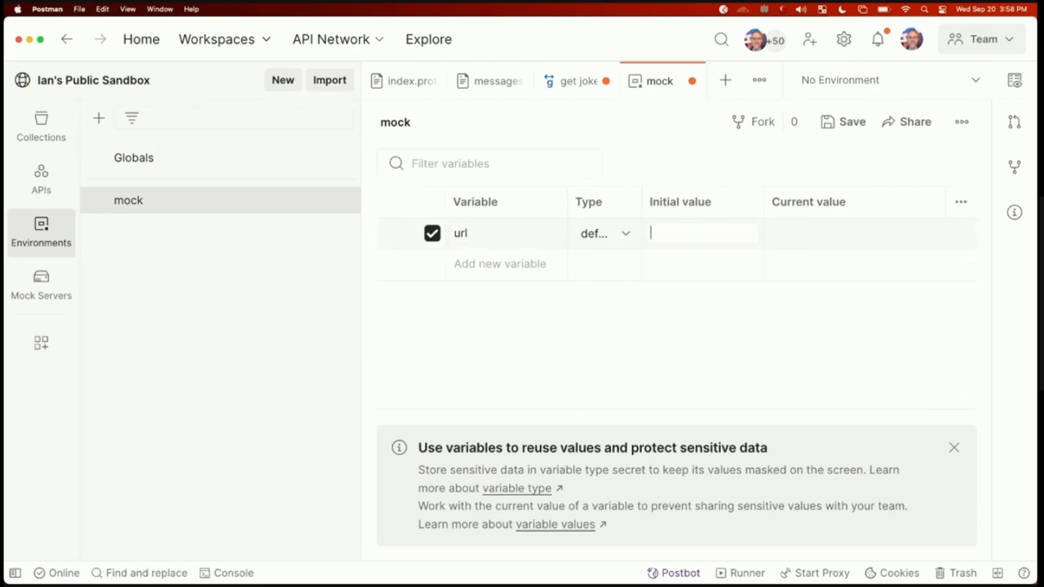
pyautogui.click(41, 124)
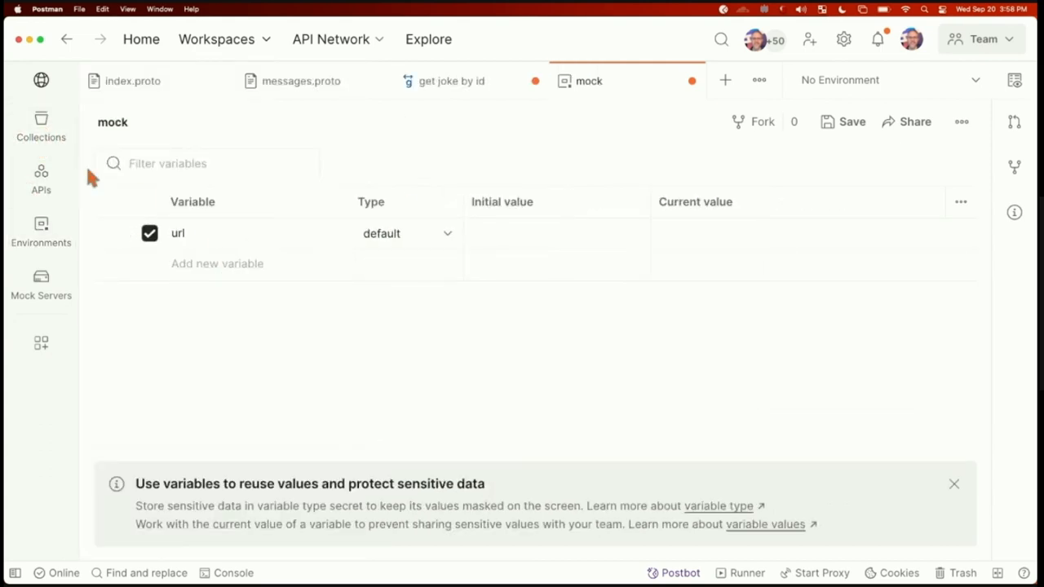
pyautogui.click(41, 127)
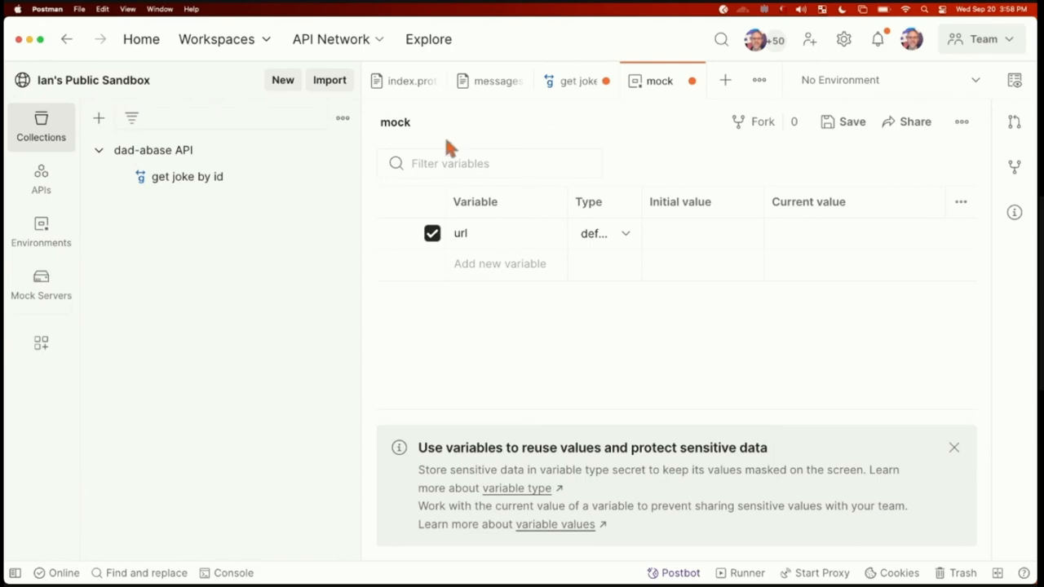
pyautogui.moveTo(455, 199)
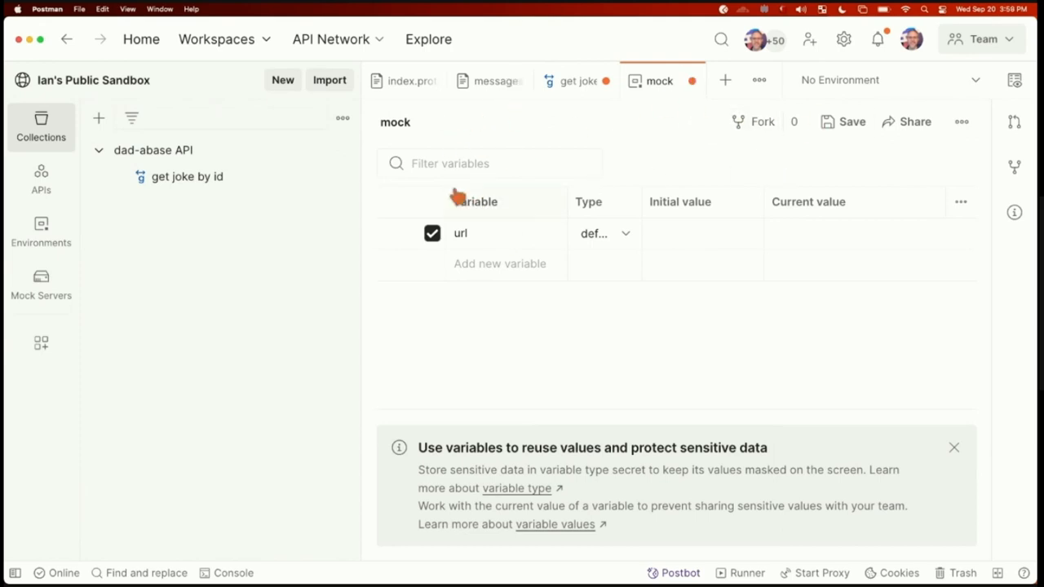
# Step: Store g-034v0mzkmwx836z7d746lpv826m3y2.srv.pstmn.io as url's initial value, set the request to {{url}} and activate the mock environment
pyautogui.click(579, 81)
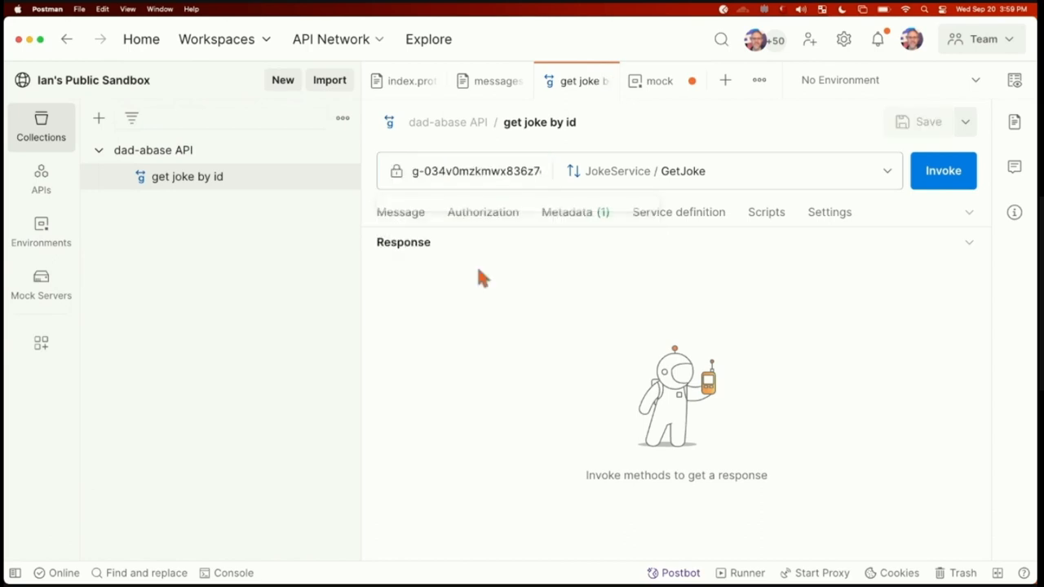
pyautogui.click(476, 171)
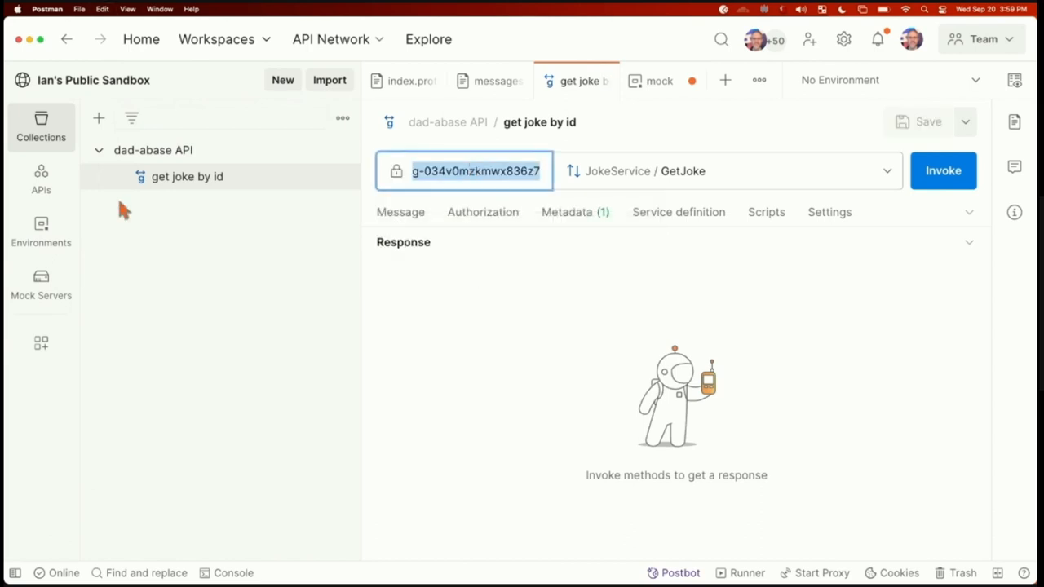
pyautogui.click(41, 231)
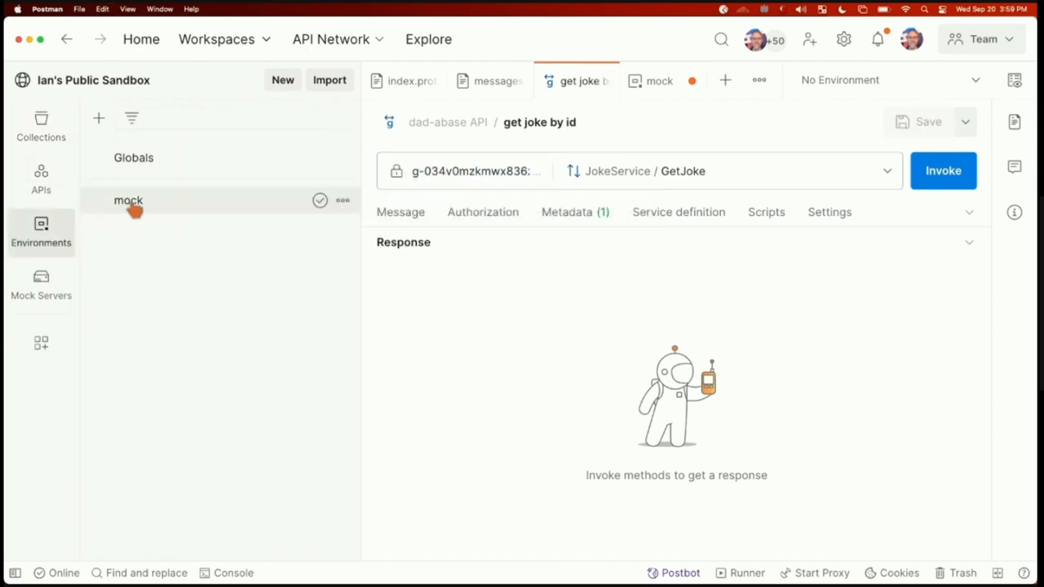
pyautogui.click(658, 81)
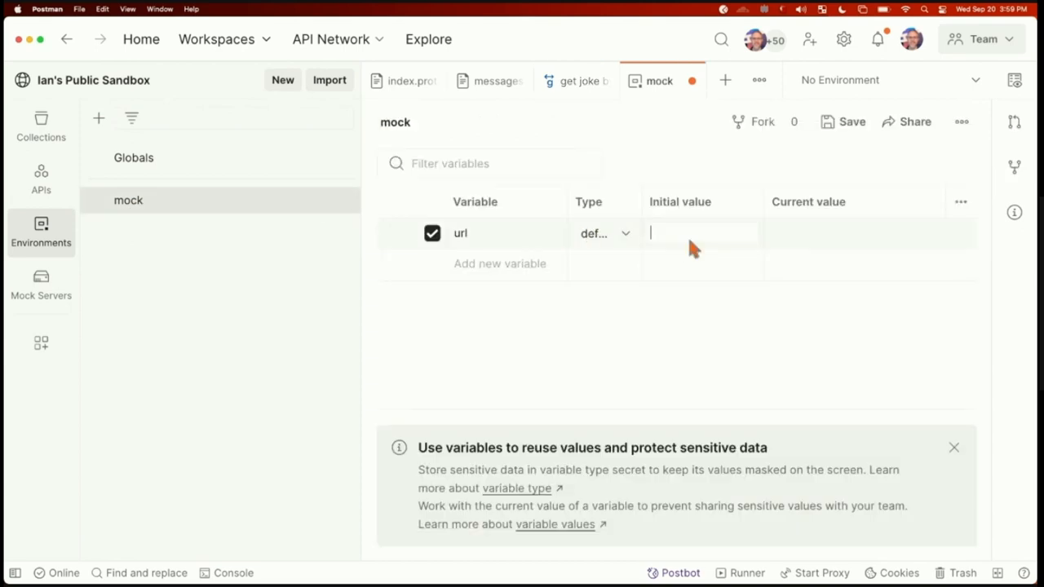
pyautogui.write('g-034v0mzkmwx836z7d746lpv826m3y2.srv.pstmn.io')
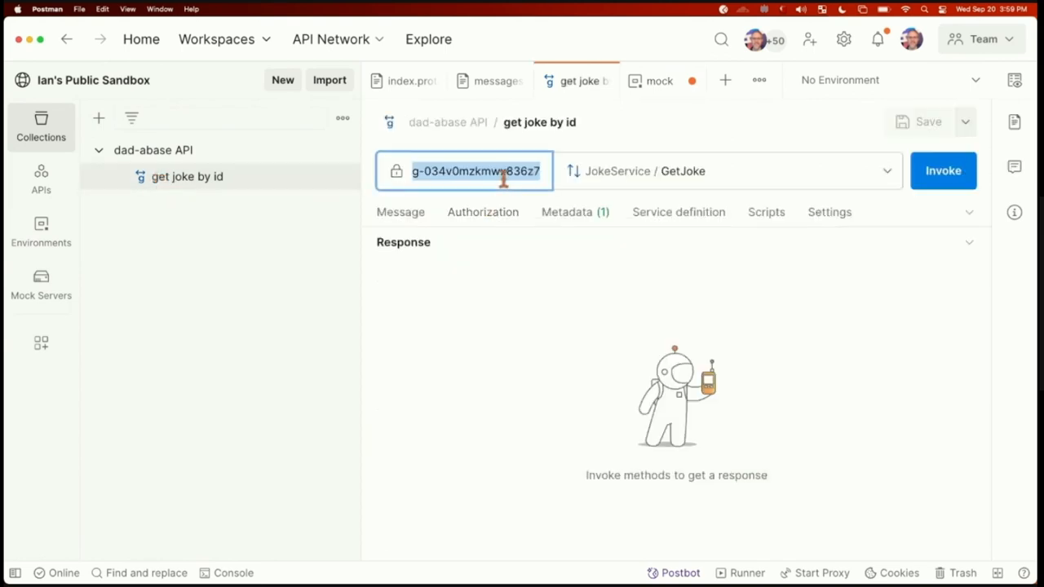
pyautogui.write('{{url}}')
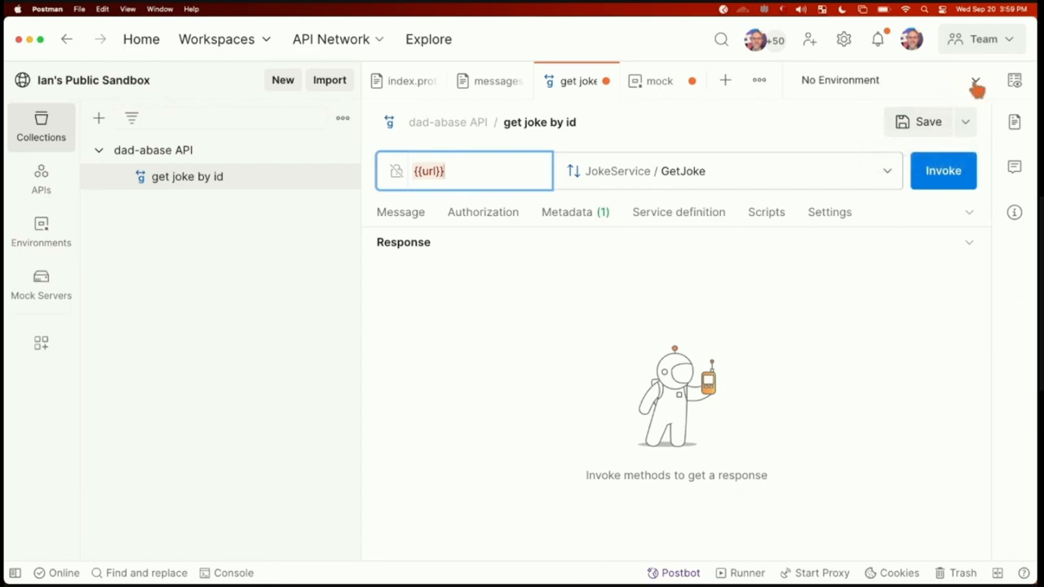
pyautogui.click(838, 80)
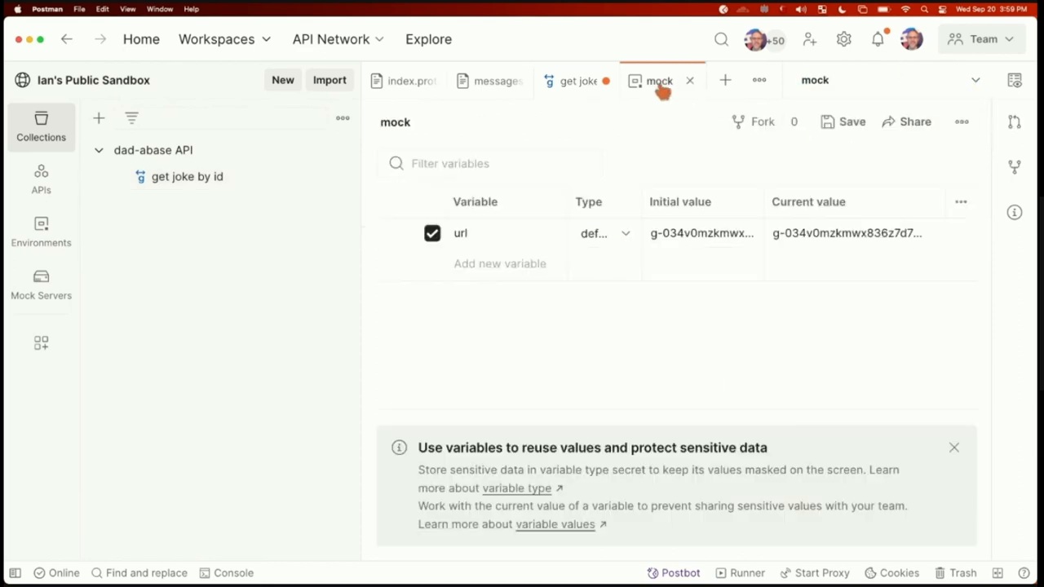
pyautogui.click(579, 82)
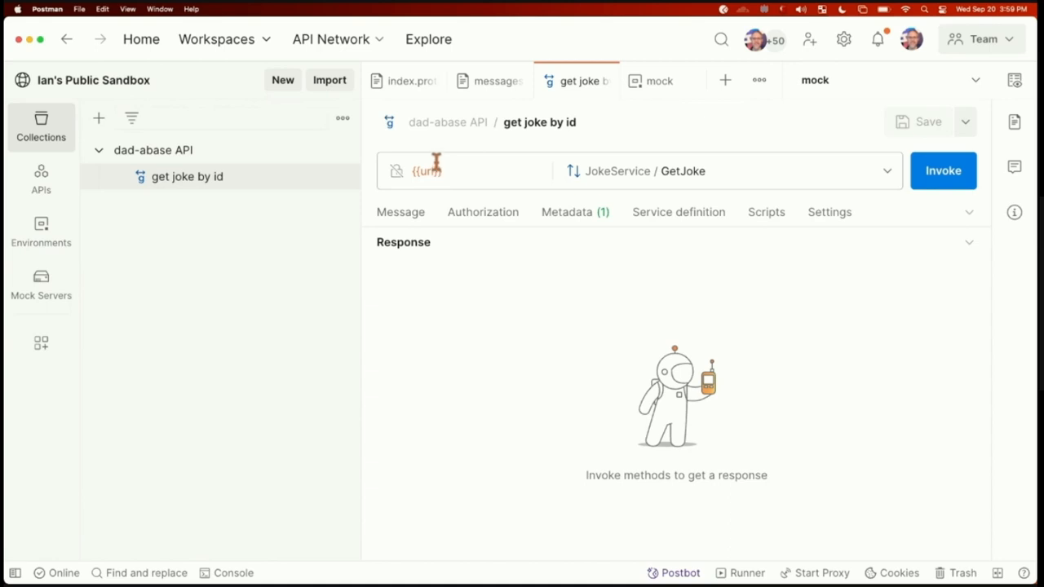
pyautogui.moveTo(426, 172)
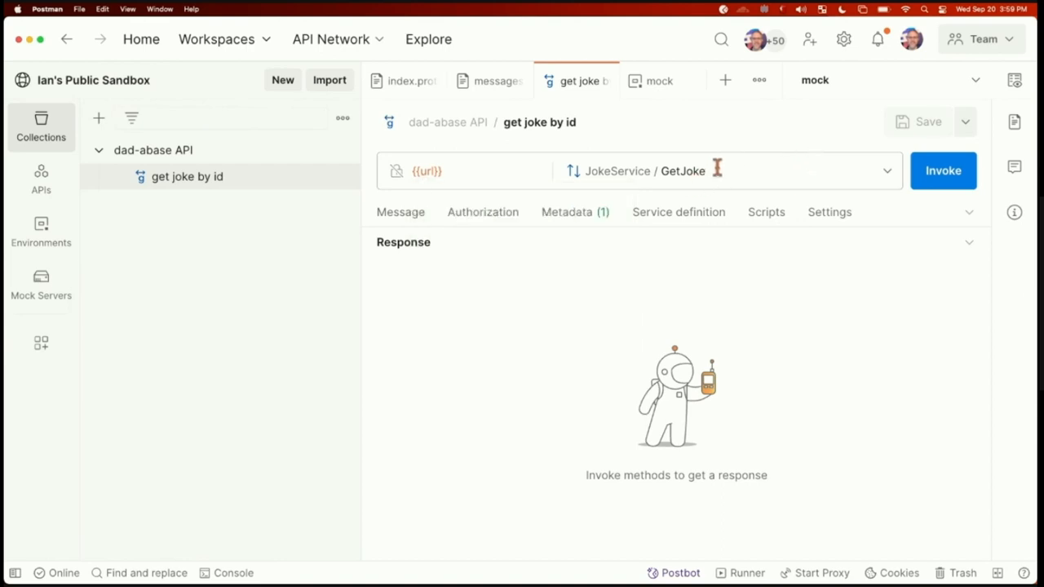
pyautogui.click(726, 171)
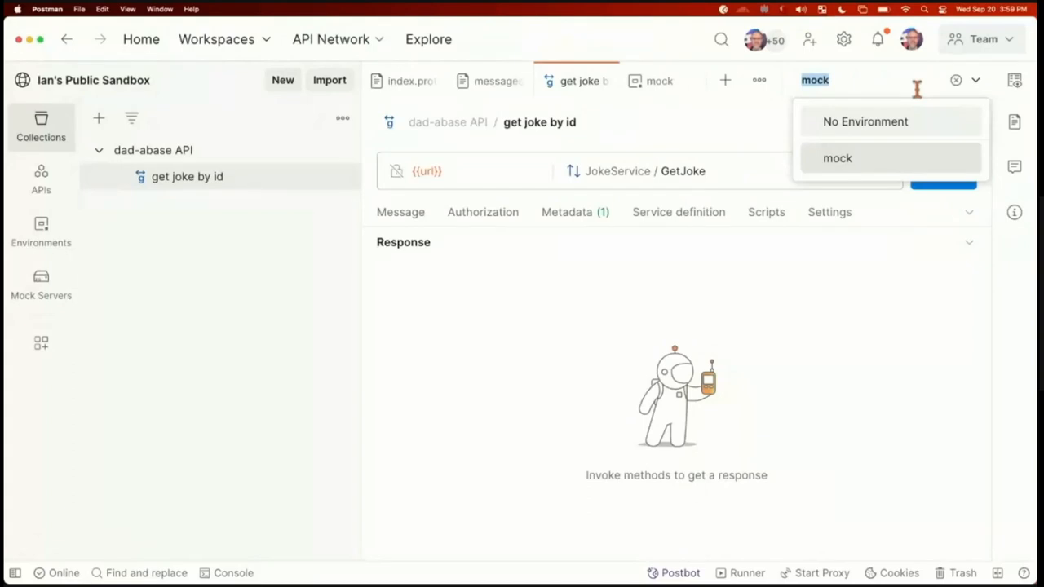
pyautogui.moveTo(848, 158)
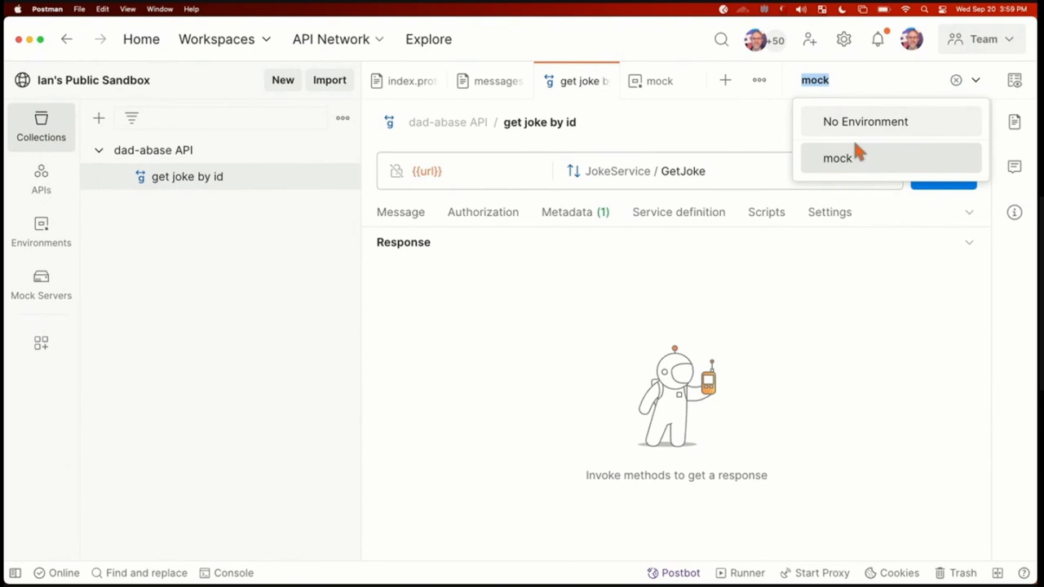
pyautogui.moveTo(564, 297)
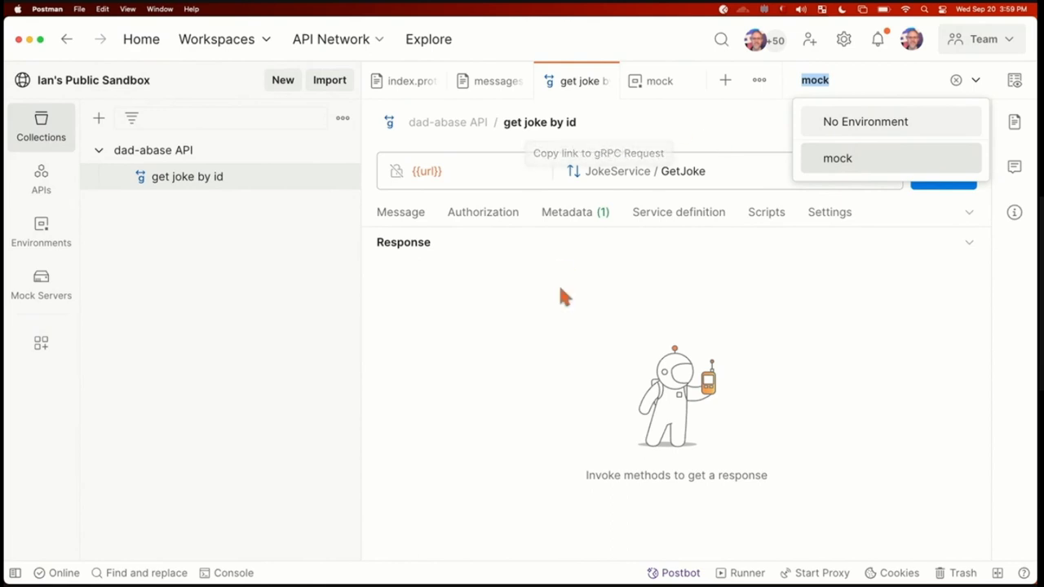
pyautogui.click(838, 158)
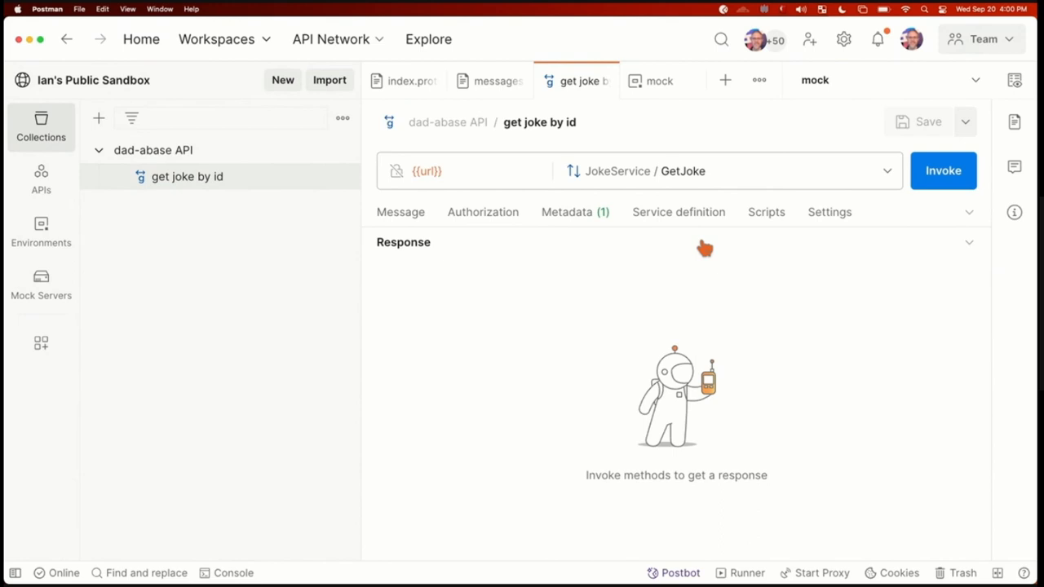
pyautogui.moveTo(737, 187)
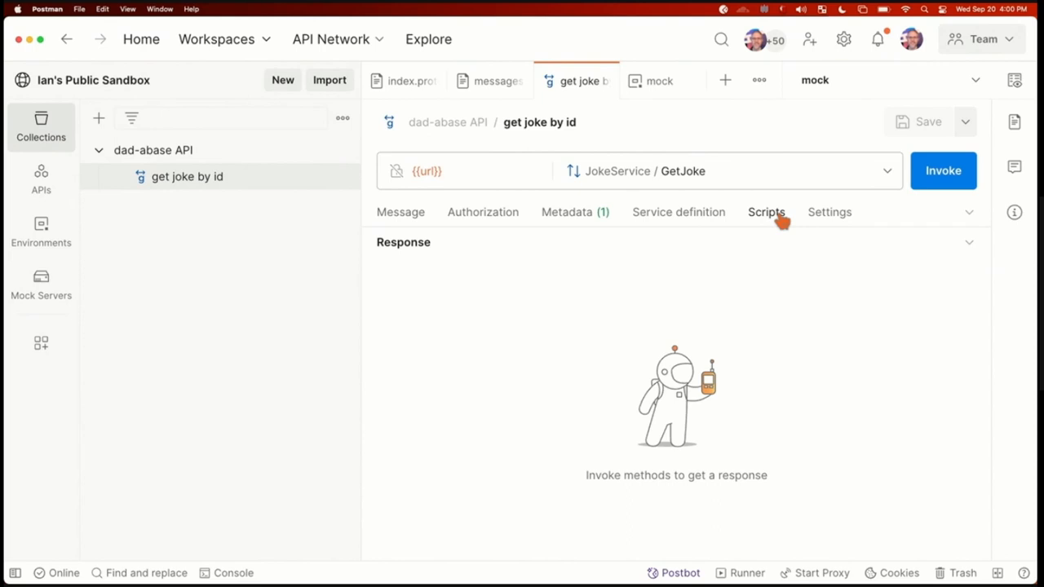
pyautogui.moveTo(766, 227)
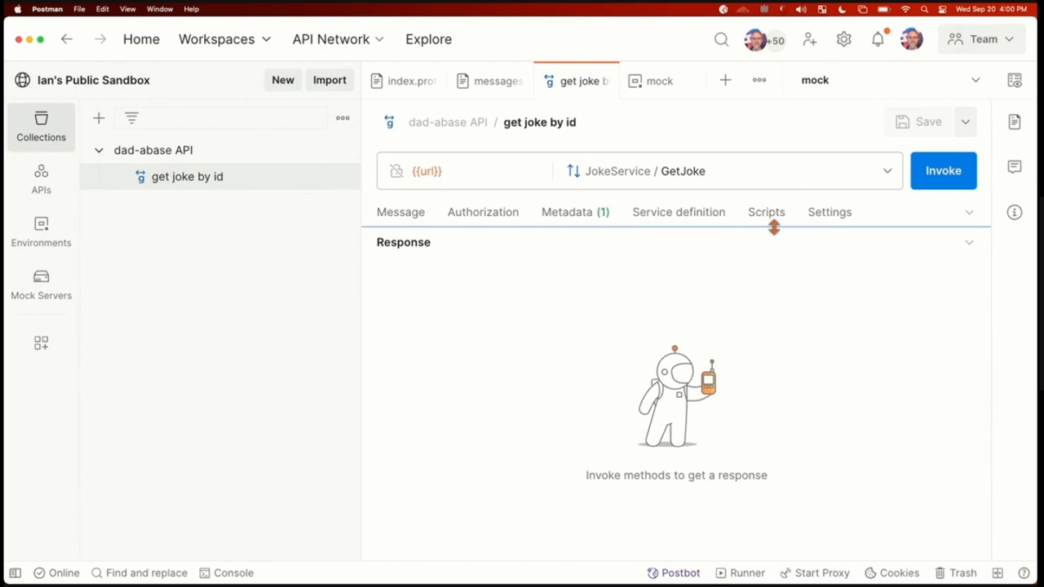
pyautogui.moveTo(770, 220)
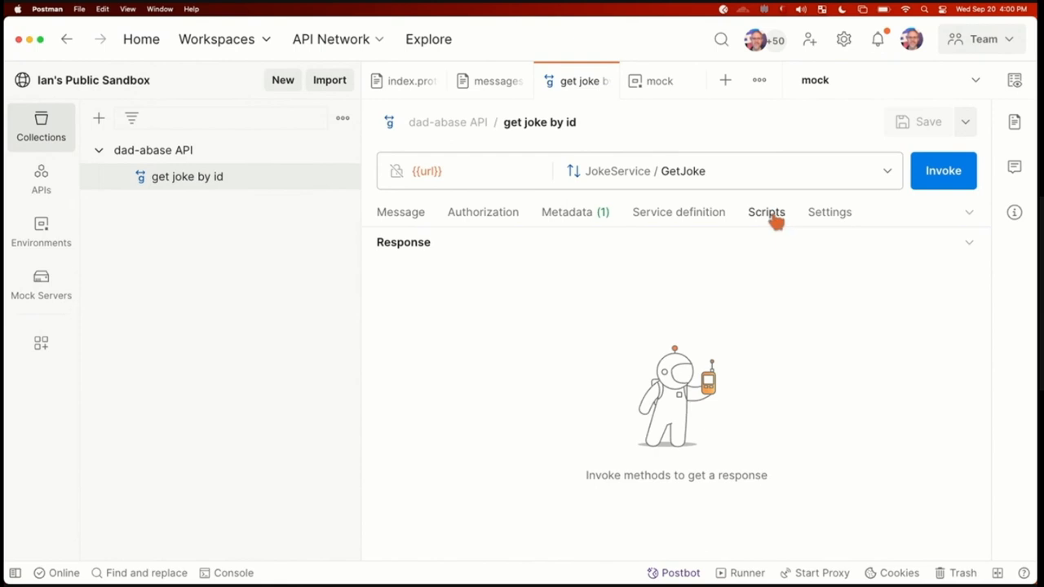
# Step: View the empty Before invoke and After response scripts and browse the gRPC test snippets
pyautogui.click(767, 212)
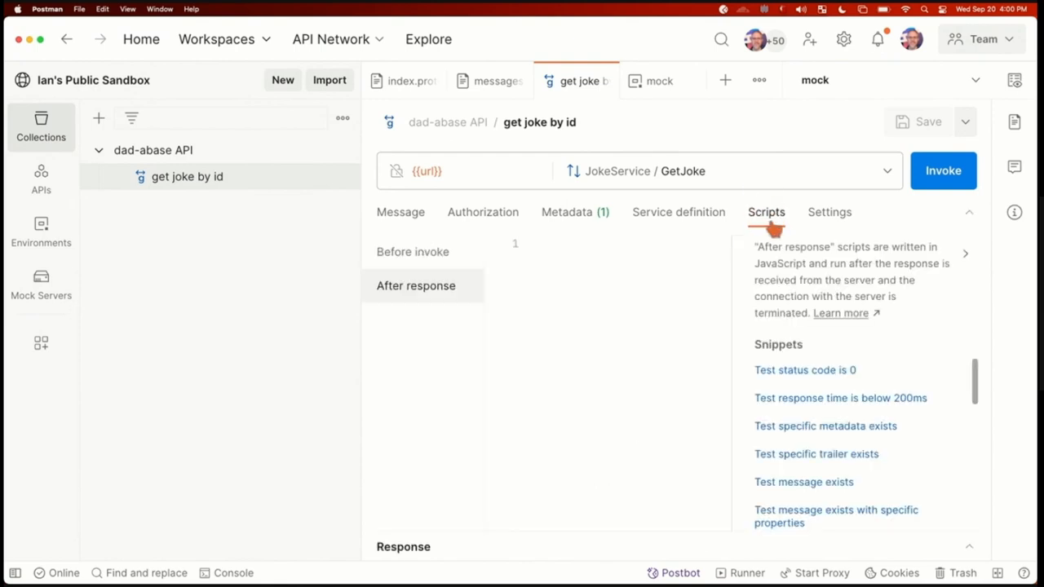
pyautogui.click(411, 251)
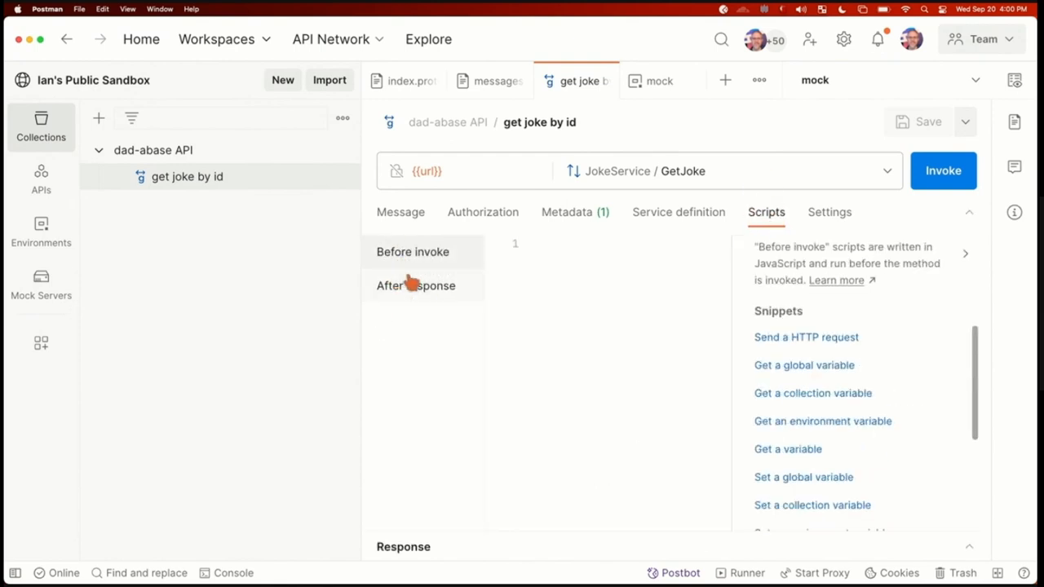
pyautogui.moveTo(440, 285)
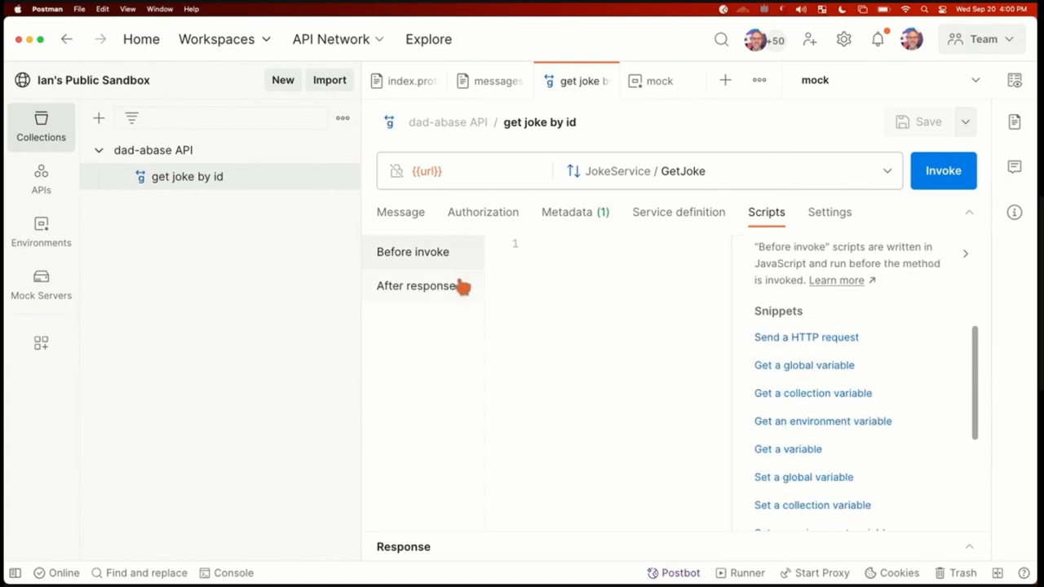
pyautogui.click(414, 286)
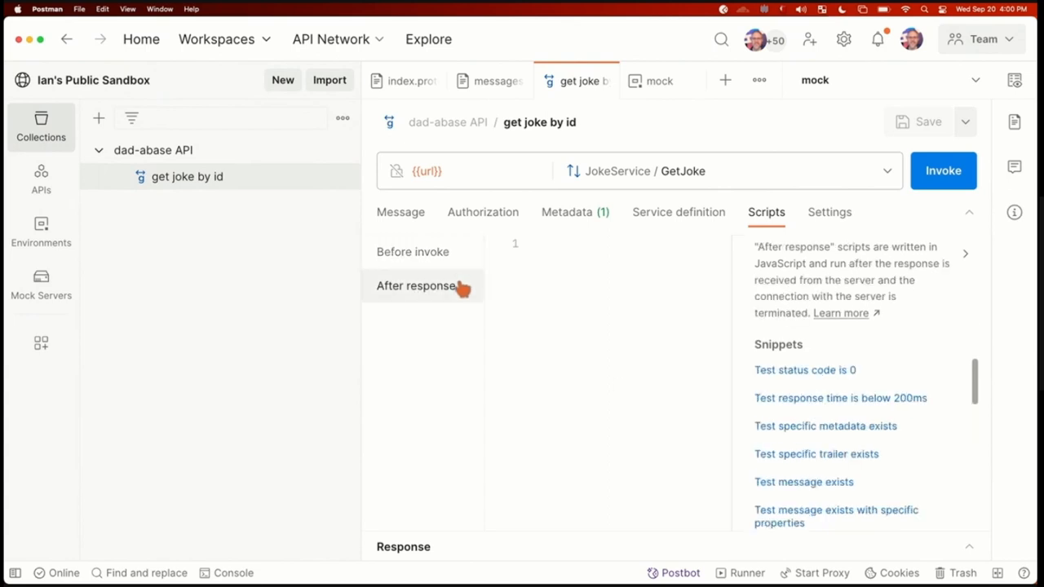
pyautogui.moveTo(534, 283)
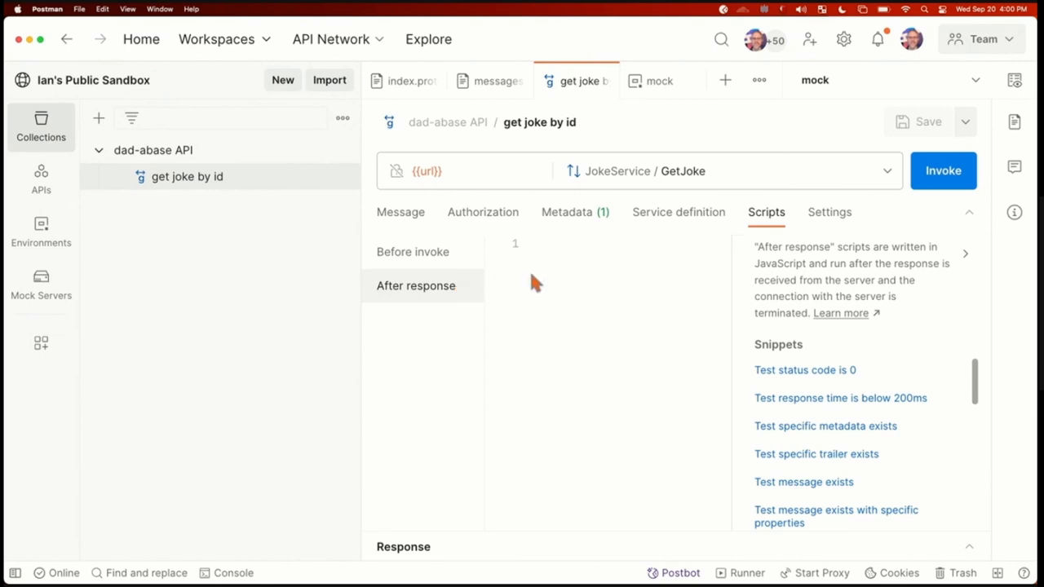
pyautogui.moveTo(296, 232)
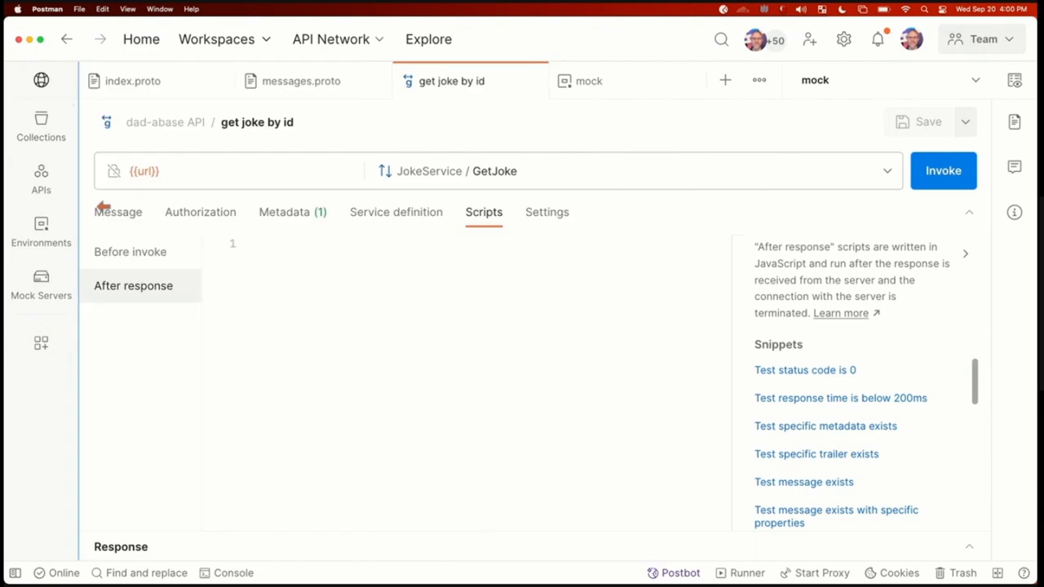
pyautogui.moveTo(748, 372)
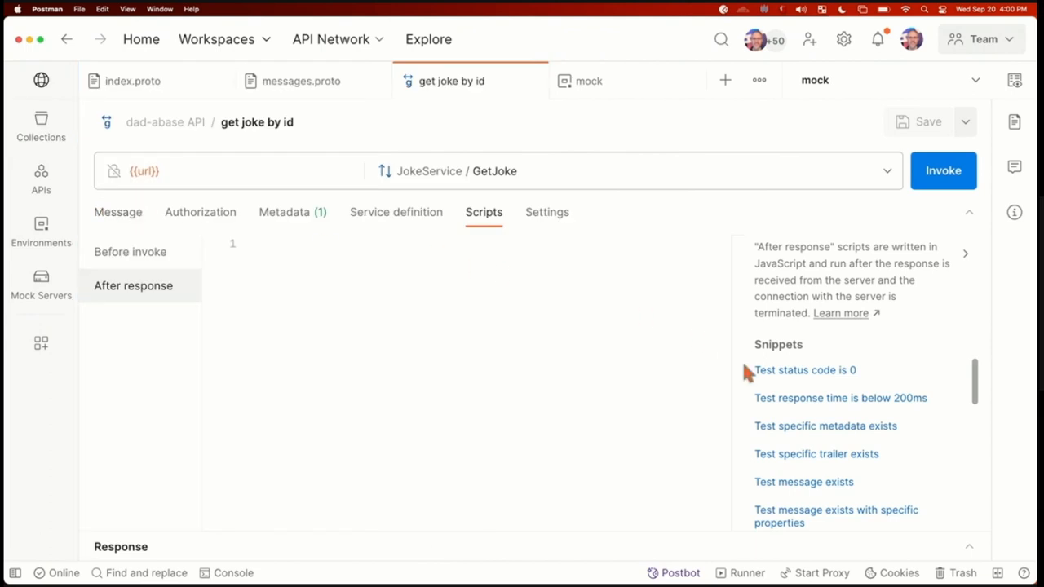
pyautogui.moveTo(823, 408)
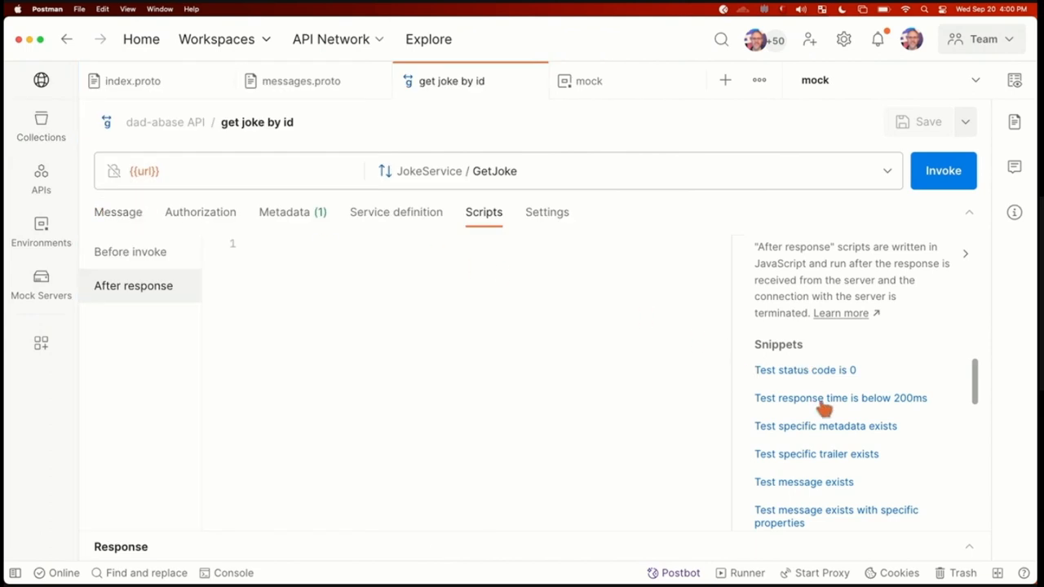
pyautogui.scroll(-3)
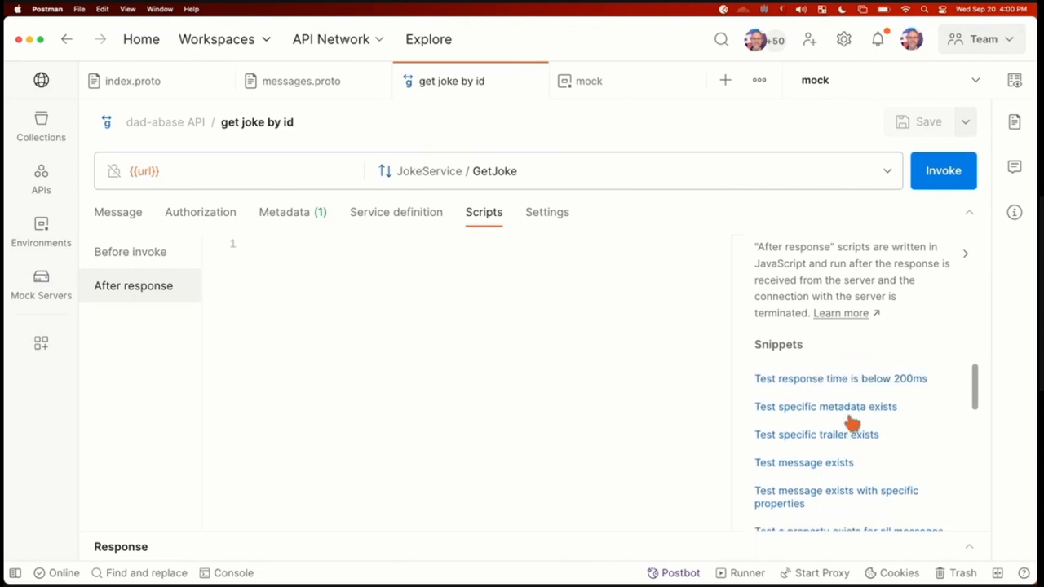
pyautogui.scroll(3)
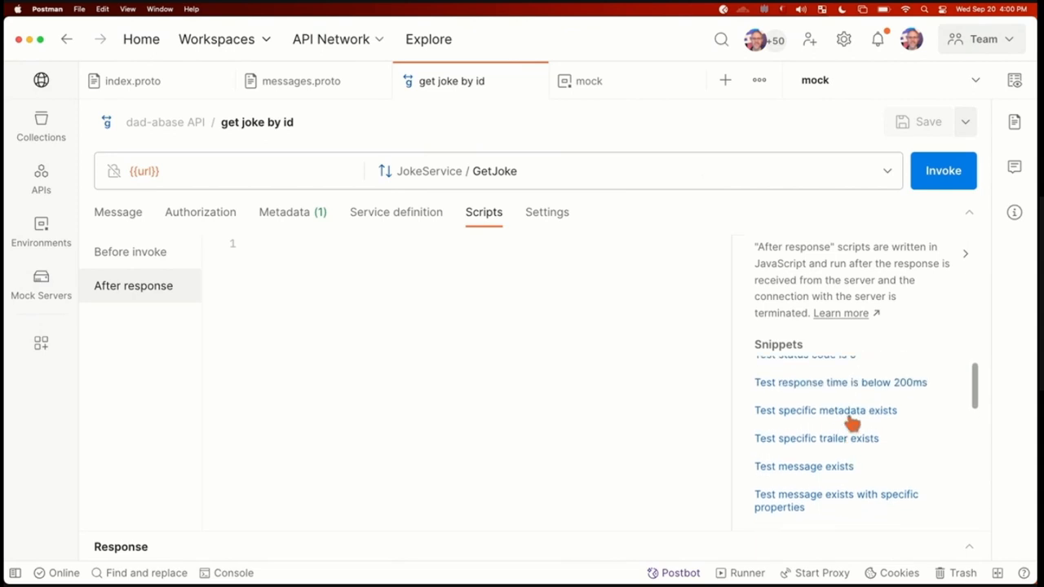
pyautogui.scroll(3)
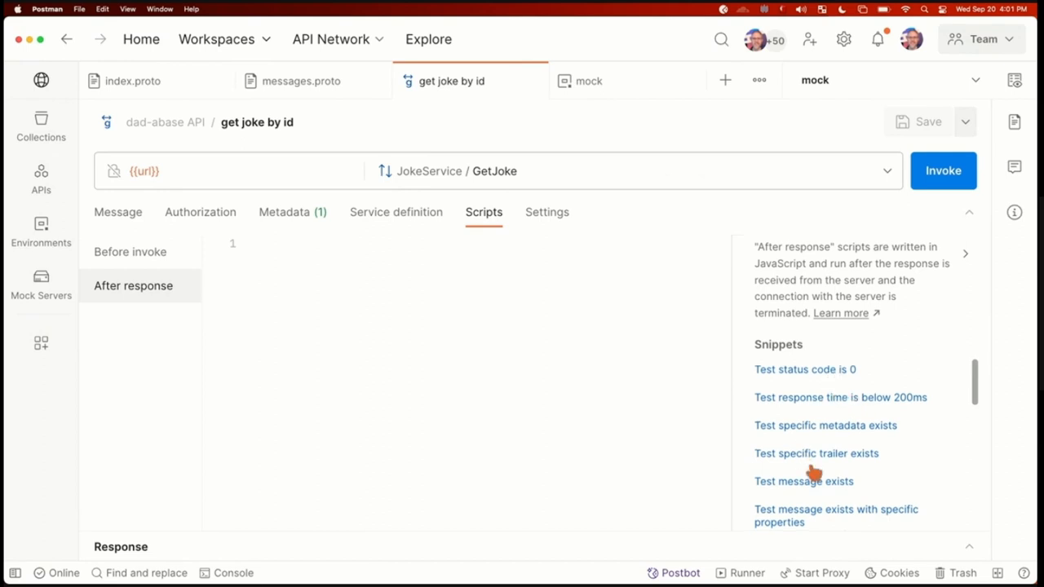
pyautogui.moveTo(832, 414)
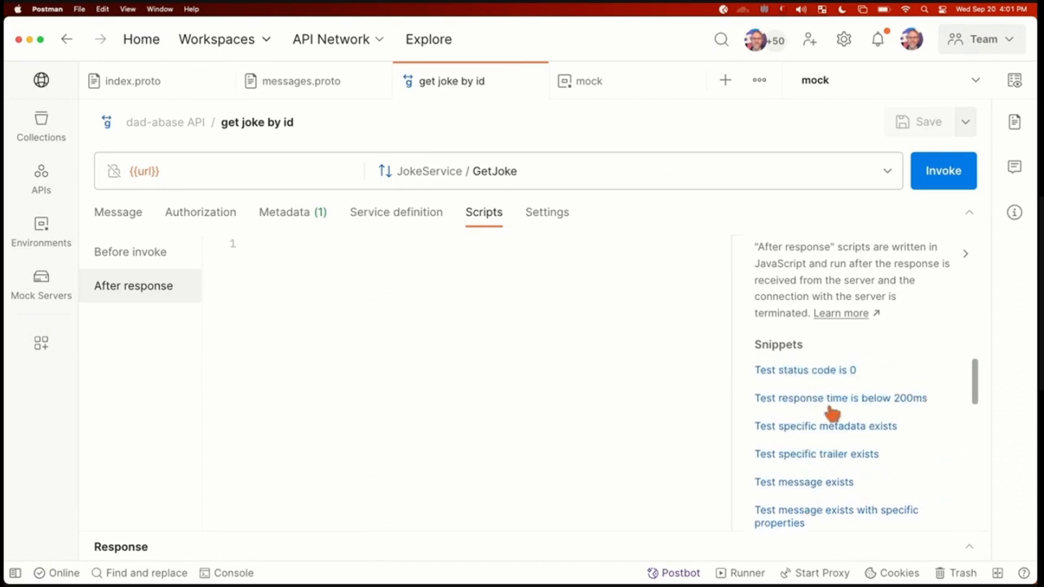
# Step: After the status code test, add the response-time snippet test with its limit changed to 2000 ms
pyautogui.click(804, 369)
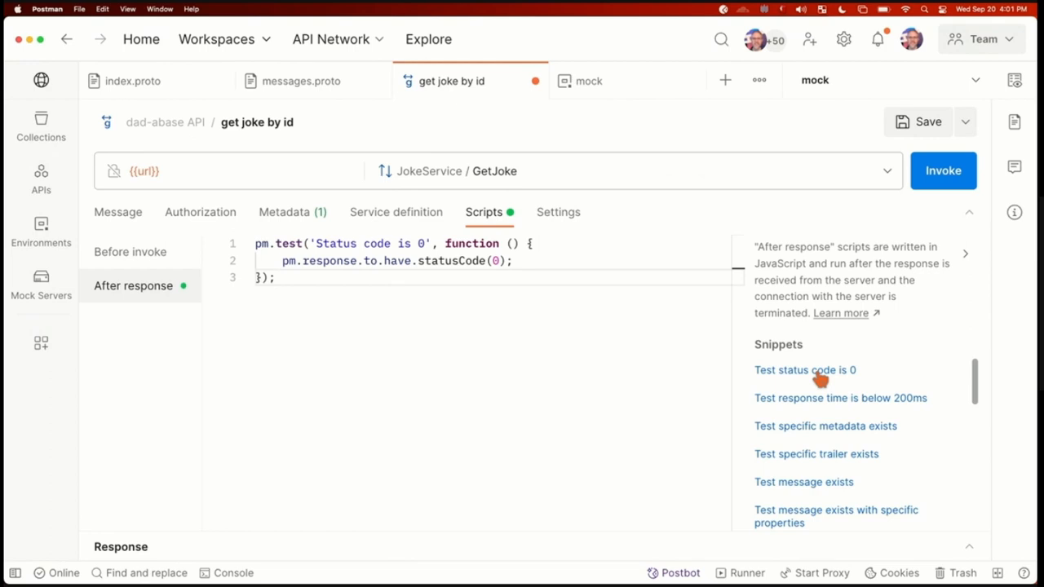
pyautogui.moveTo(833, 399)
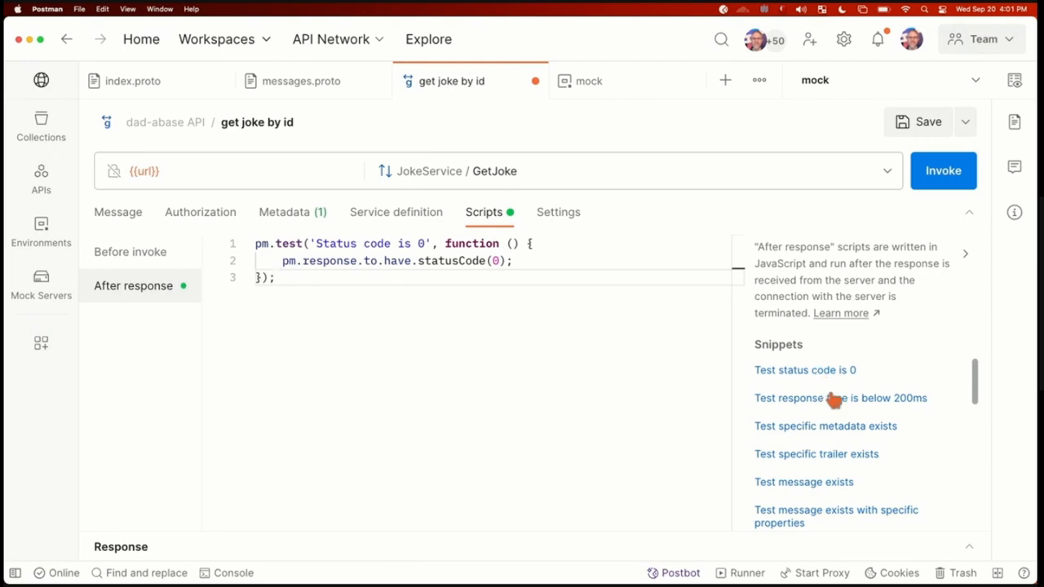
pyautogui.click(839, 398)
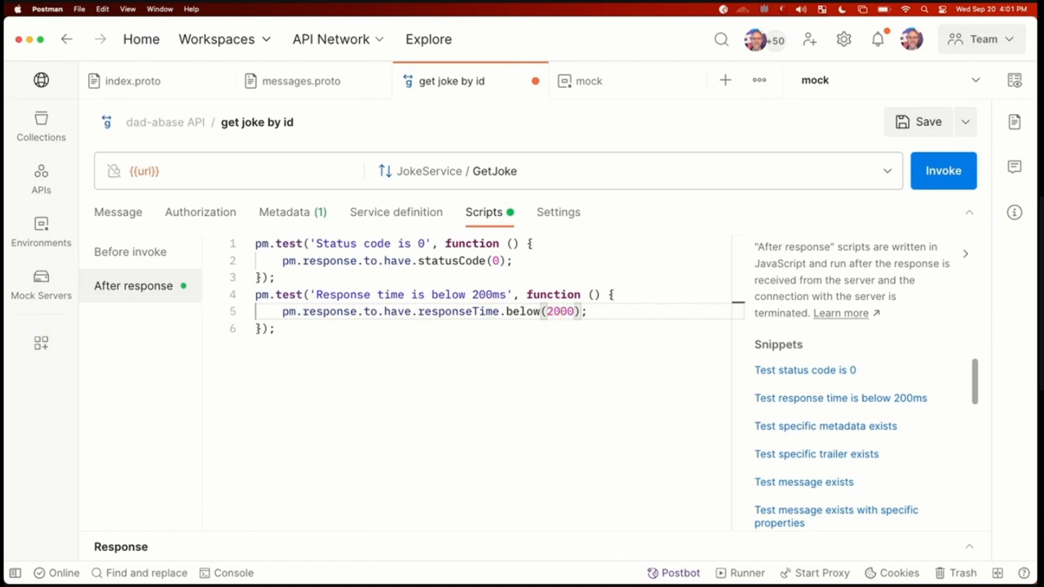
pyautogui.moveTo(777, 411)
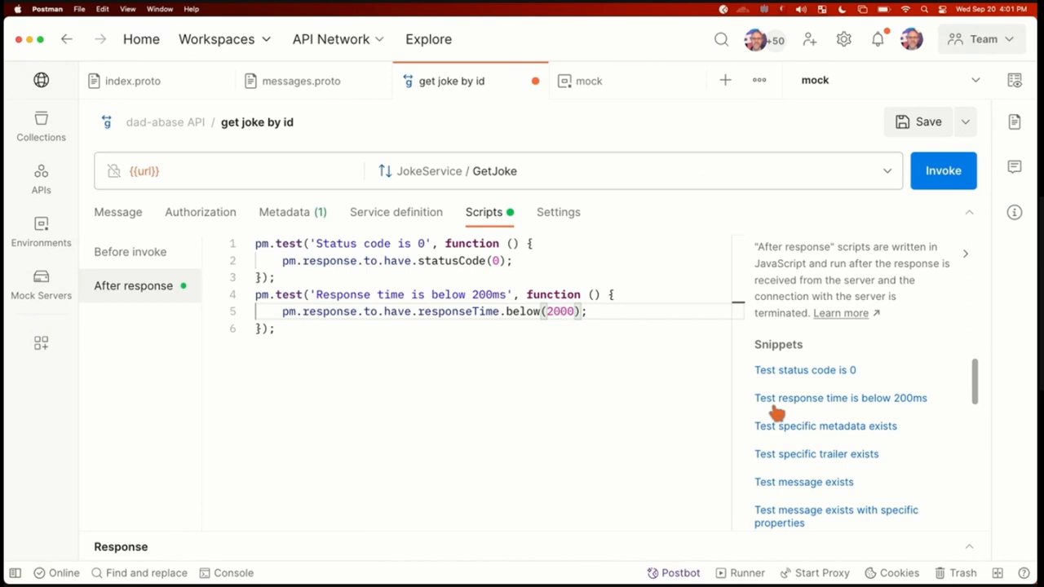
pyautogui.moveTo(920, 426)
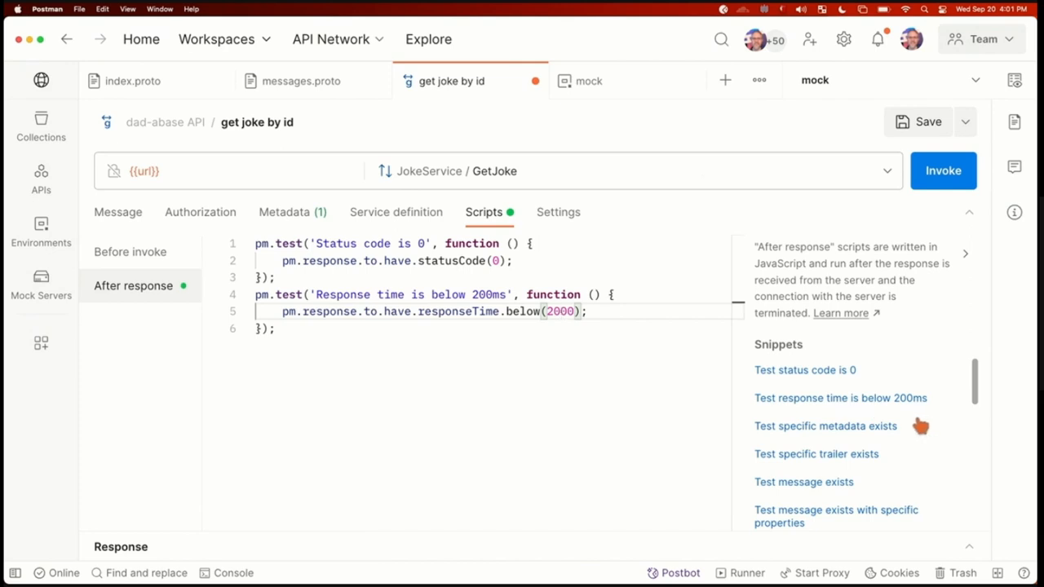
pyautogui.moveTo(861, 432)
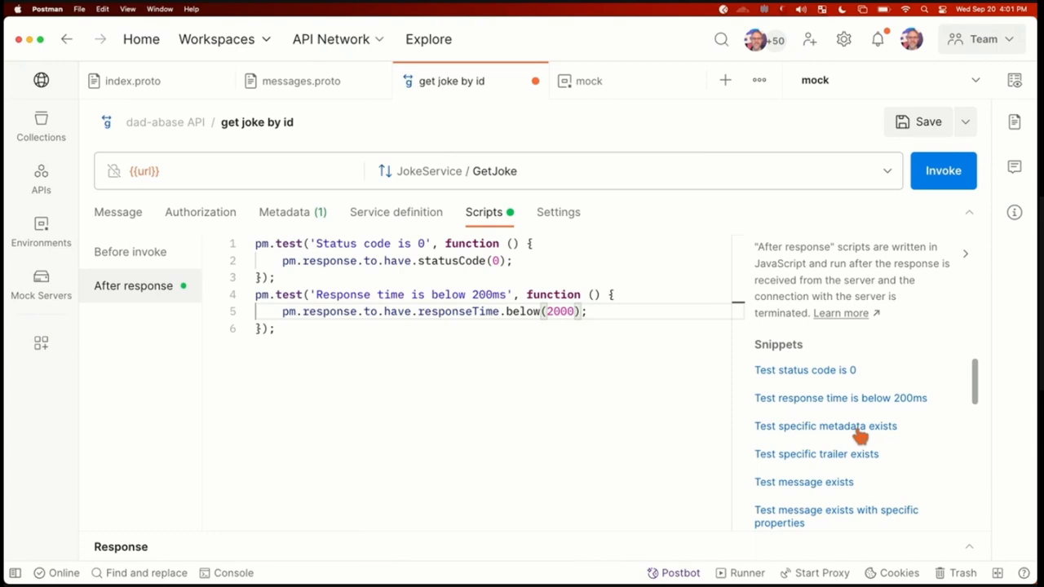
pyautogui.press('Return')
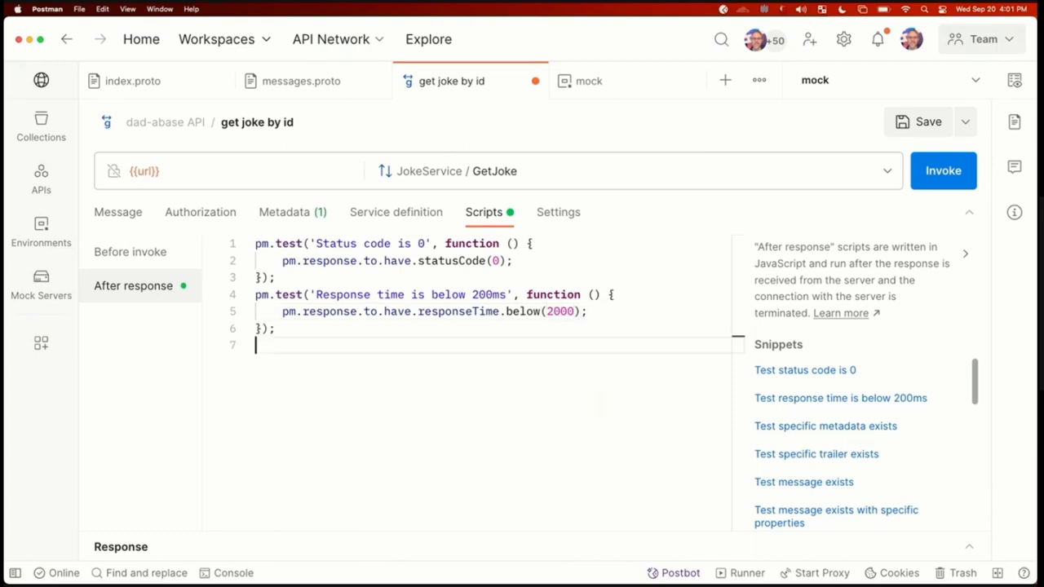
pyautogui.scroll(-3)
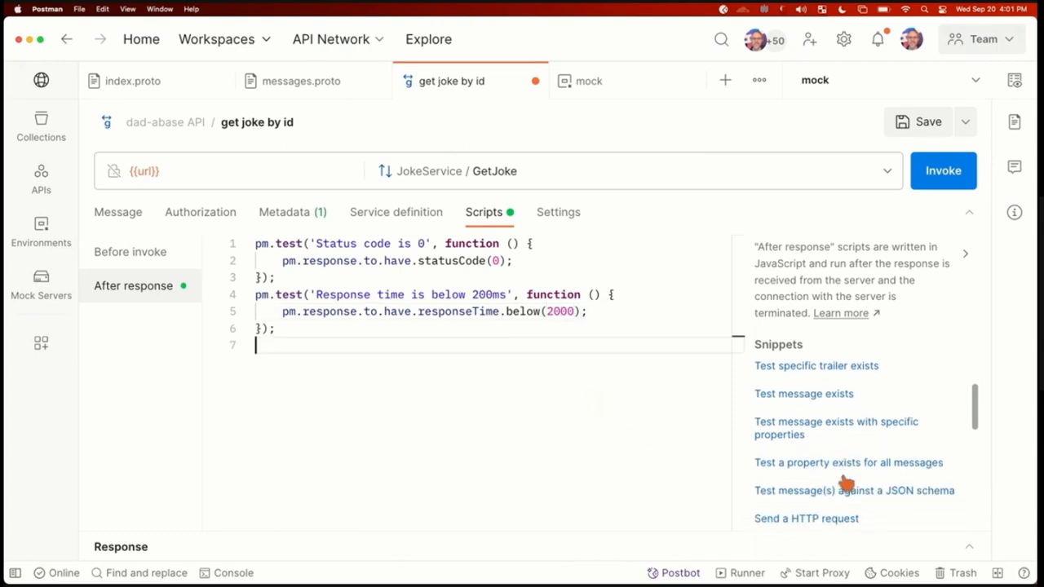
# Step: Add the message-properties test with property joke and the flatbread Naan-disclosure agreement joke as its value
pyautogui.click(835, 427)
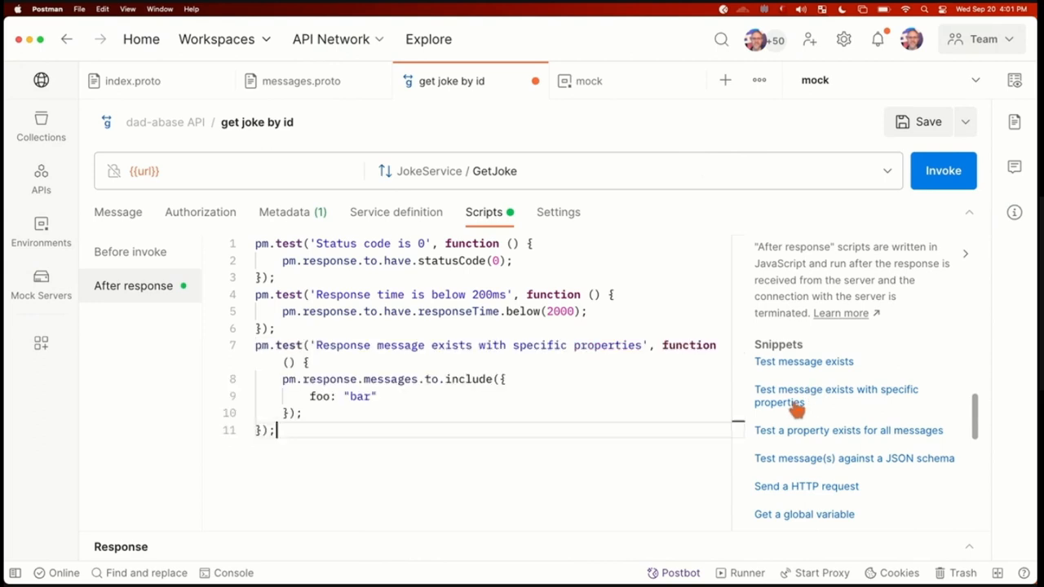
pyautogui.doubleClick(319, 396)
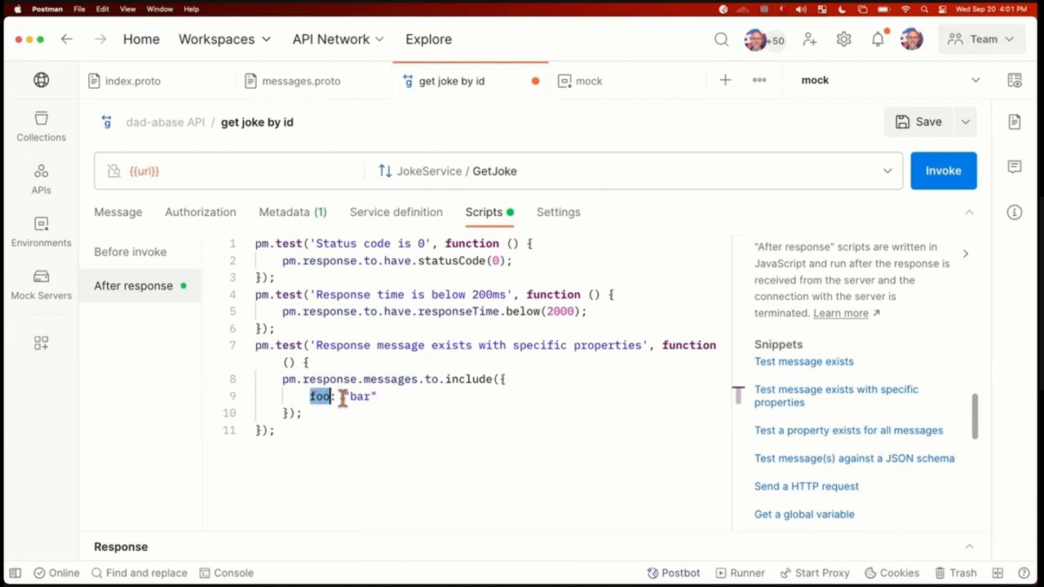
pyautogui.write('joke')
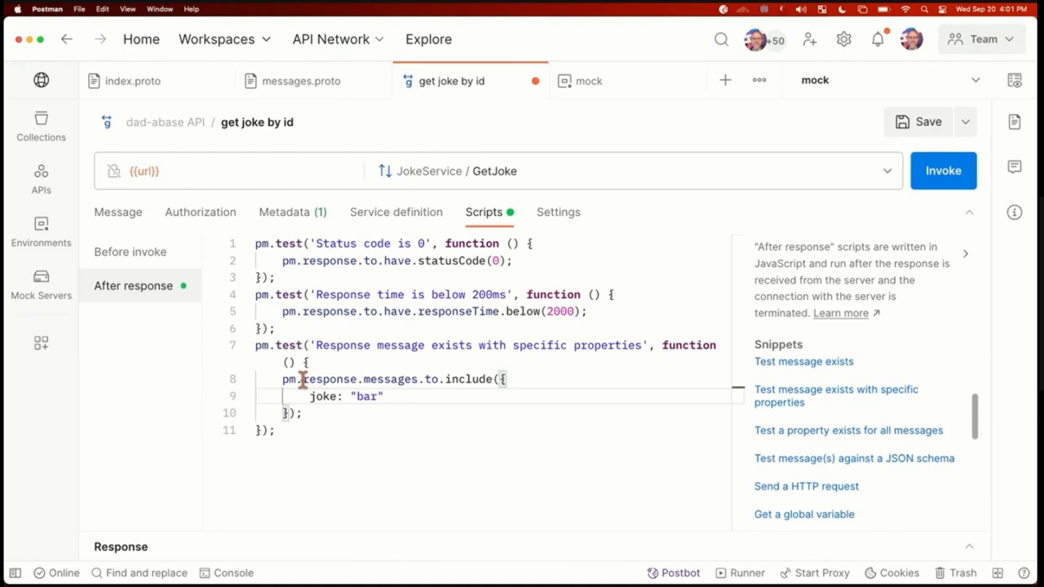
pyautogui.doubleClick(365, 396)
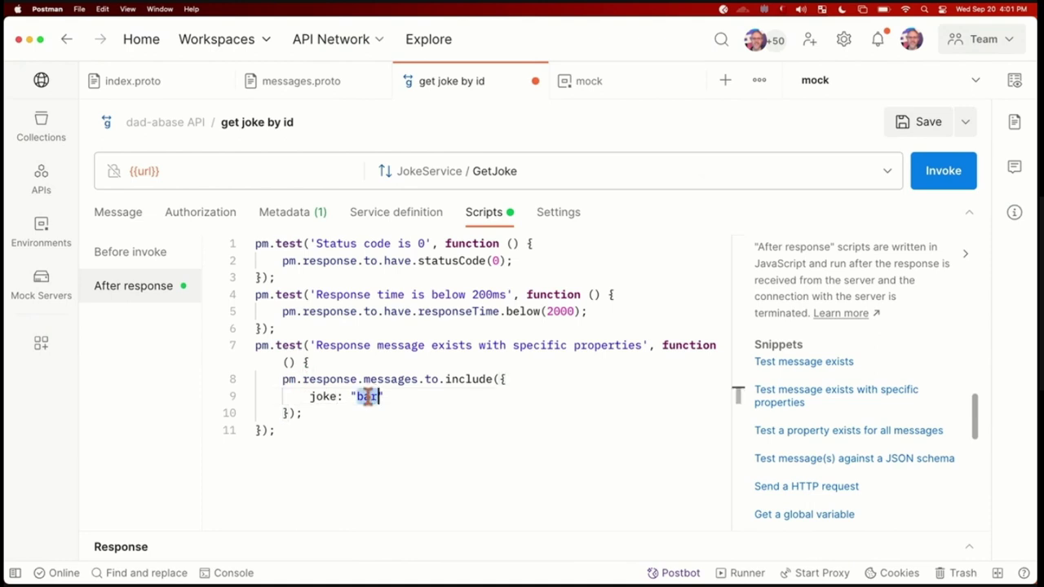
pyautogui.write('they ran out')
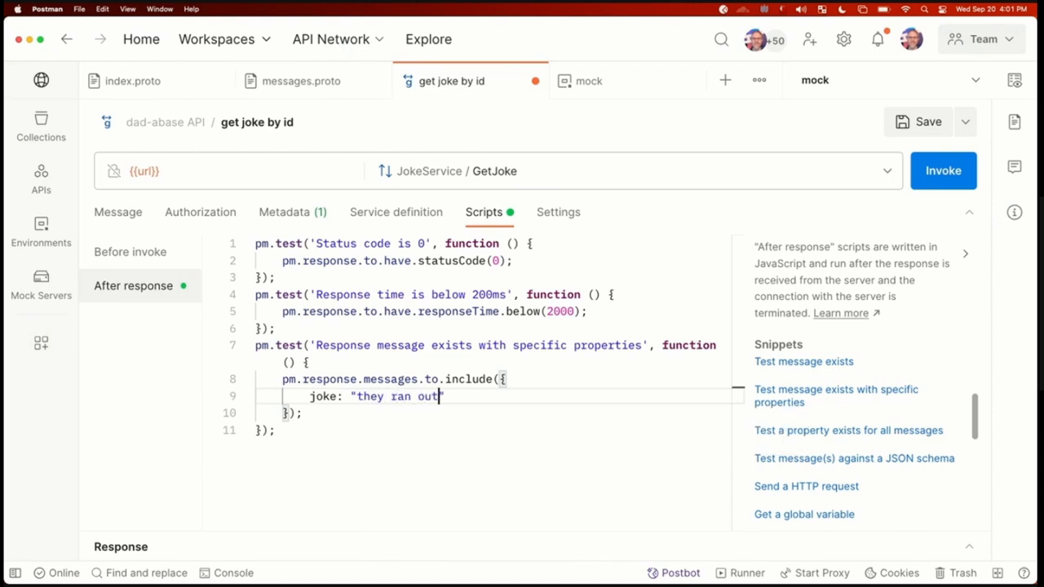
pyautogui.write("of flatbread but didn't want me o")
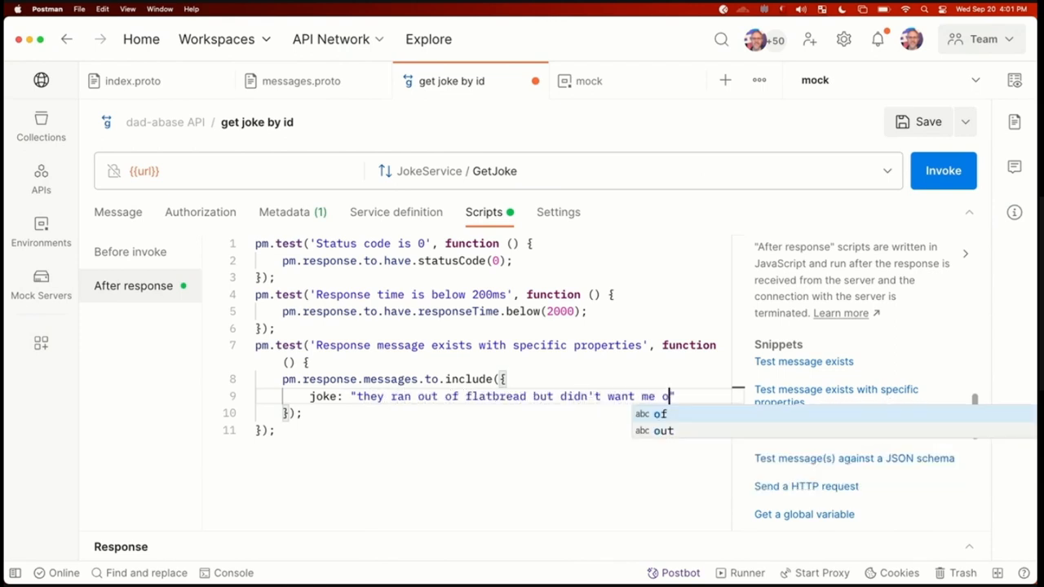
pyautogui.write('posting on social media so they made me sign a Na')
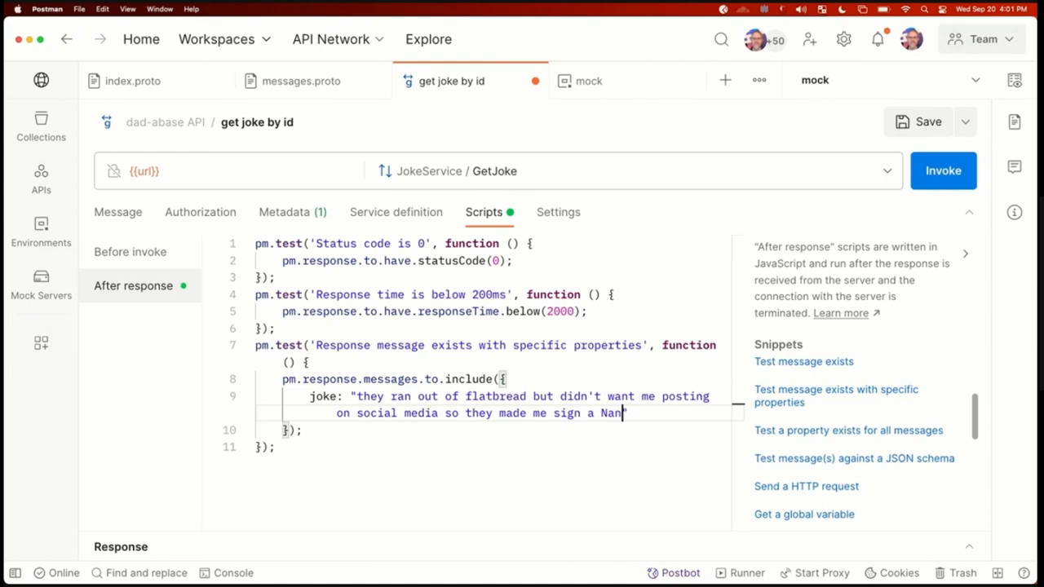
pyautogui.write('n-disclosu')
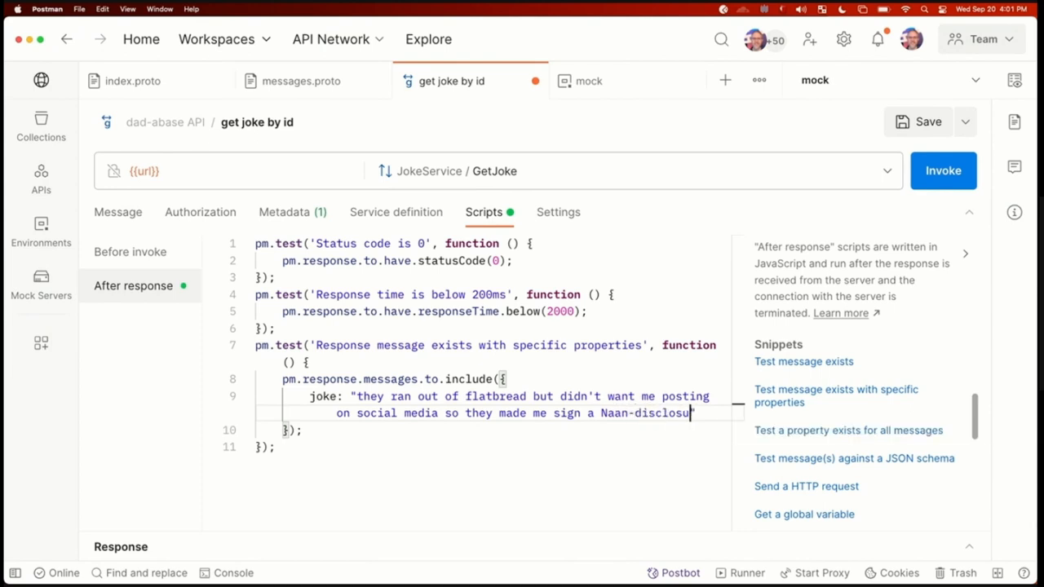
pyautogui.write('re agreement"')
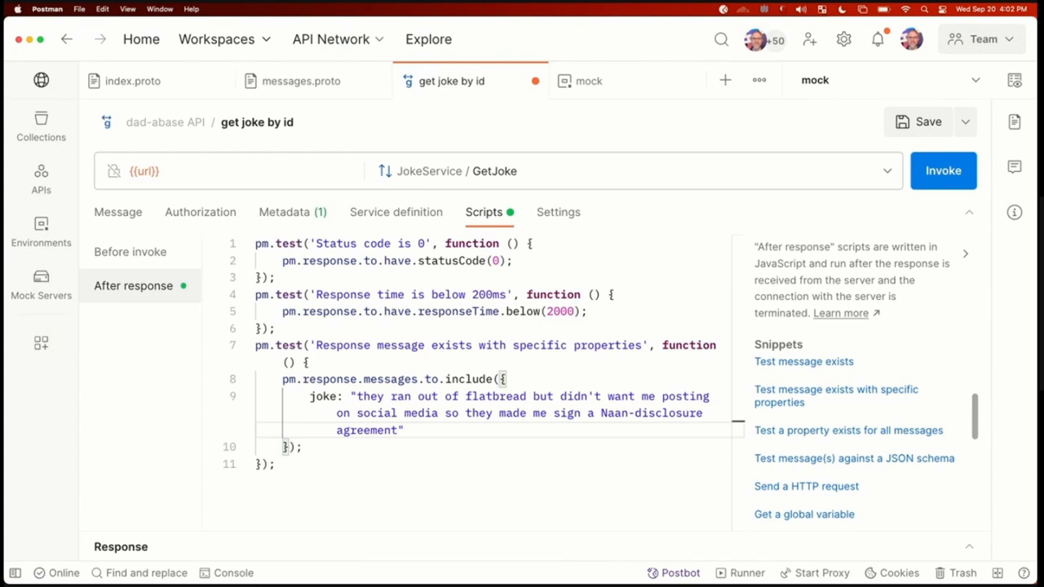
pyautogui.moveTo(369, 391)
pyautogui.write('0')
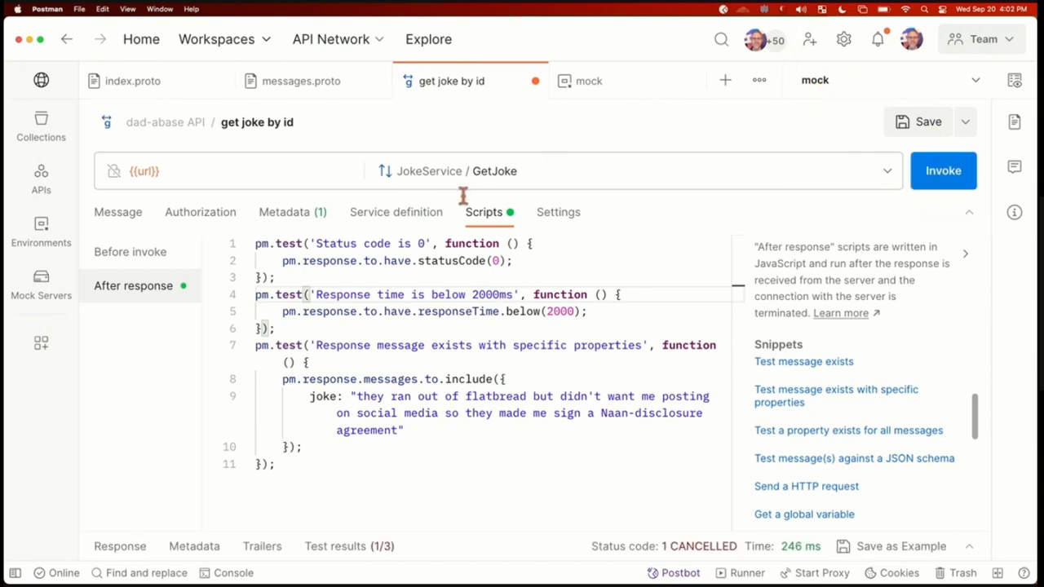
pyautogui.moveTo(942, 171)
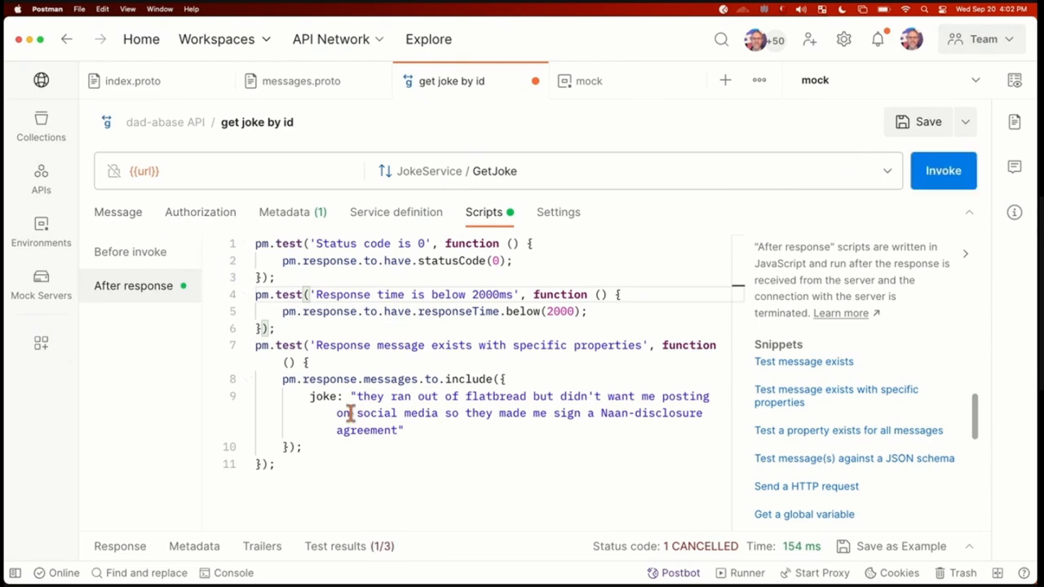
pyautogui.moveTo(378, 555)
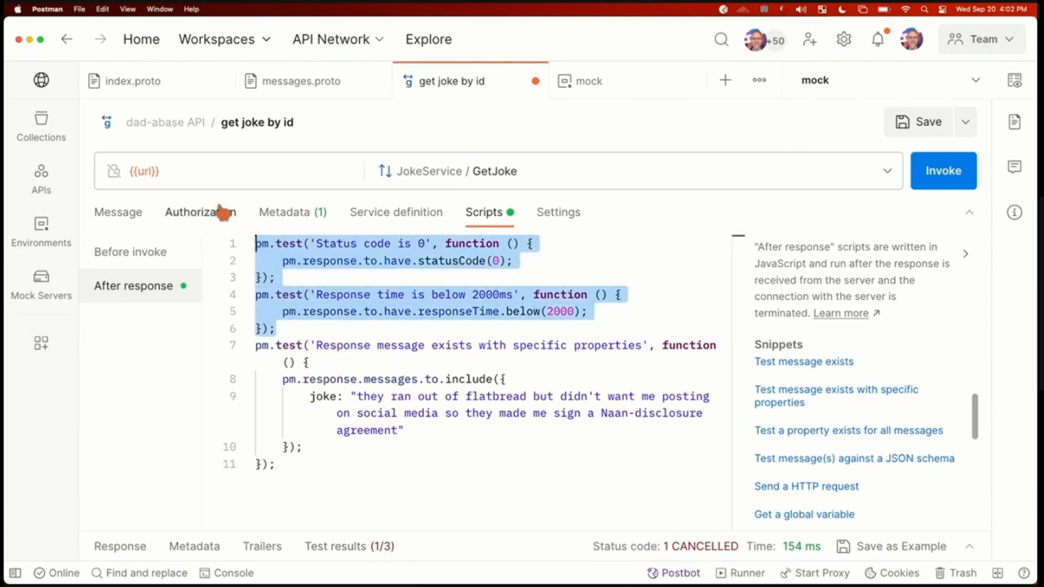
# Step: Delete the status code and response time tests, leaving only the joke message test
pyautogui.press('Delete')
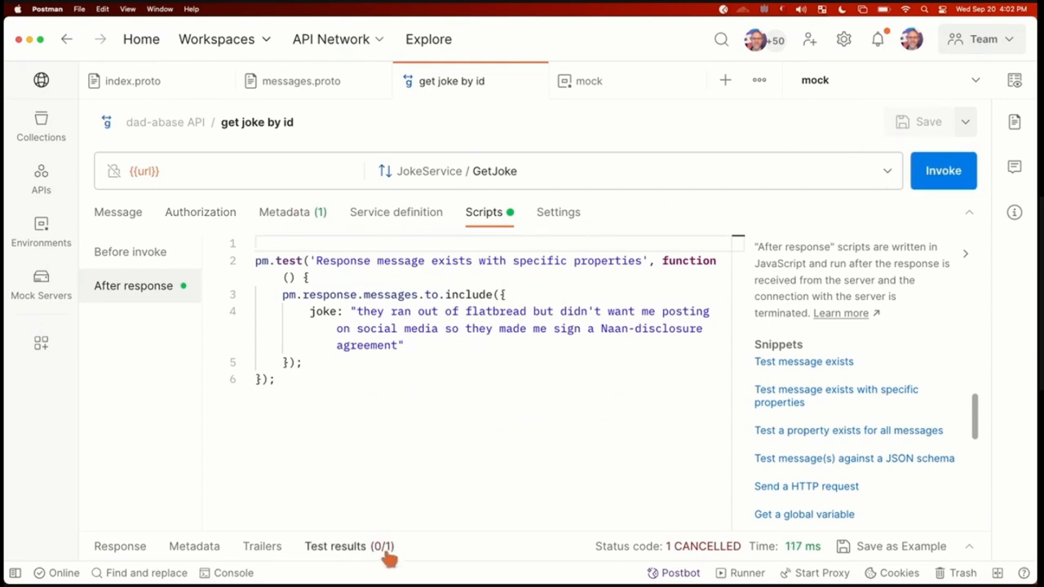
# Step: Check Test results, re-invoke against the mock for an OK joke, and confirm the joke message test still fails
pyautogui.click(349, 545)
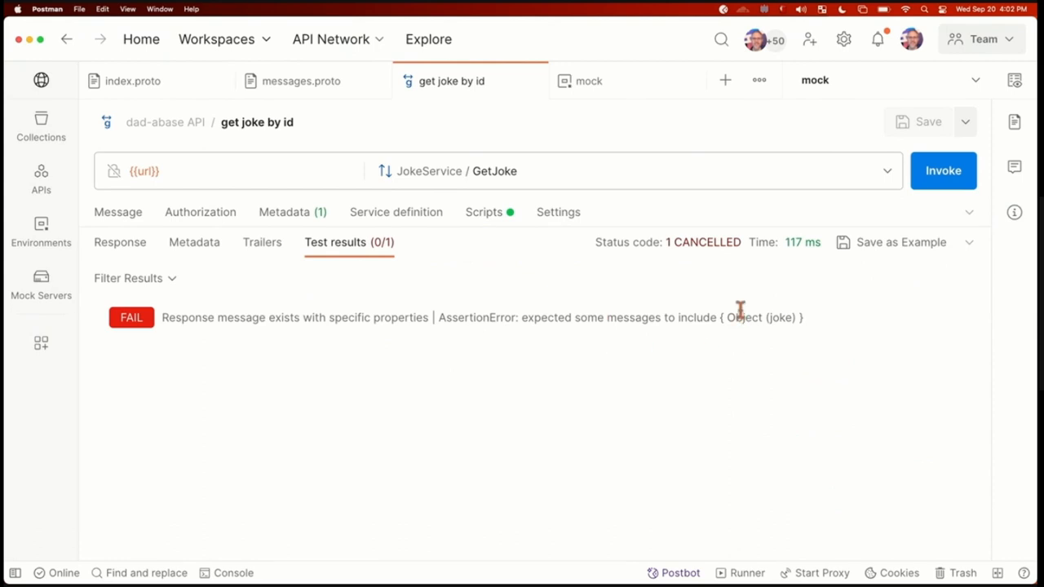
pyautogui.moveTo(675, 352)
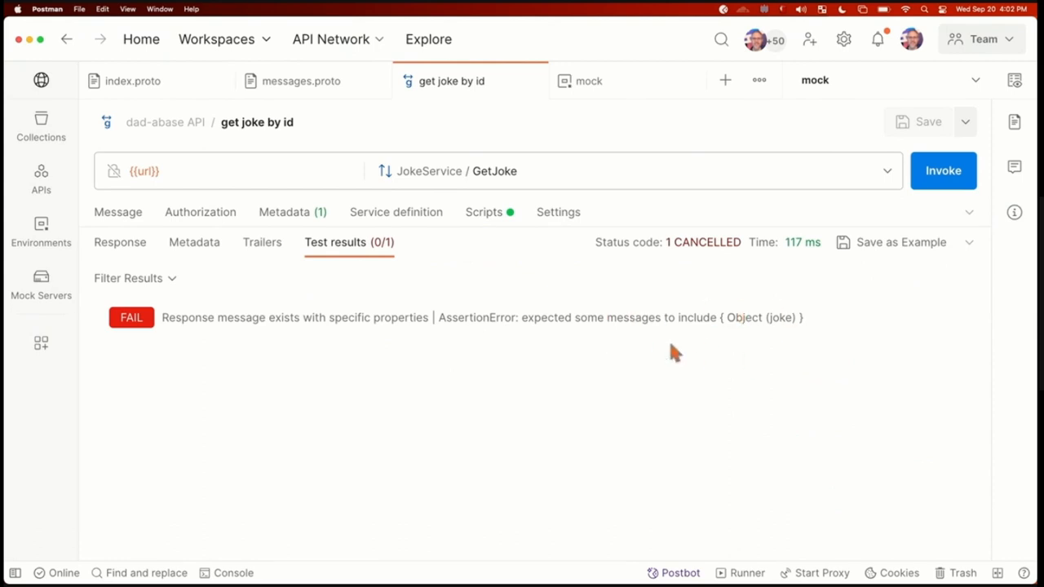
pyautogui.moveTo(194, 242)
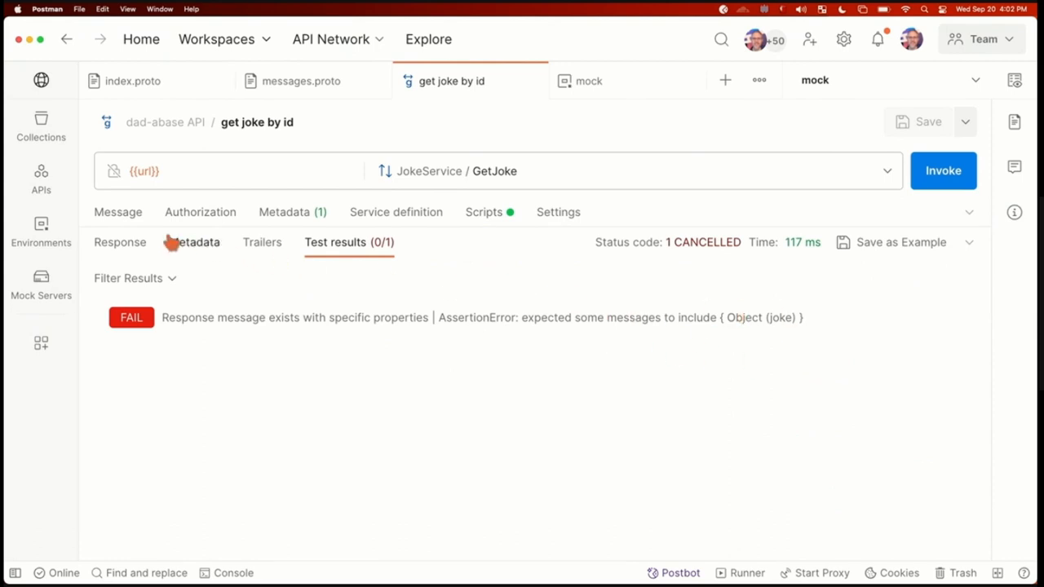
pyautogui.click(121, 241)
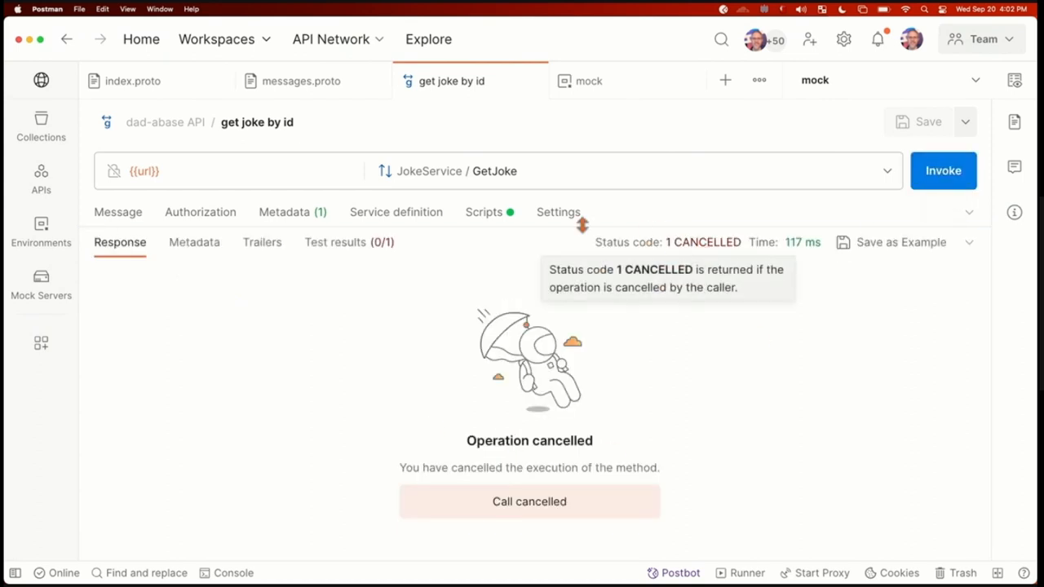
pyautogui.moveTo(345, 171)
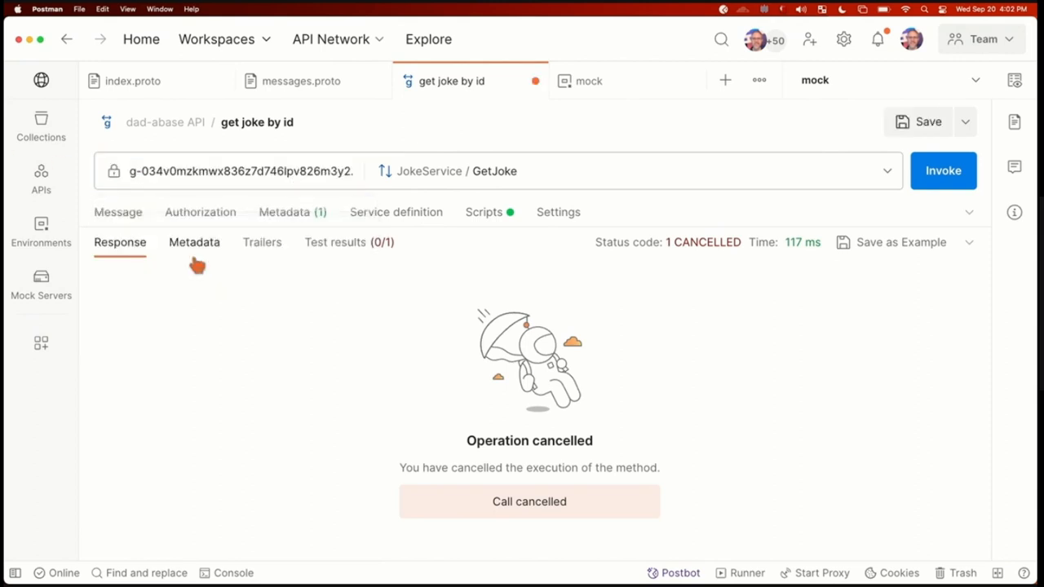
pyautogui.click(942, 171)
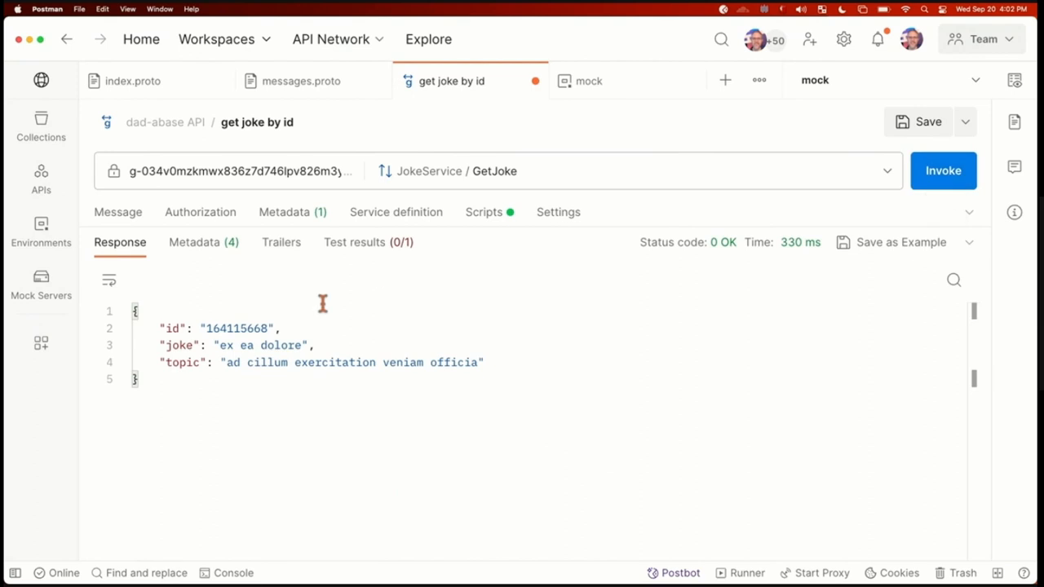
pyautogui.click(354, 241)
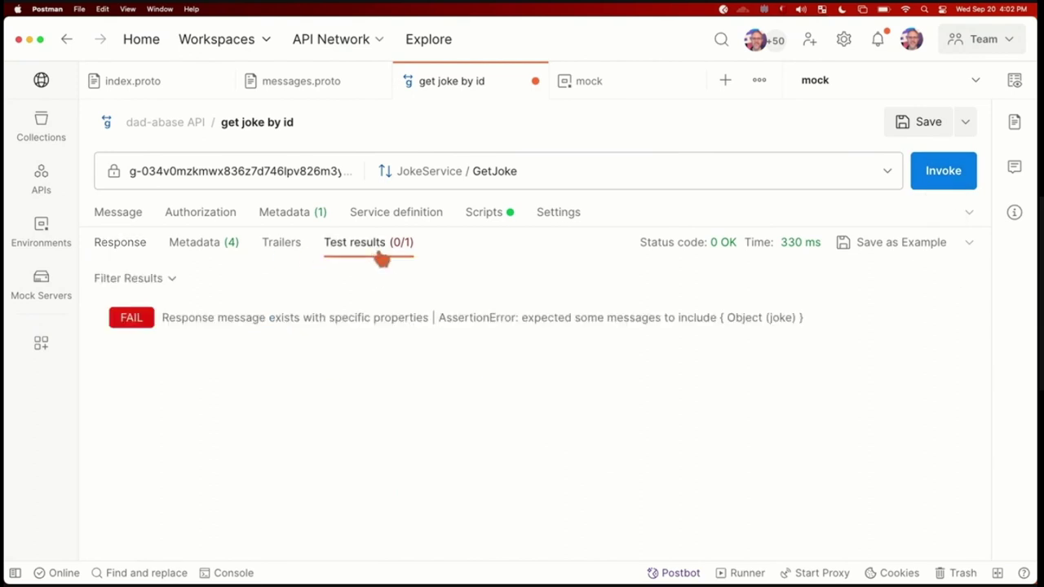
pyautogui.click(121, 241)
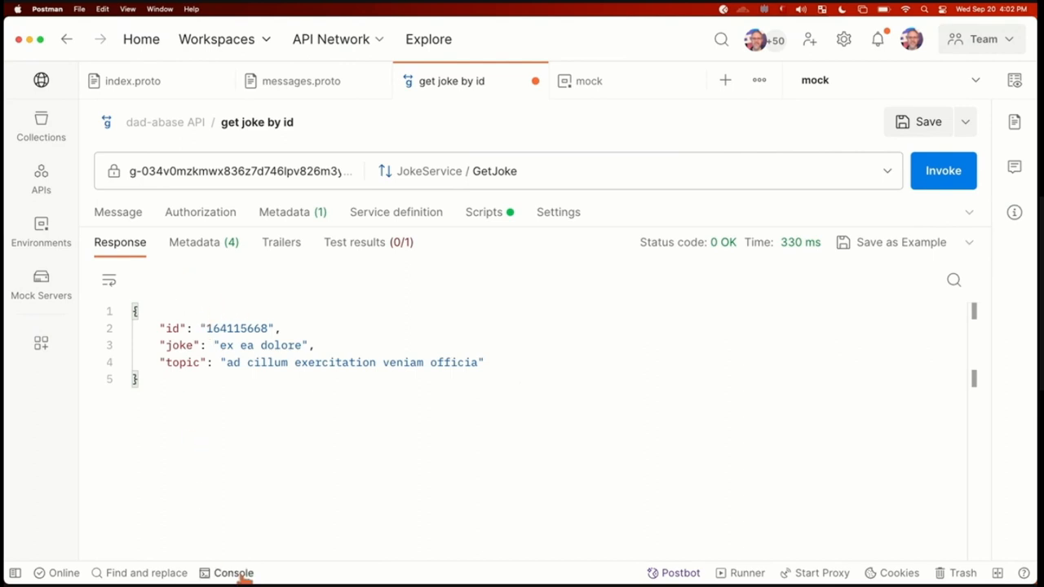
# Step: Glance at the console logs, then show the request's empty Before invoke script
pyautogui.click(233, 572)
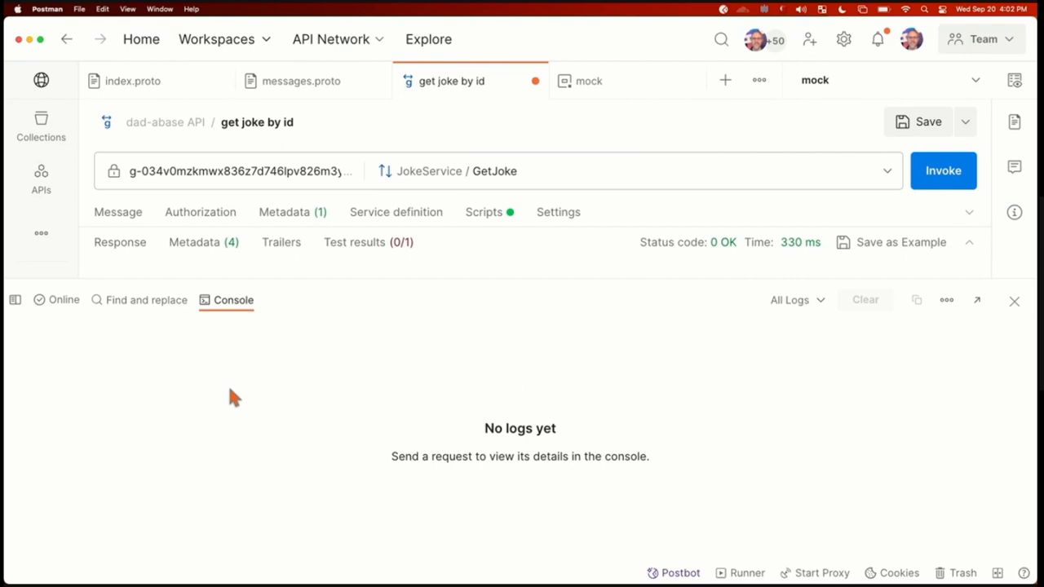
pyautogui.moveTo(333, 313)
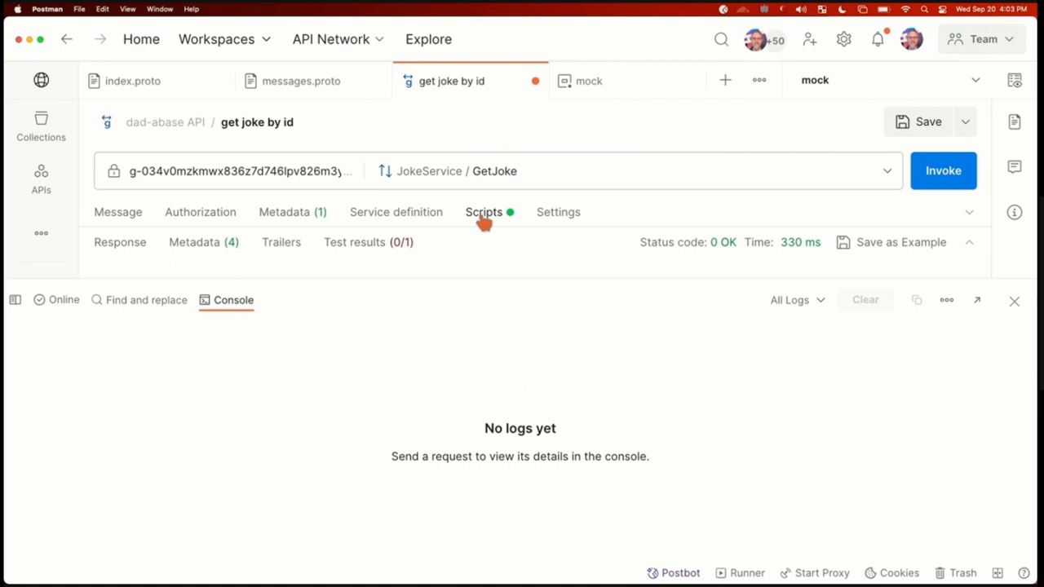
pyautogui.moveTo(926, 281)
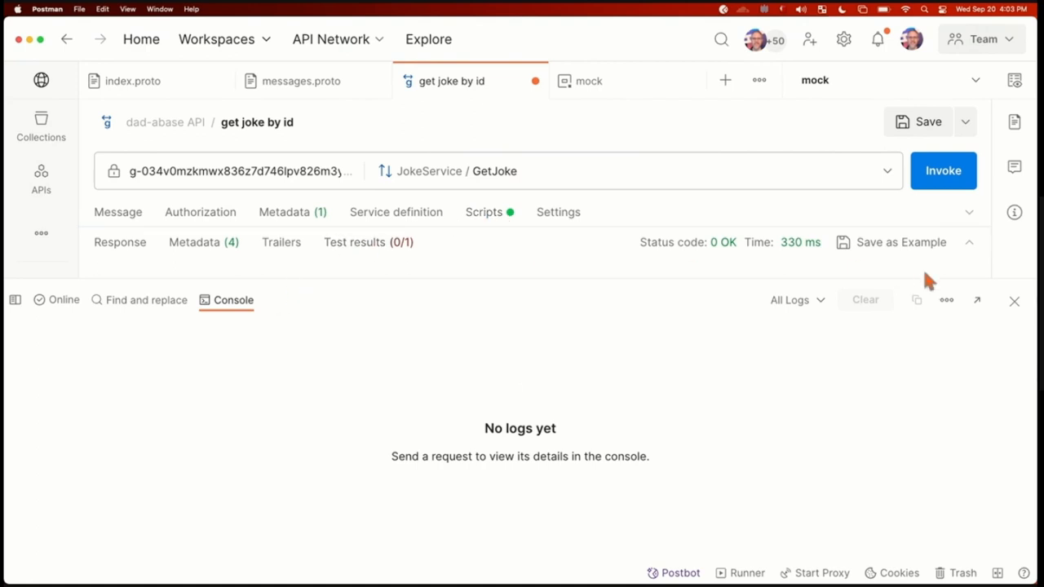
pyautogui.click(483, 212)
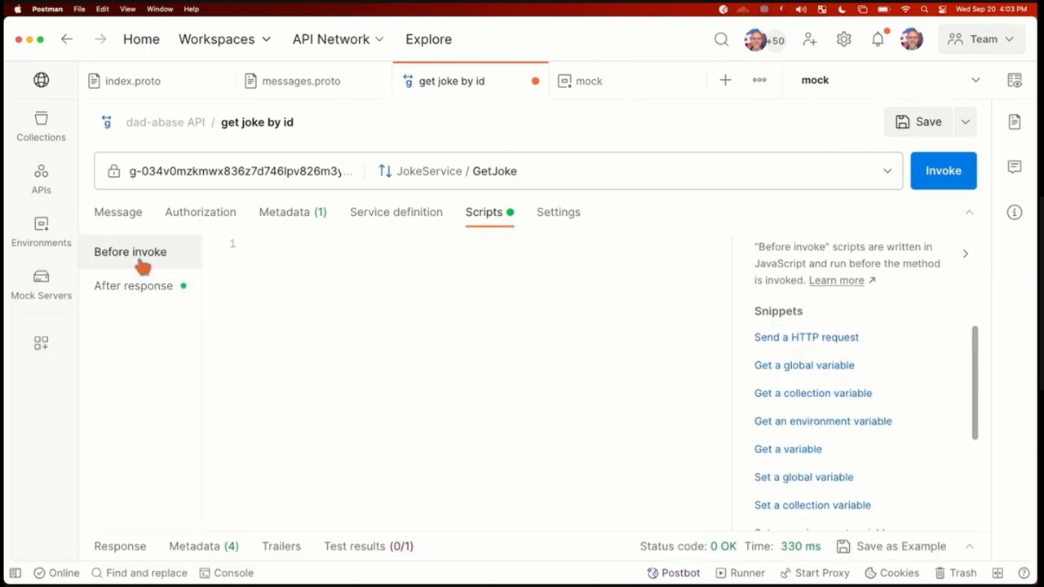
pyautogui.moveTo(160, 307)
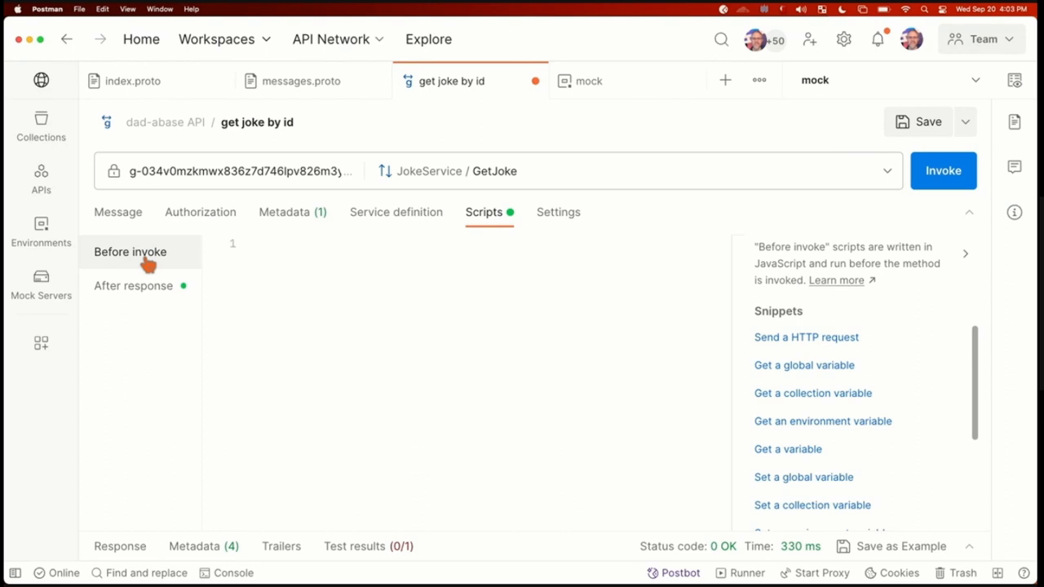
pyautogui.moveTo(160, 290)
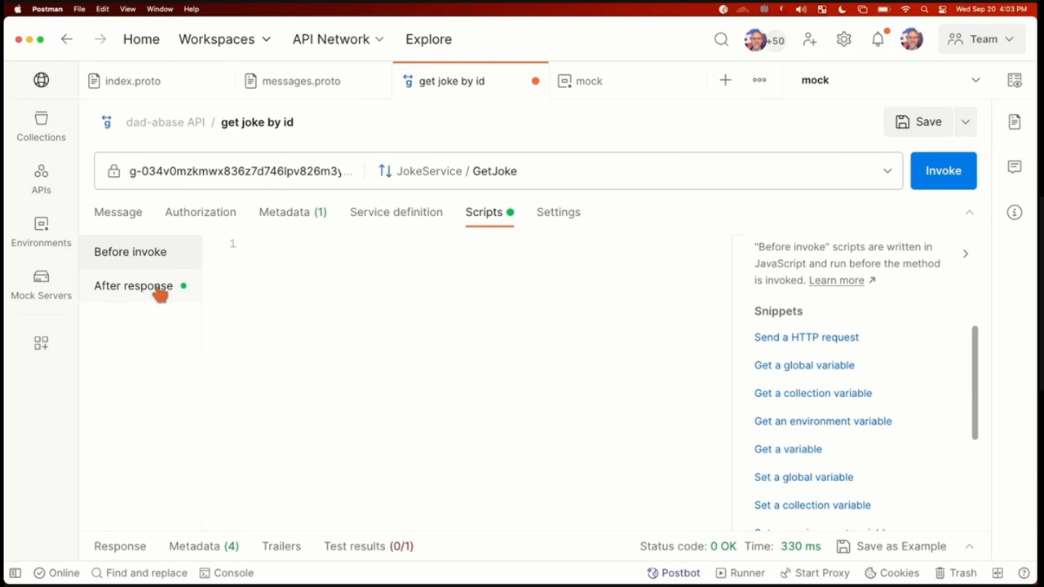
# Step: Review the after-response test, invoke GetJokeByTopic, read the streamed joke messages, and return to Scripts
pyautogui.click(134, 286)
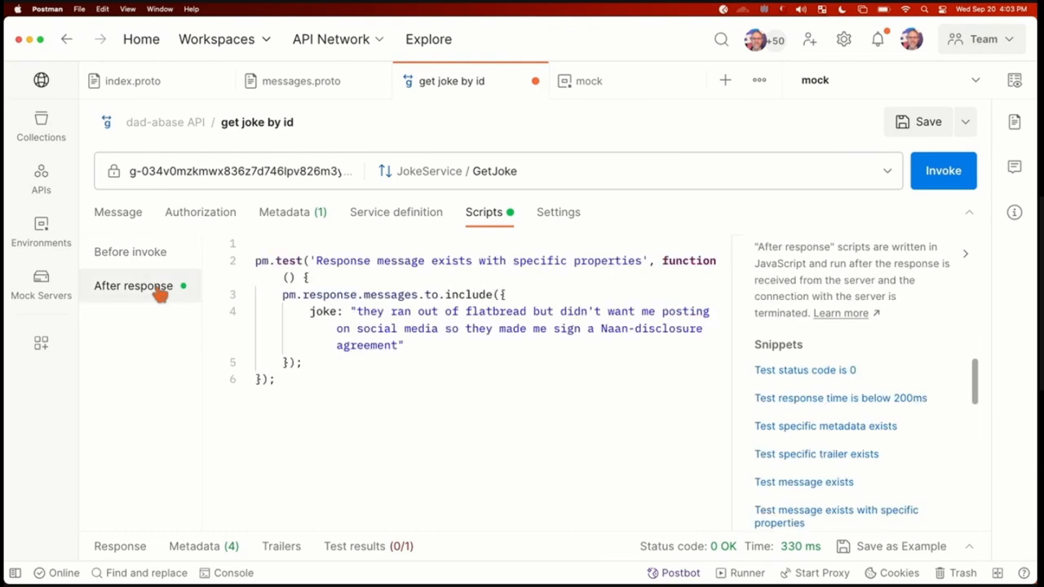
pyautogui.moveTo(501, 150)
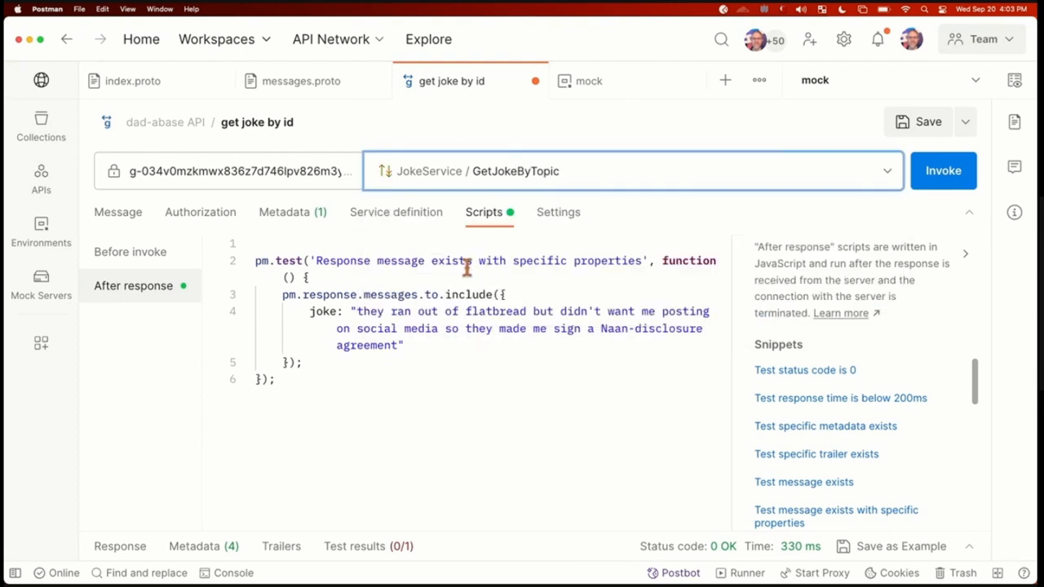
pyautogui.moveTo(851, 154)
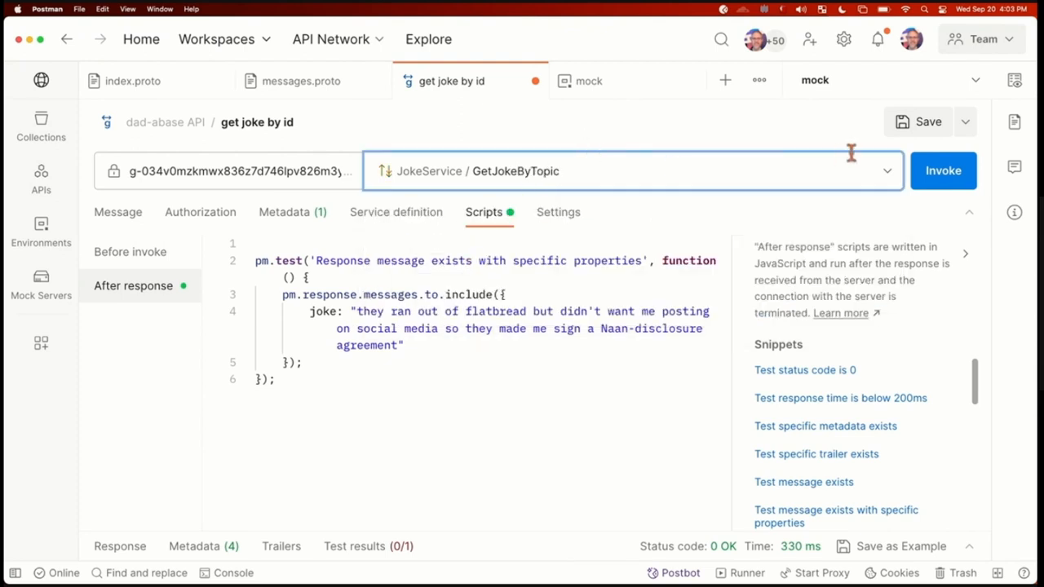
pyautogui.click(942, 172)
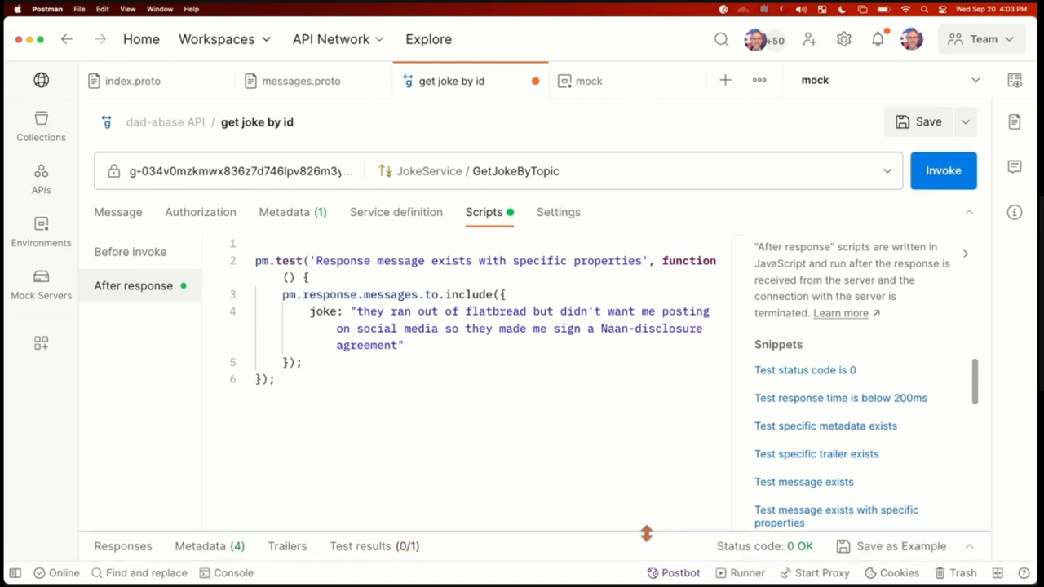
pyautogui.click(123, 544)
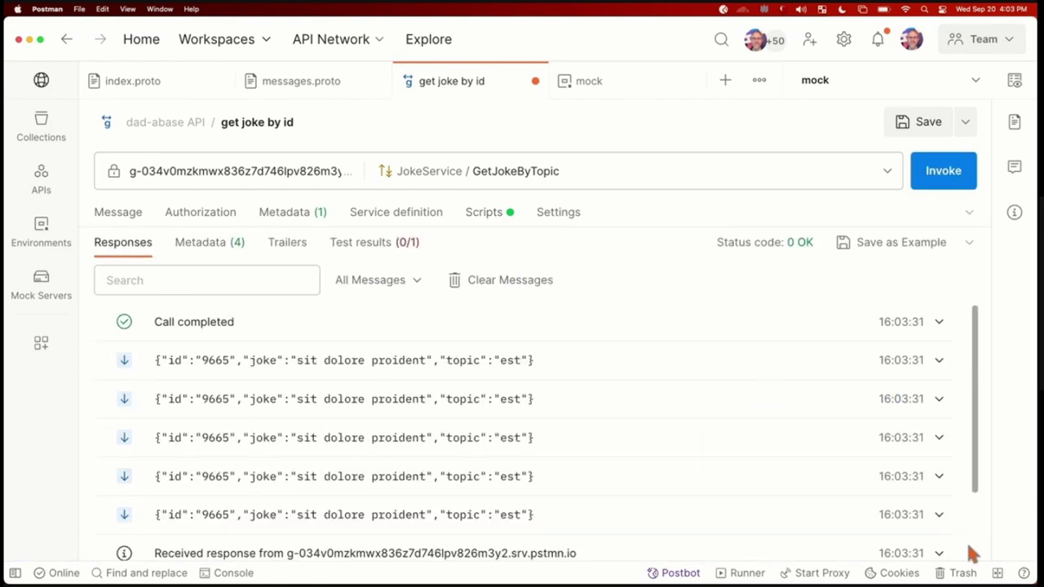
pyautogui.moveTo(742, 551)
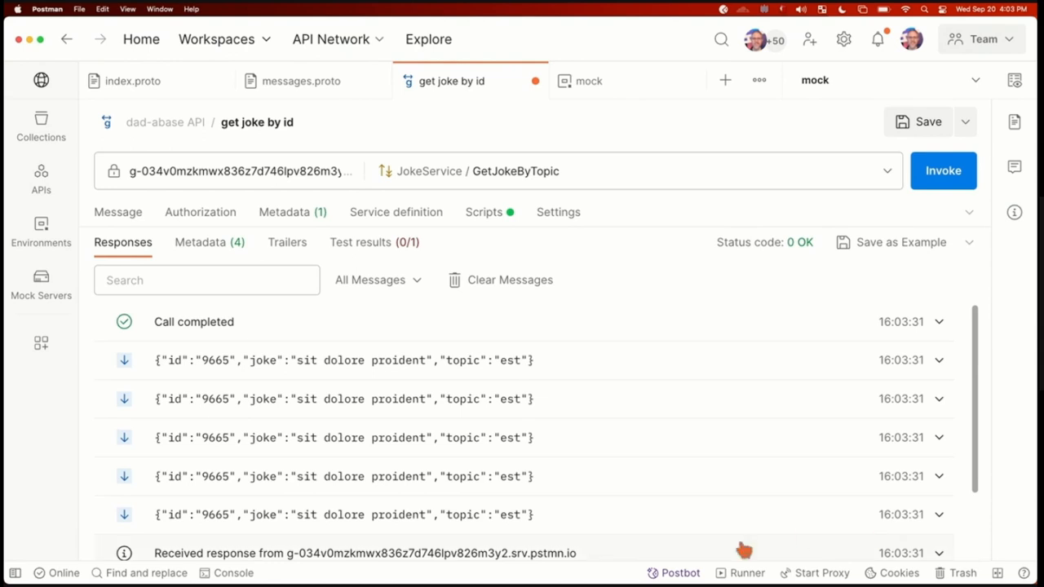
pyautogui.moveTo(800, 401)
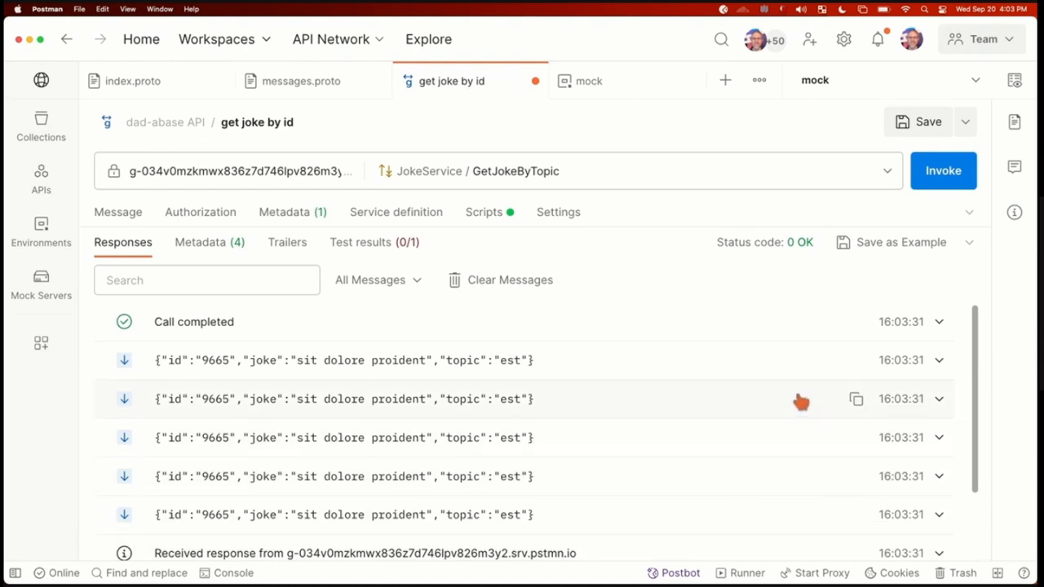
pyautogui.moveTo(666, 316)
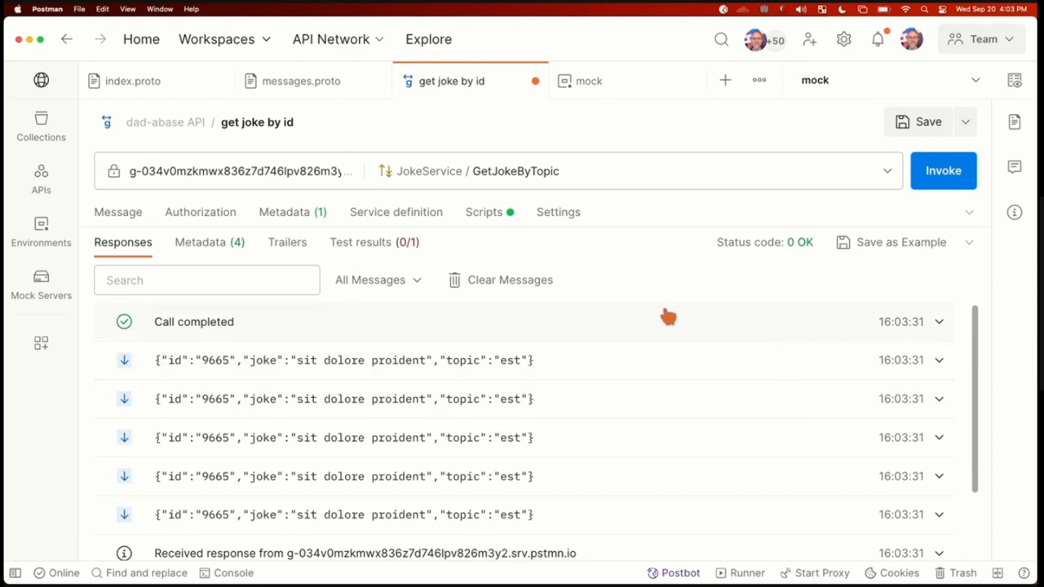
pyautogui.moveTo(657, 314)
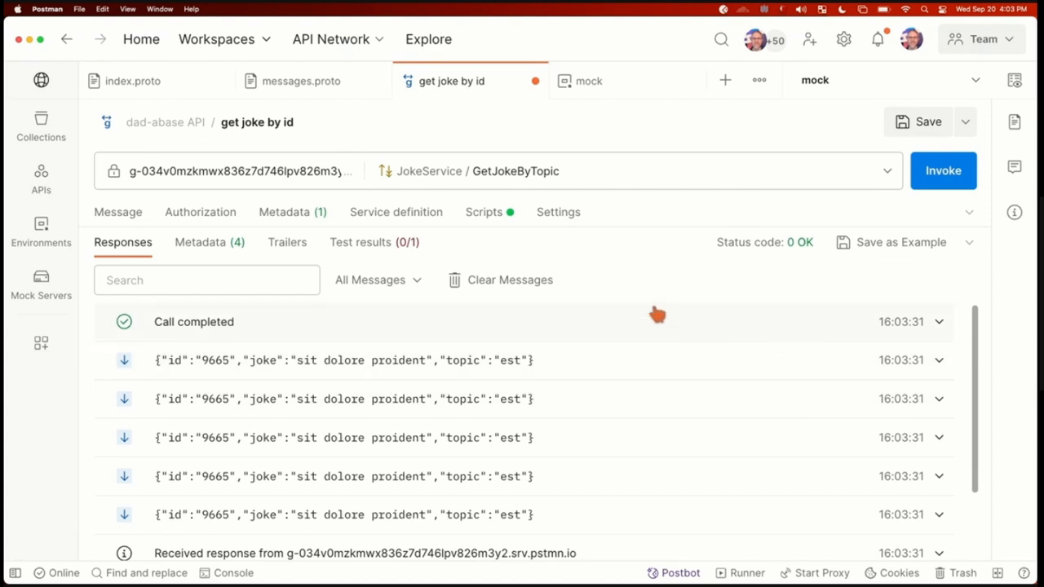
pyautogui.click(482, 212)
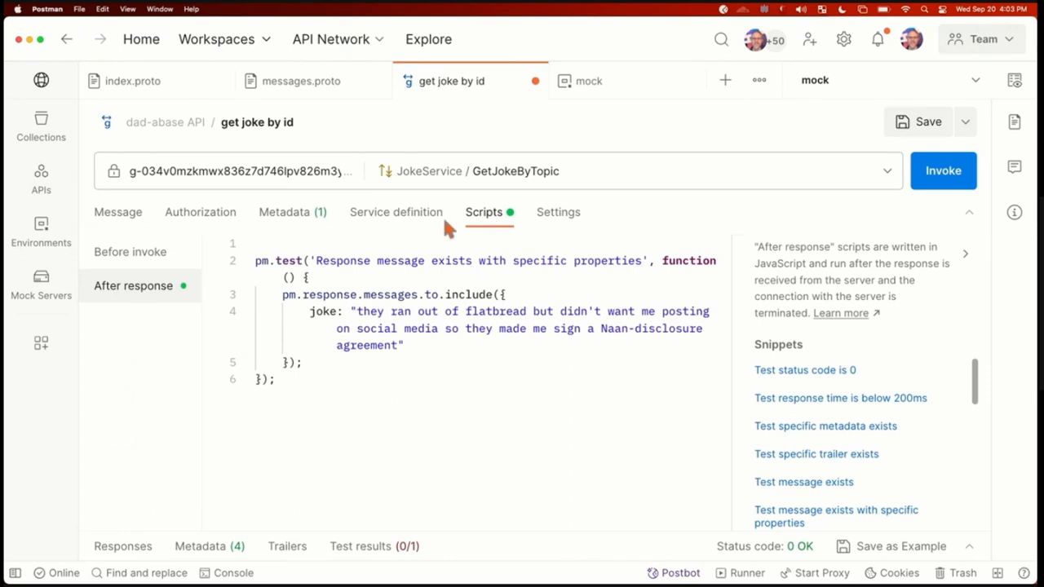
pyautogui.moveTo(388, 335)
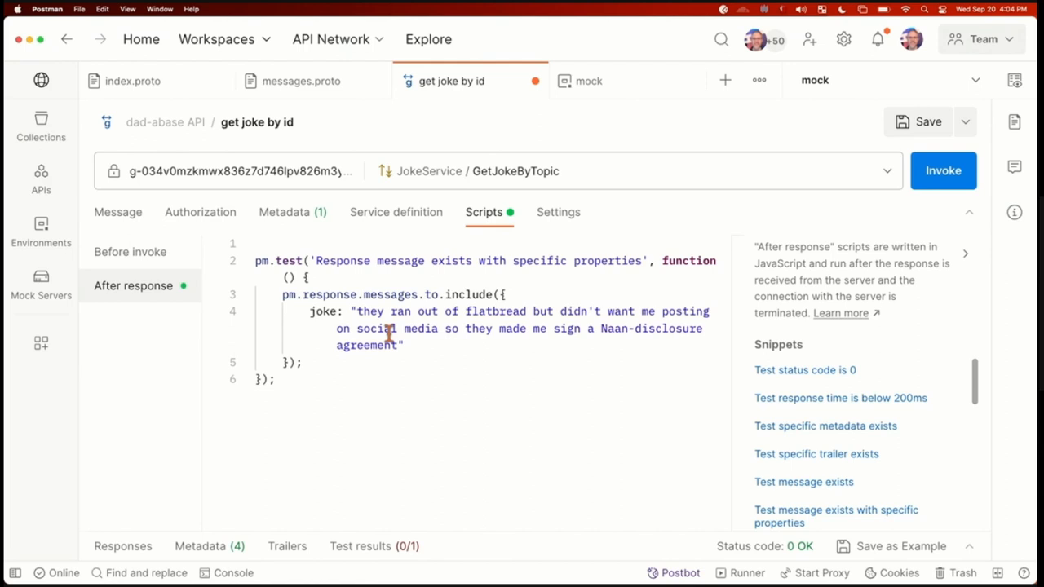
pyautogui.moveTo(453, 329)
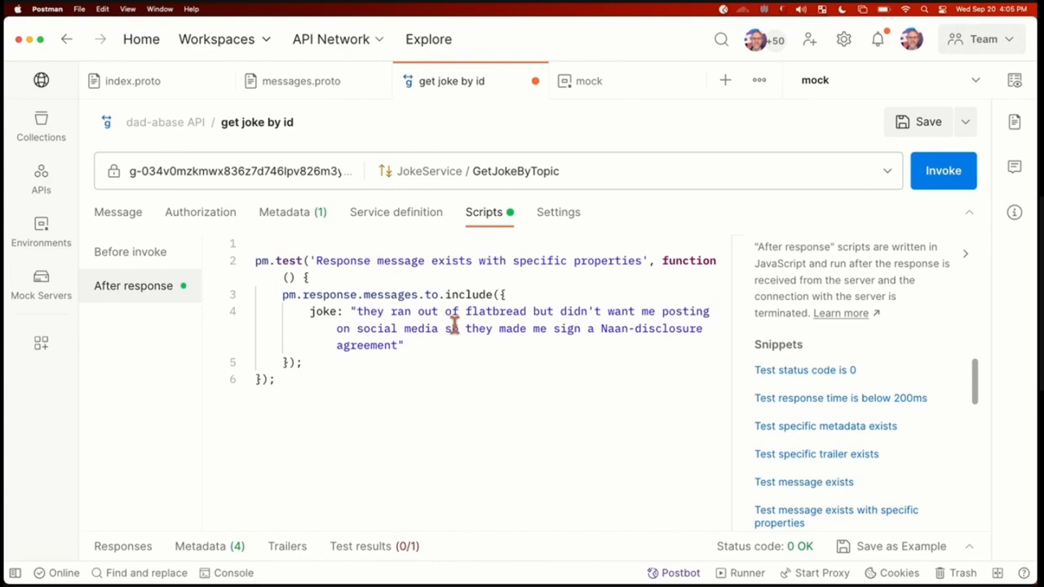
pyautogui.moveTo(448, 322)
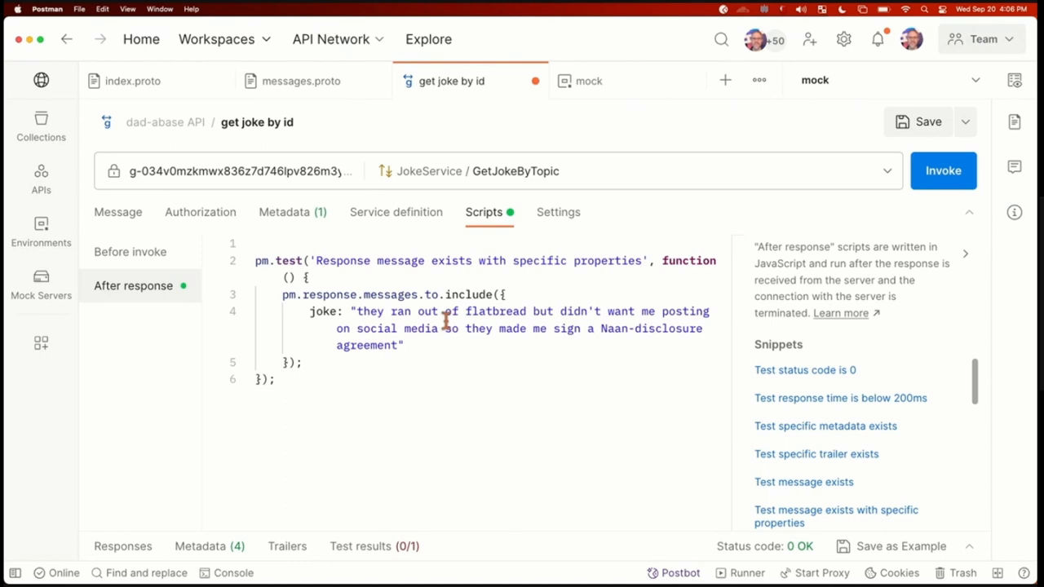
# Step: Show the dad-abase API collection overview with its details, including collection ID, creator and date
pyautogui.click(41, 127)
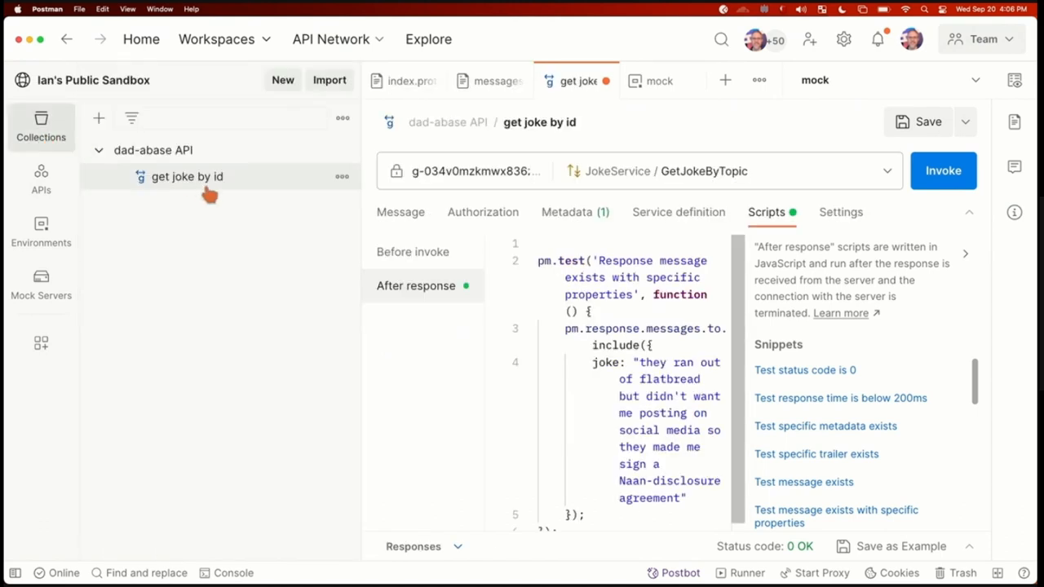
pyautogui.click(153, 150)
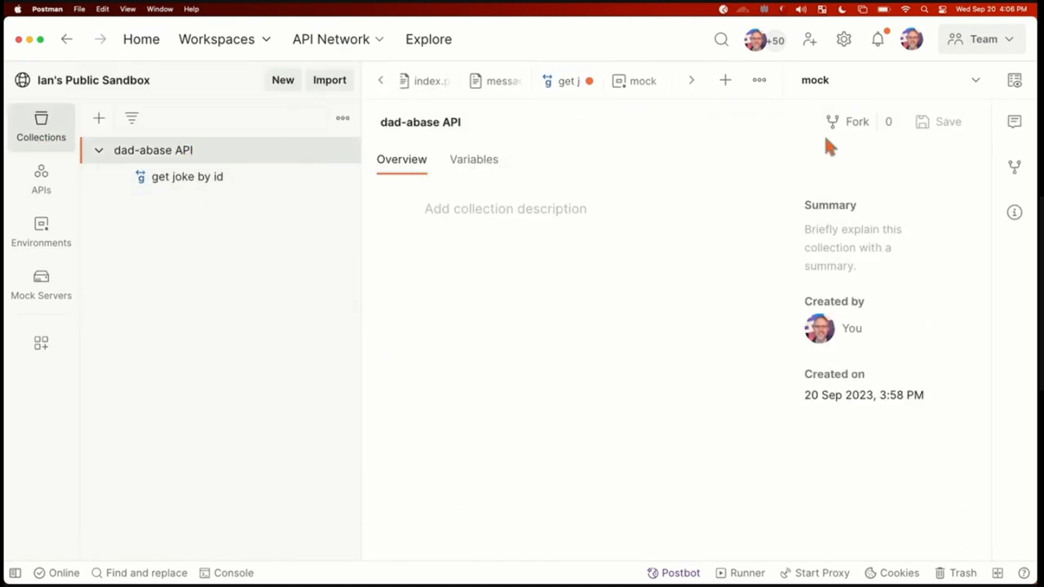
pyautogui.click(1014, 212)
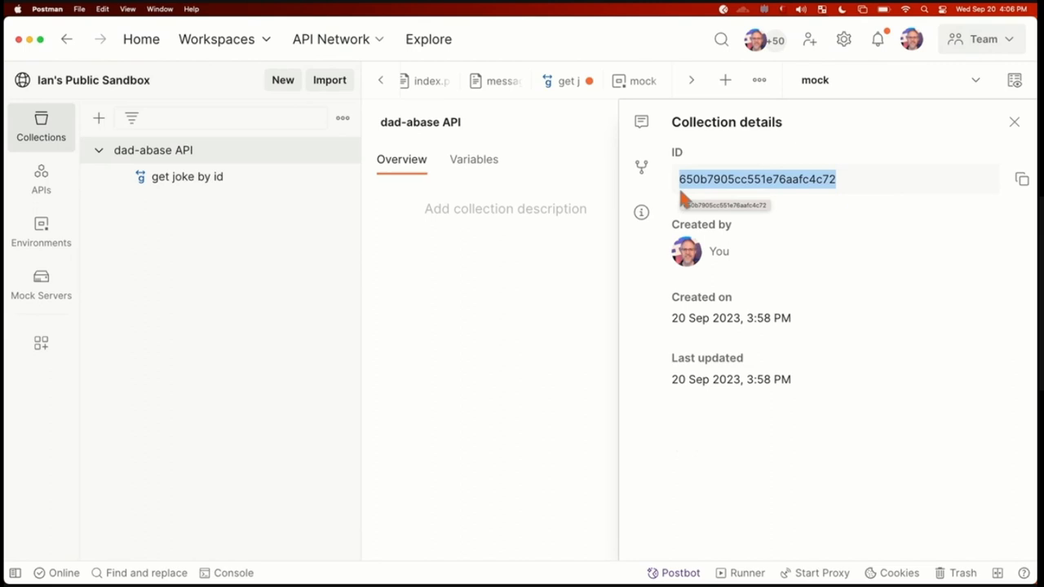
pyautogui.moveTo(874, 72)
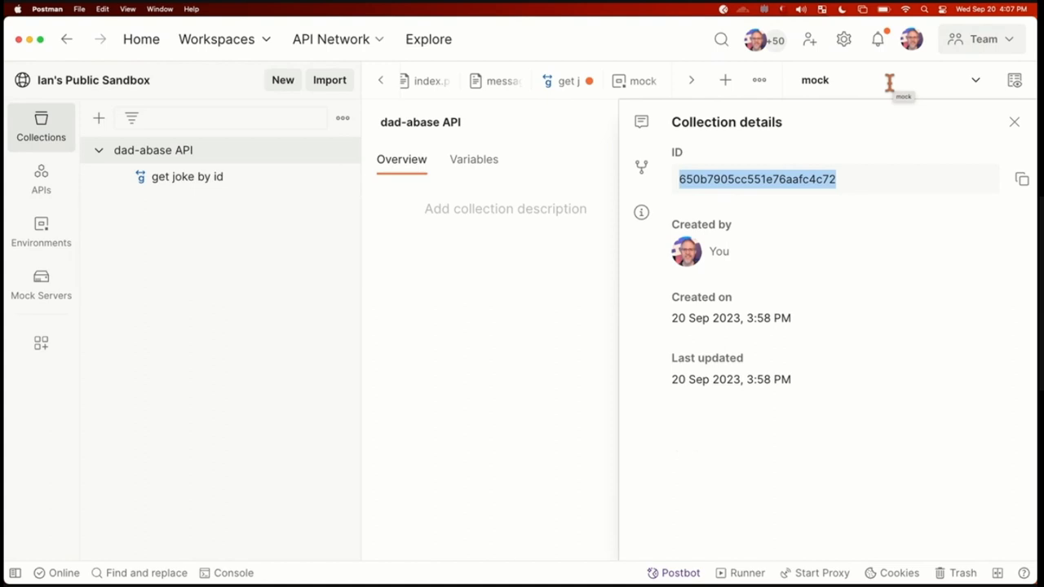
pyautogui.moveTo(815, 16)
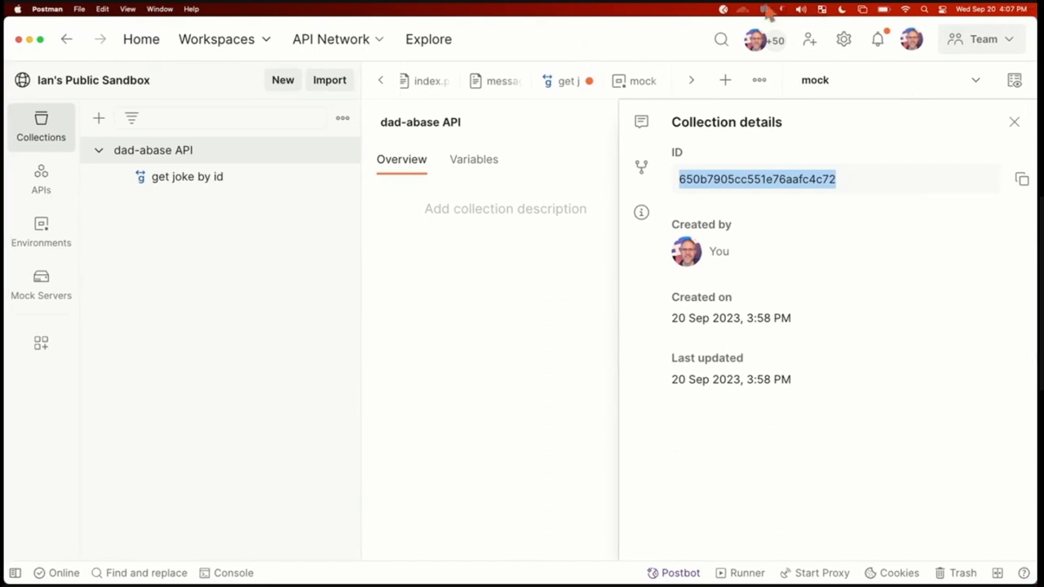
# Step: Leave Postman and go back to the presentation's Resources slide
pyautogui.click(861, 10)
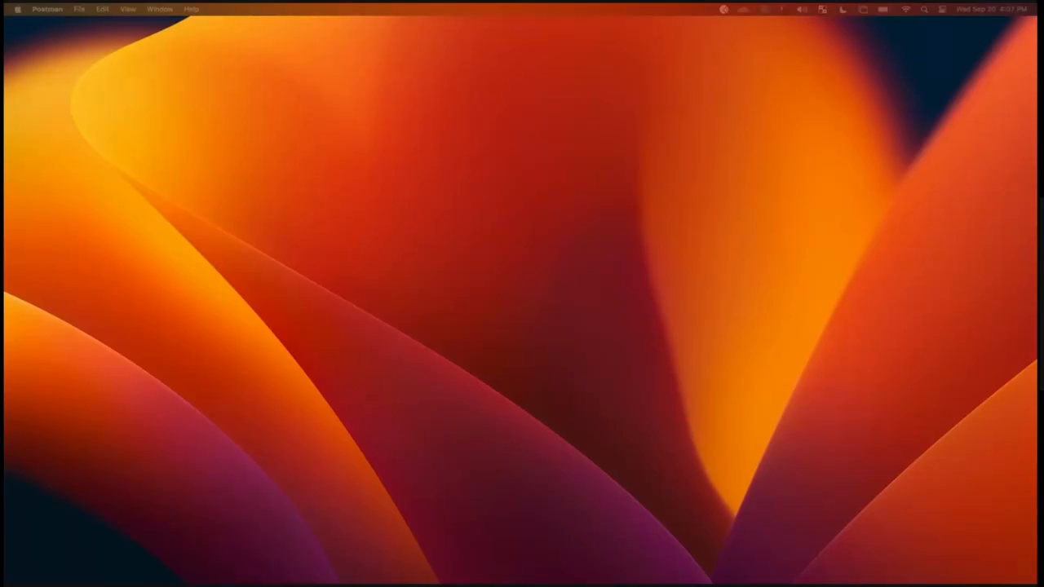
pyautogui.moveTo(792, 180)
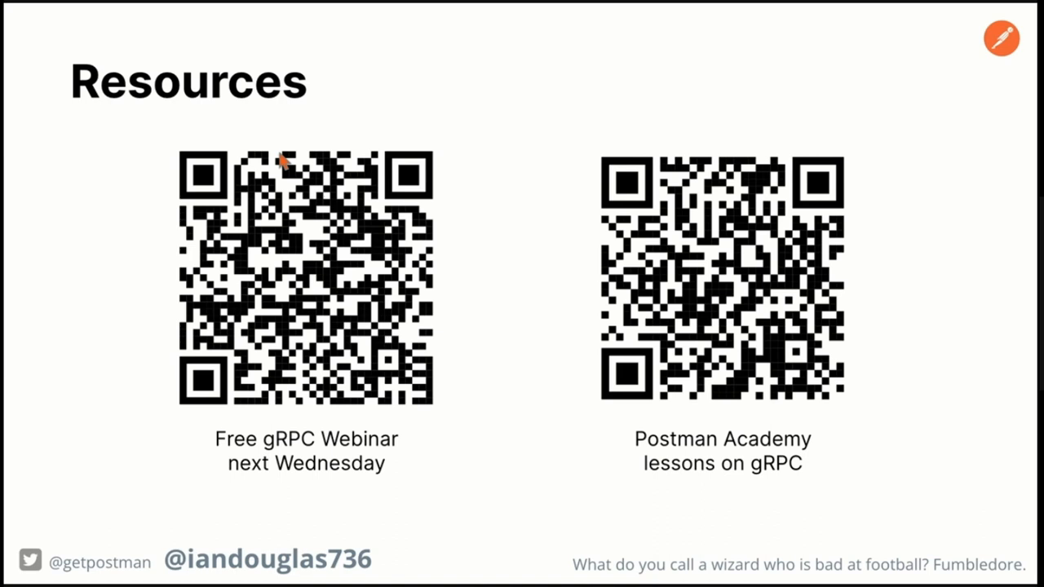
pyautogui.moveTo(106, 171)
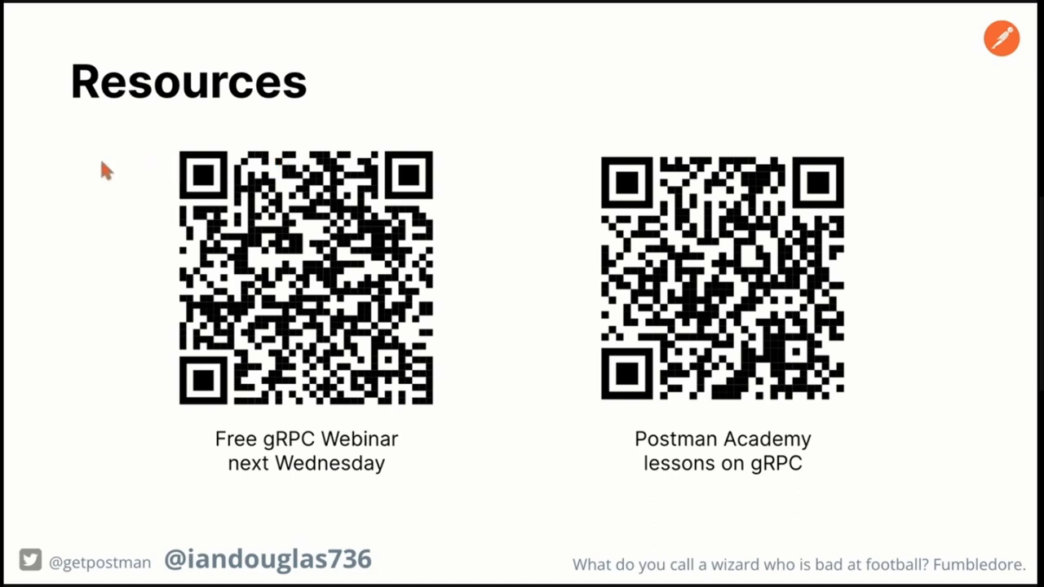
pyautogui.moveTo(567, 52)
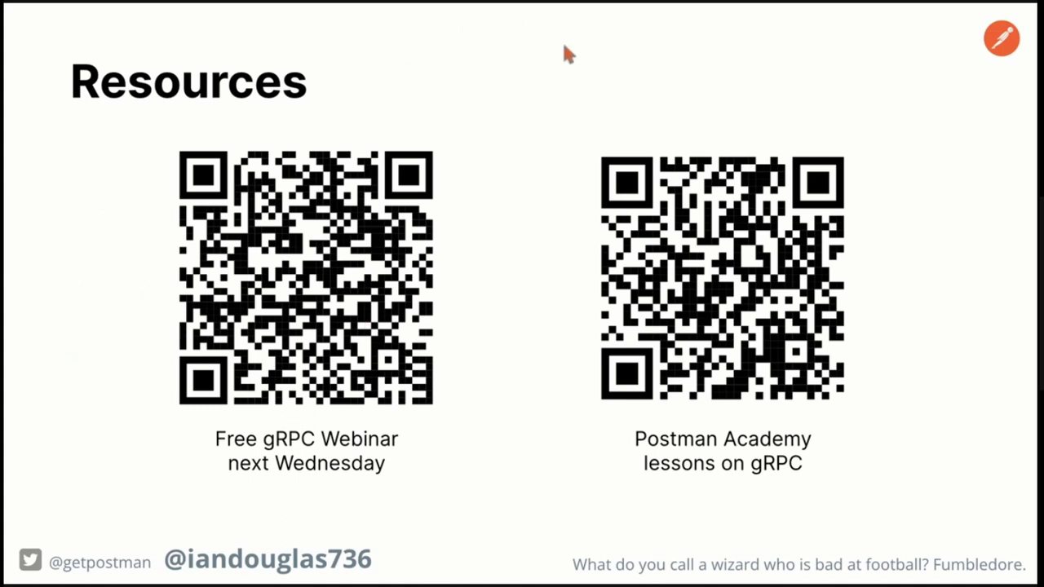
pyautogui.moveTo(684, 166)
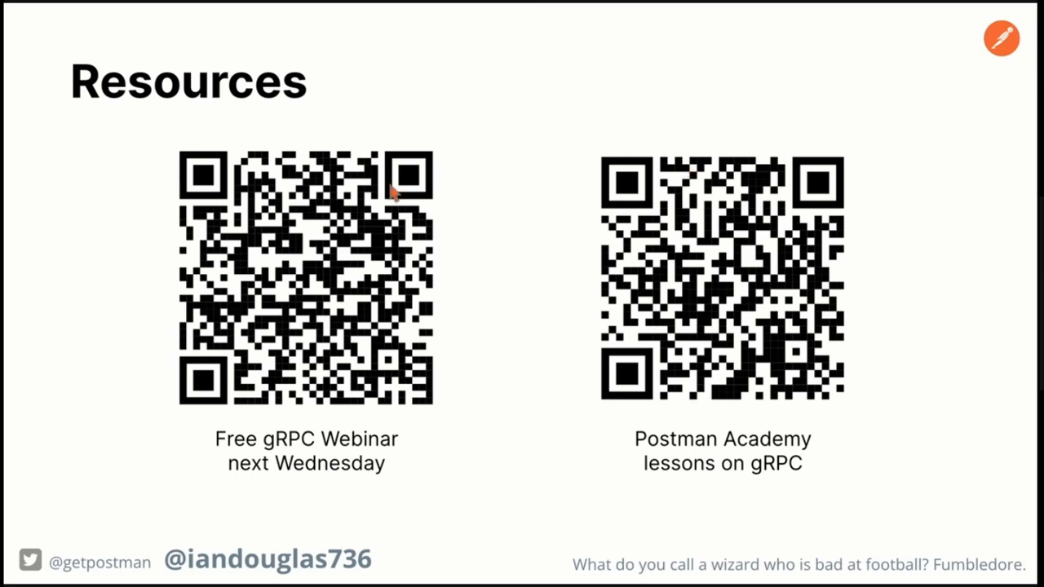
pyautogui.moveTo(127, 293)
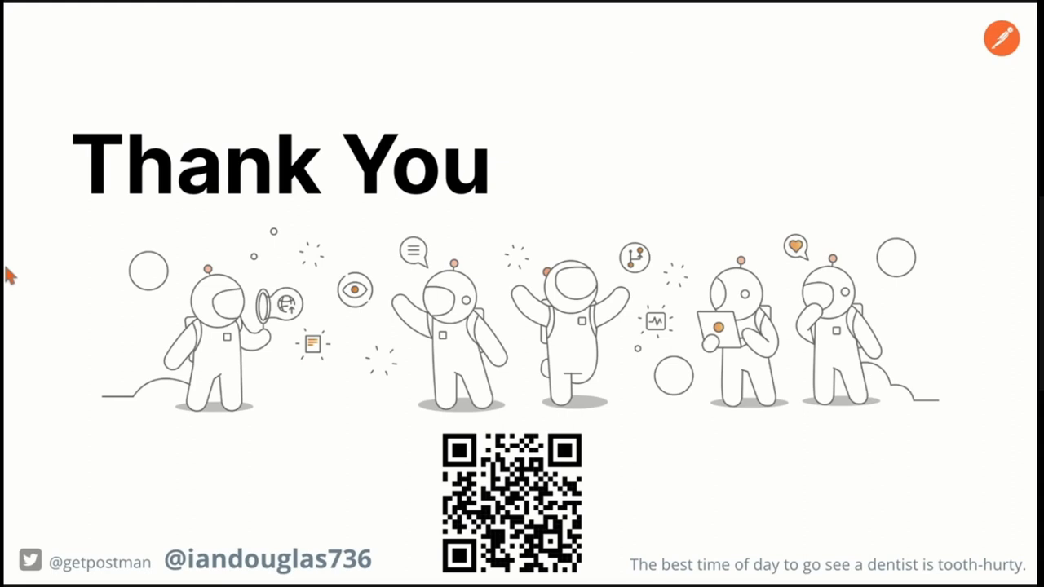
pyautogui.moveTo(292, 325)
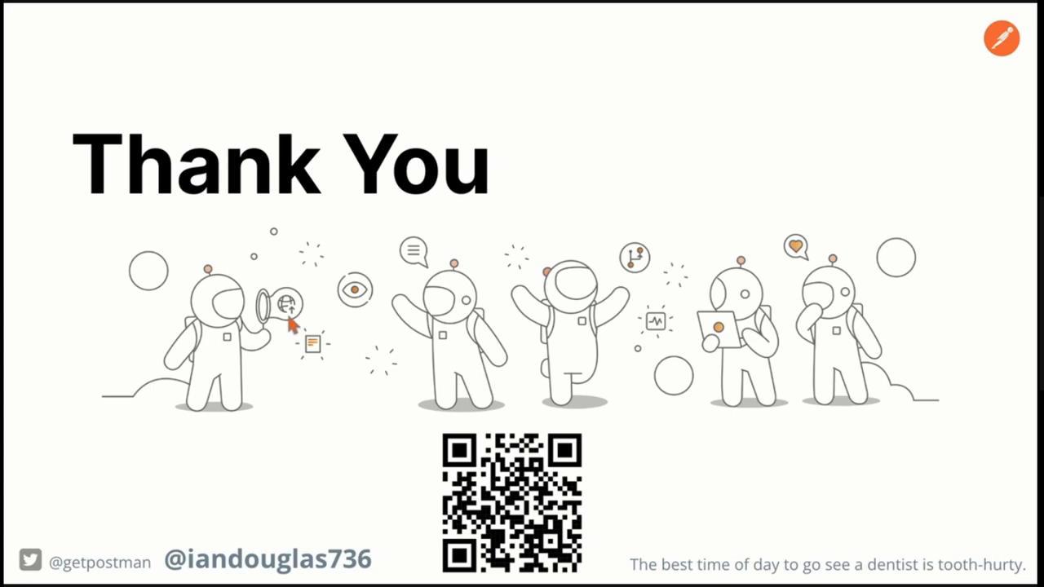